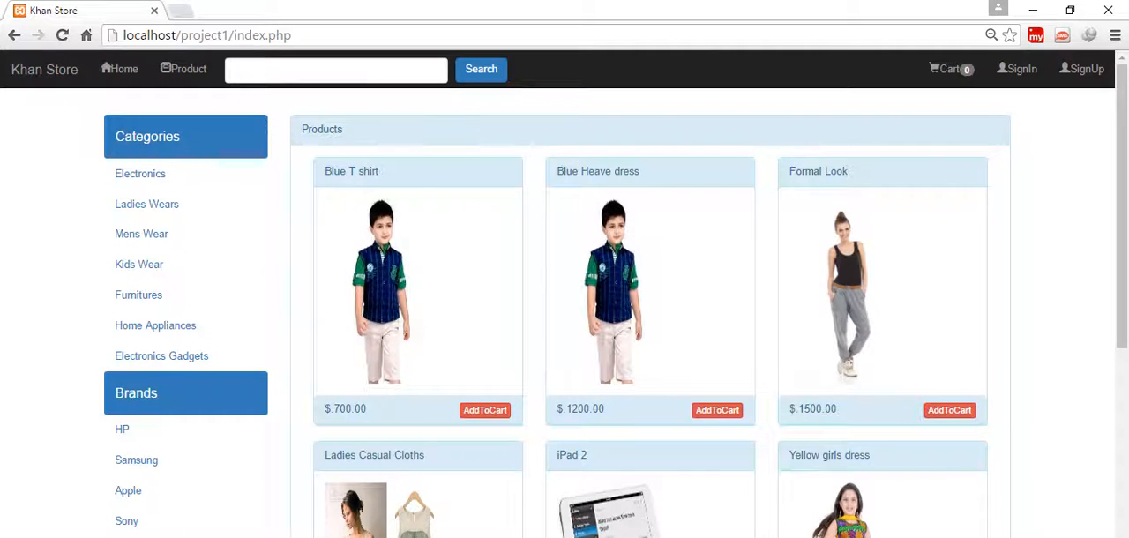
mouse_move(1080, 123)
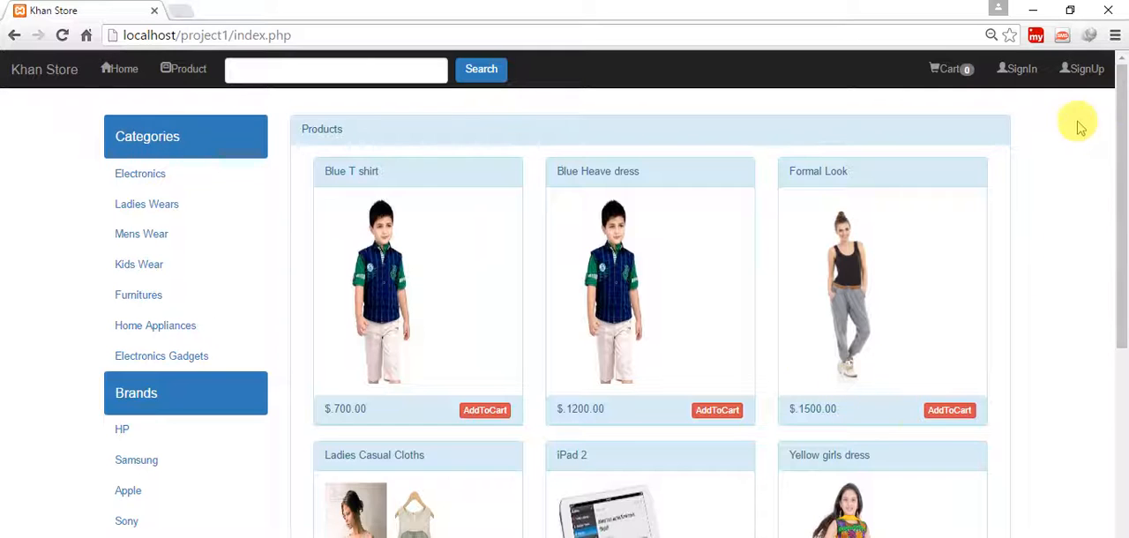
mouse_move(254, 20)
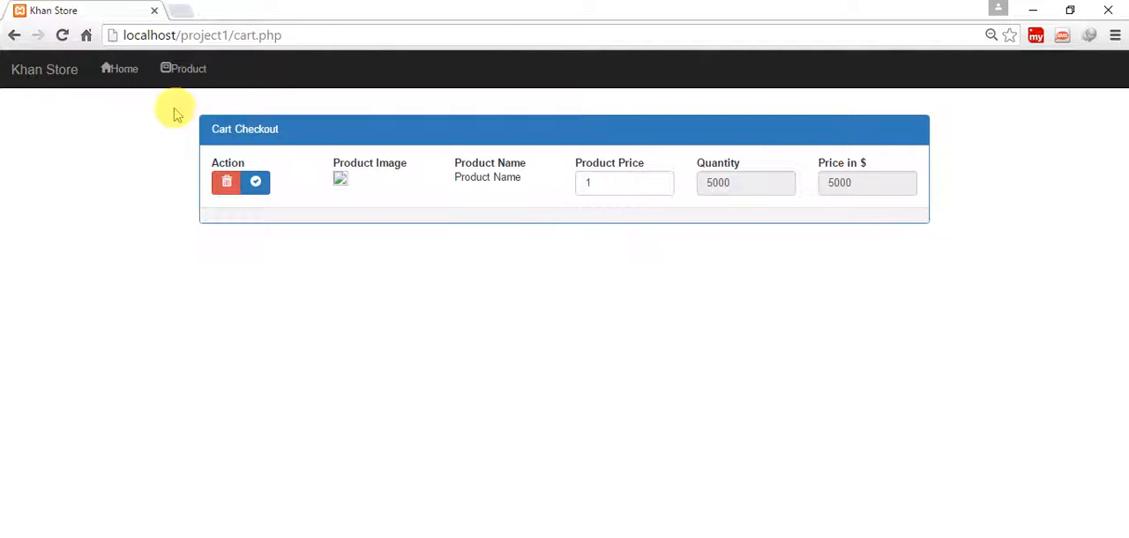
mouse_move(624, 309)
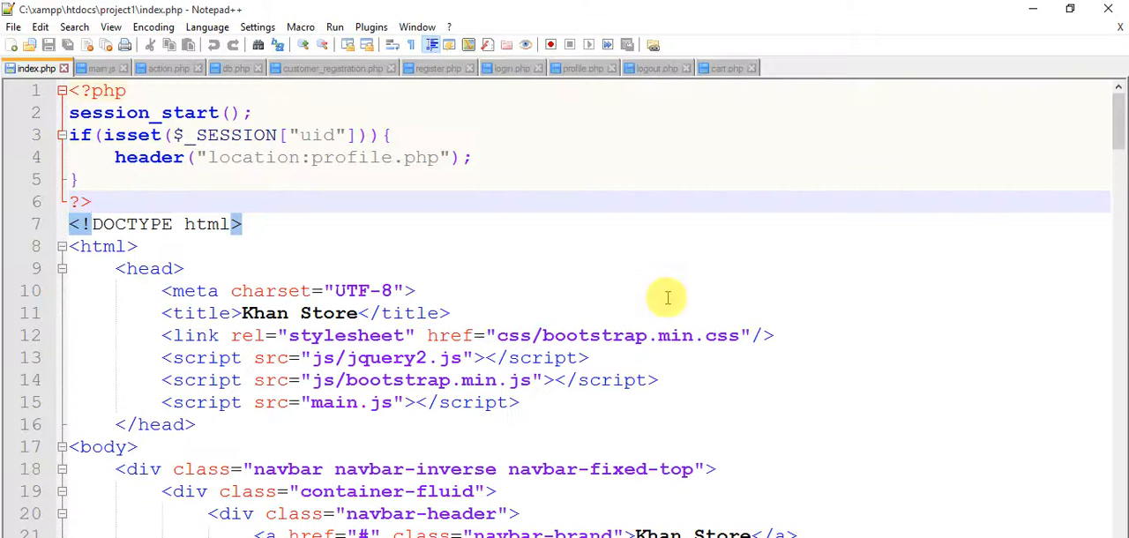
mouse_move(226, 183)
type("loca")
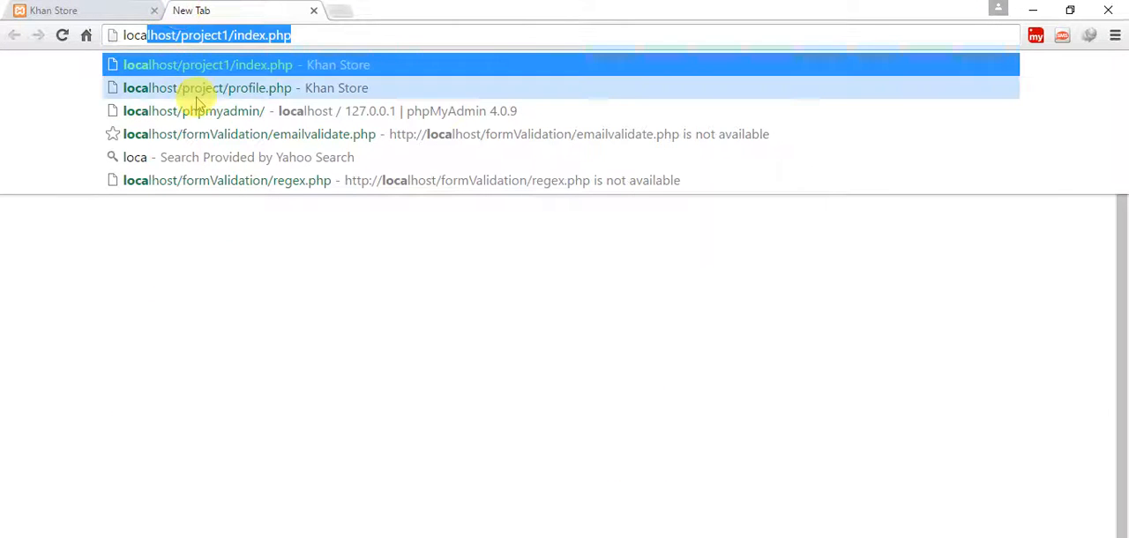
Browse the cart table's four product rows in the khanstore database, then return to the Khan Store page
left_click(194, 109)
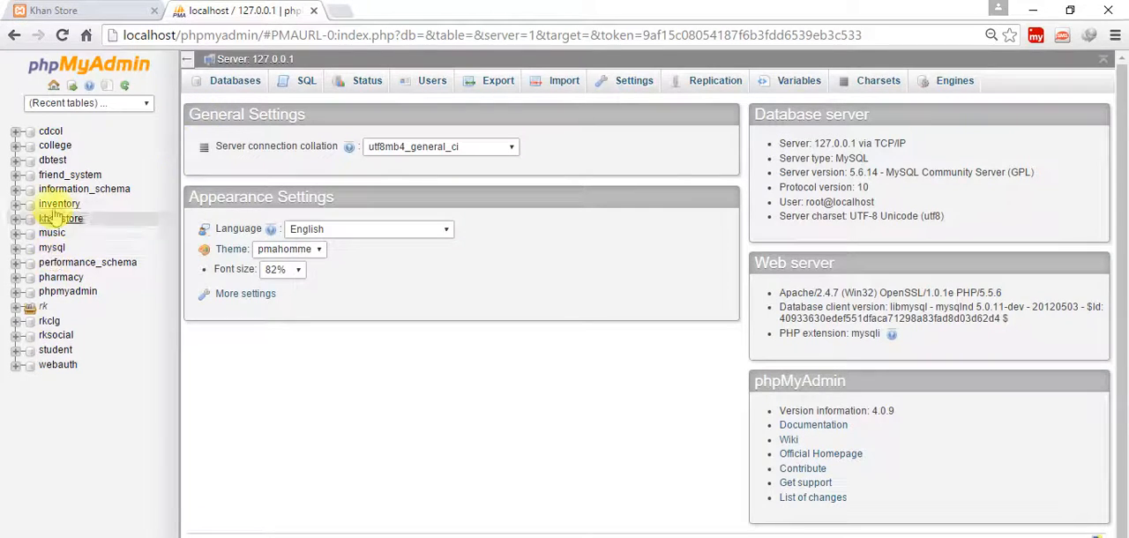
left_click(60, 219)
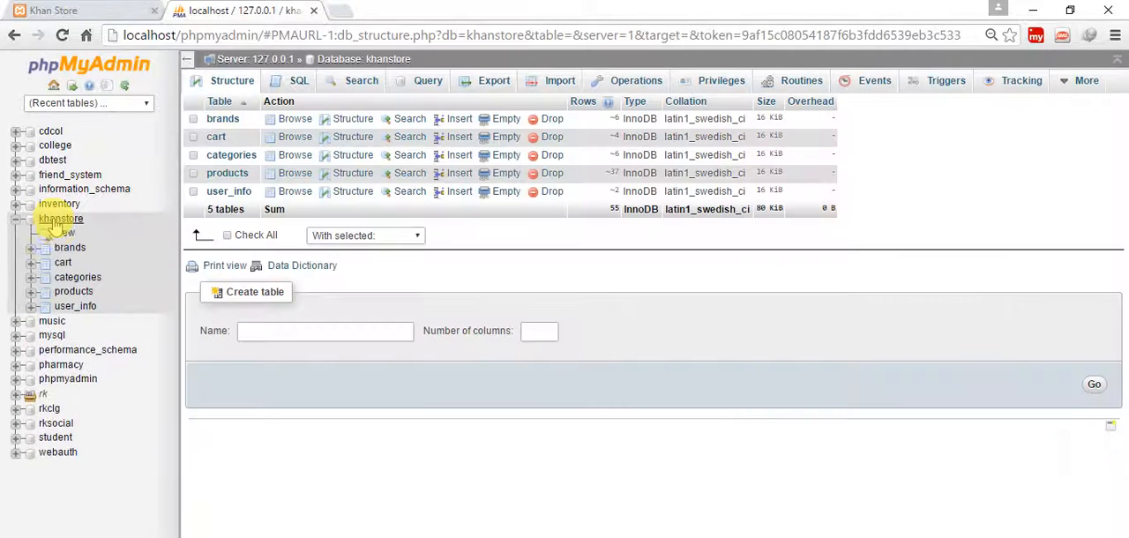
left_click(64, 261)
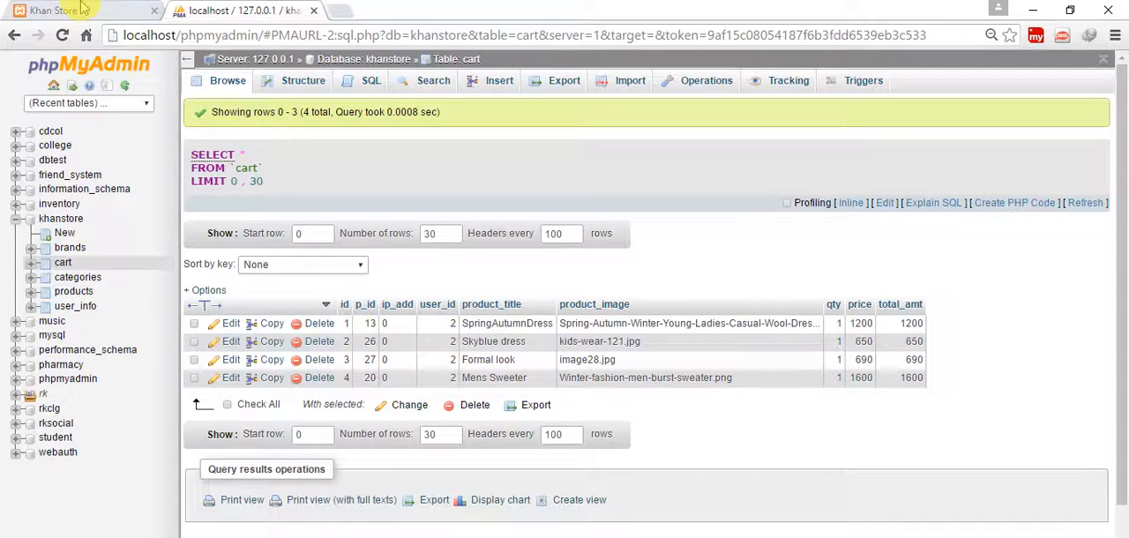
left_click(53, 11)
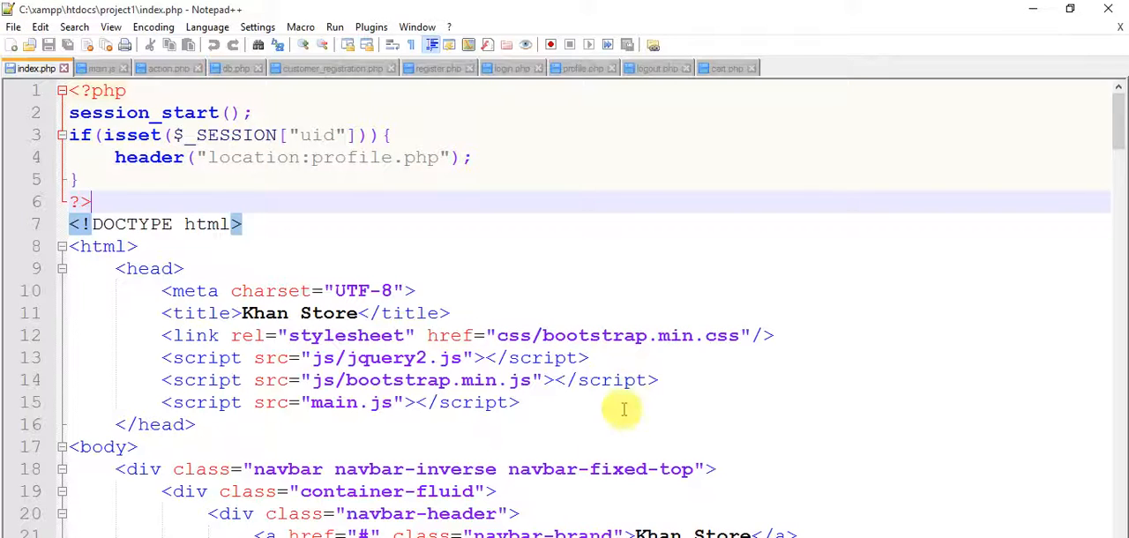
Scroll cart.php down to the row div holding the product placeholder inputs
left_click(723, 69)
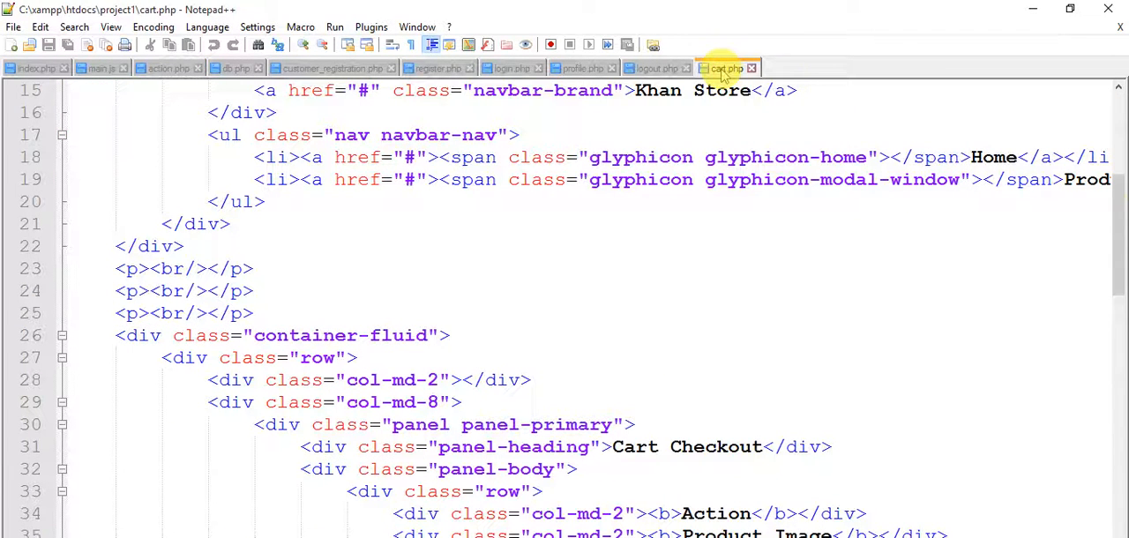
scroll("down", 3)
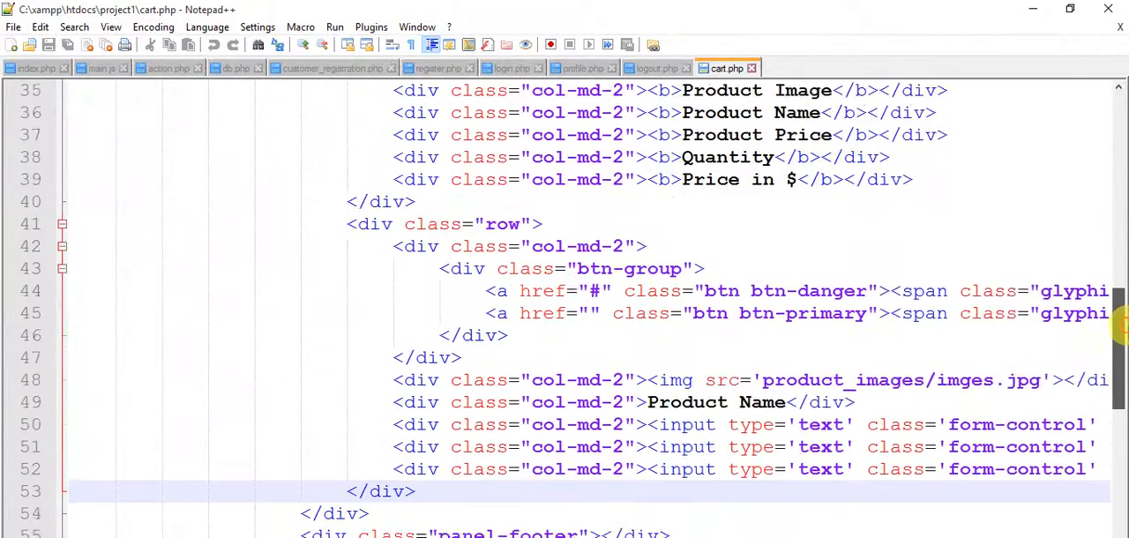
scroll("down", 3)
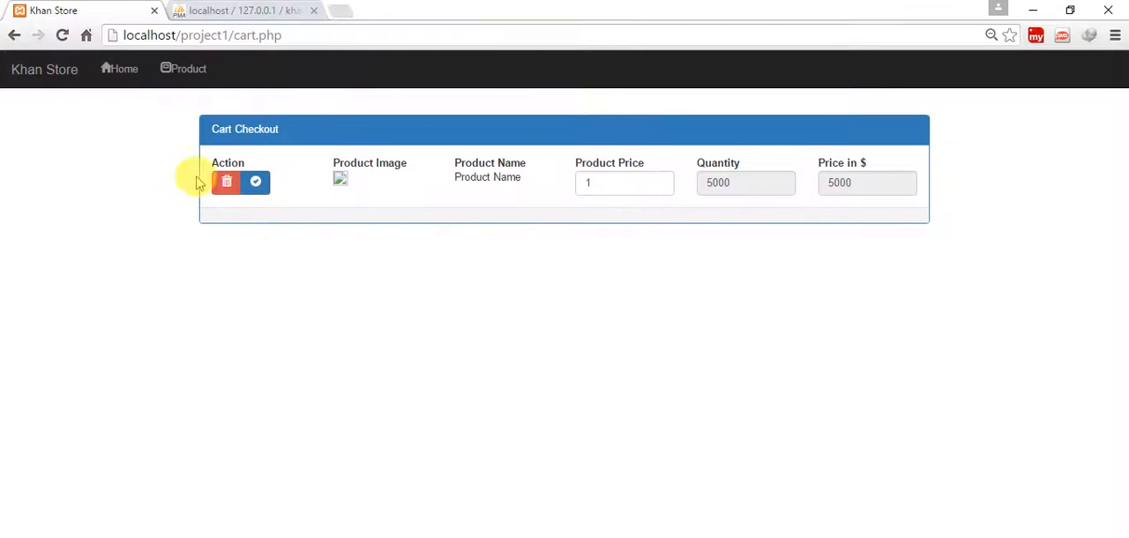
mouse_move(311, 187)
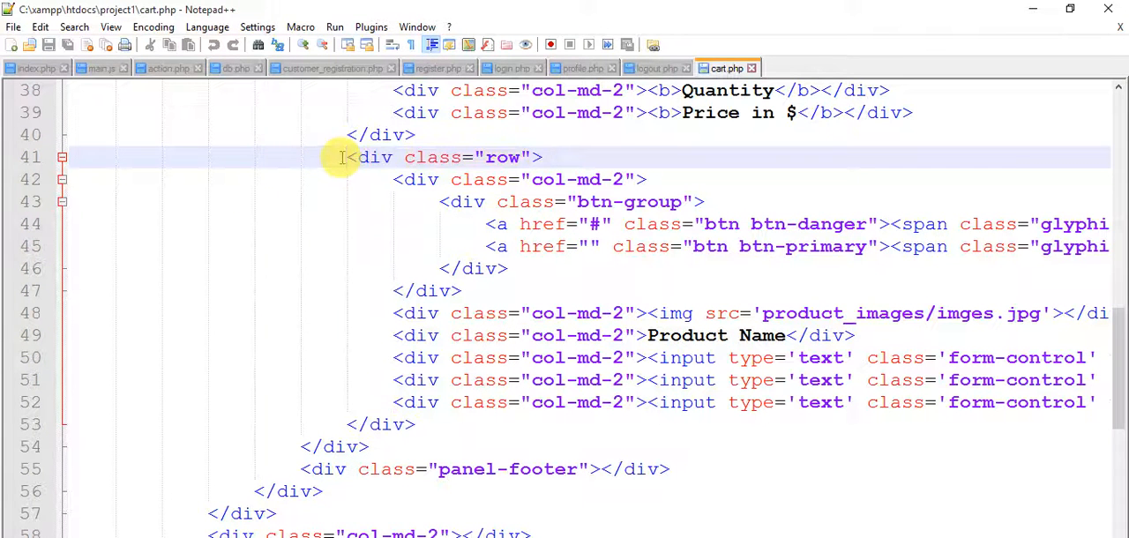
Wrap the placeholder row div in <!-- --> and move to the blank line above it
type("<!-")
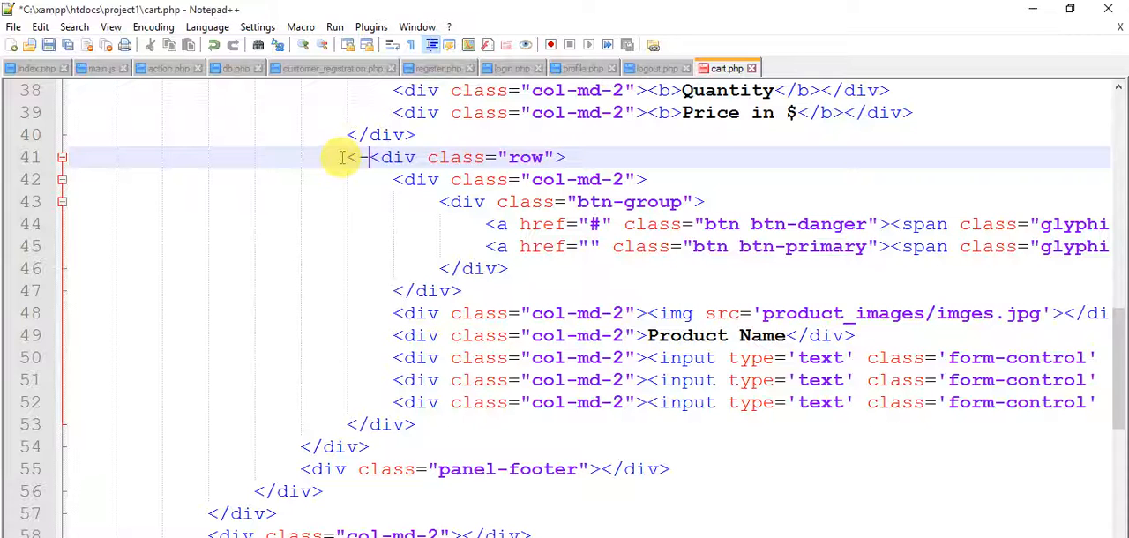
type("!--")
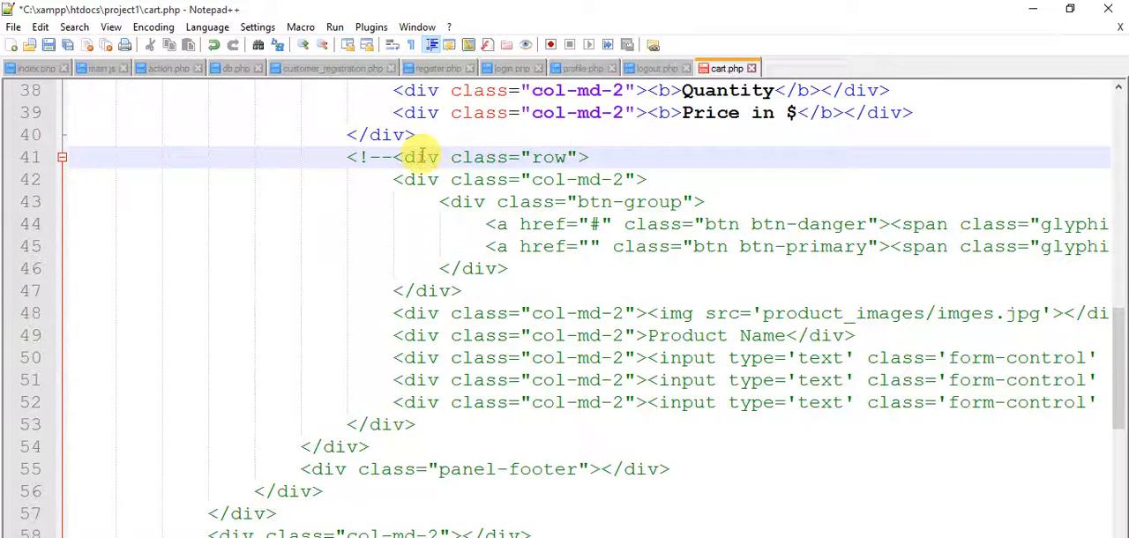
mouse_move(388, 157)
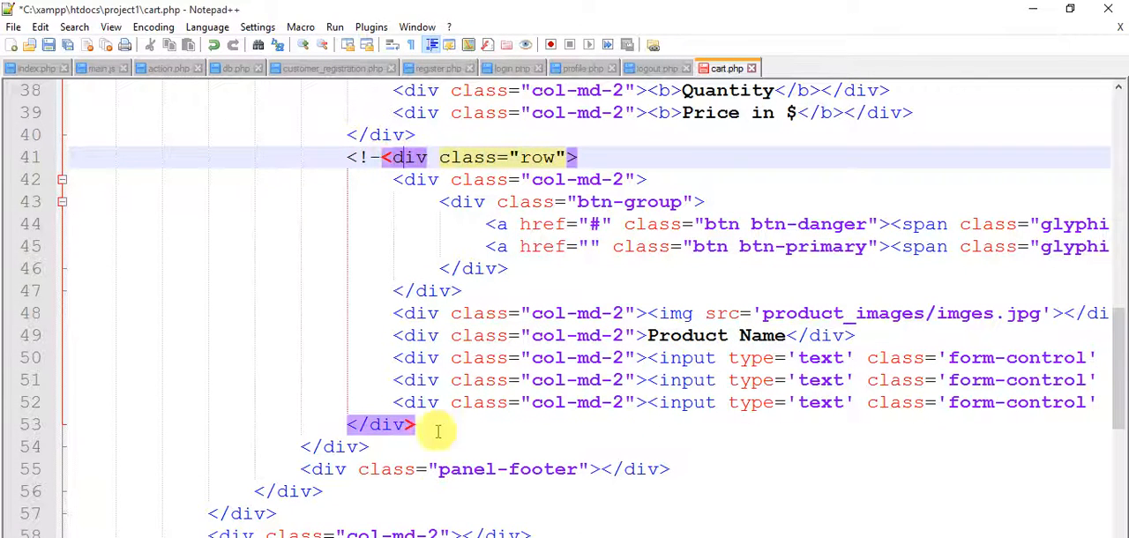
left_click(419, 424)
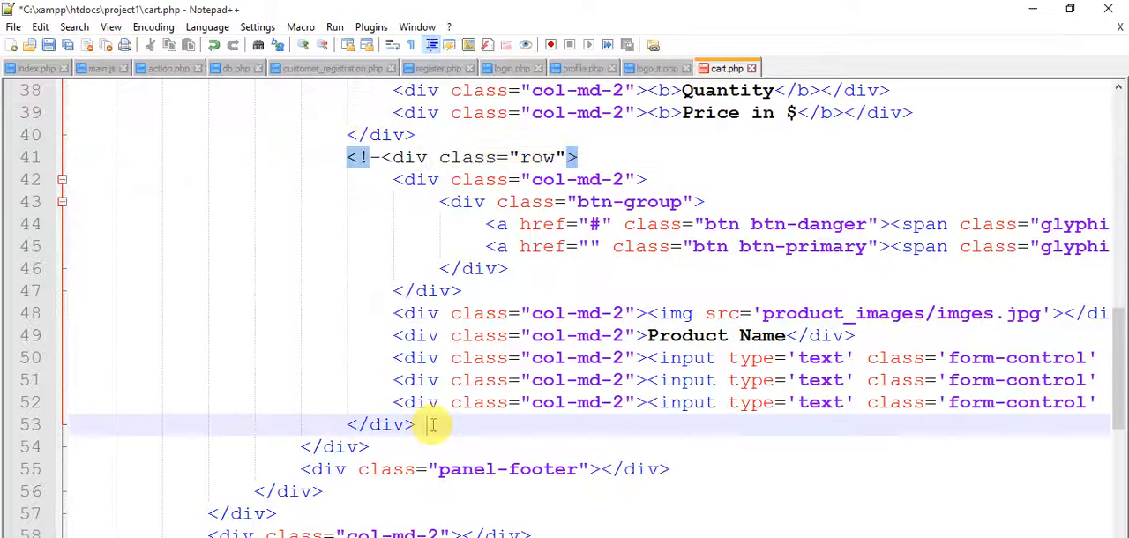
type("-->")
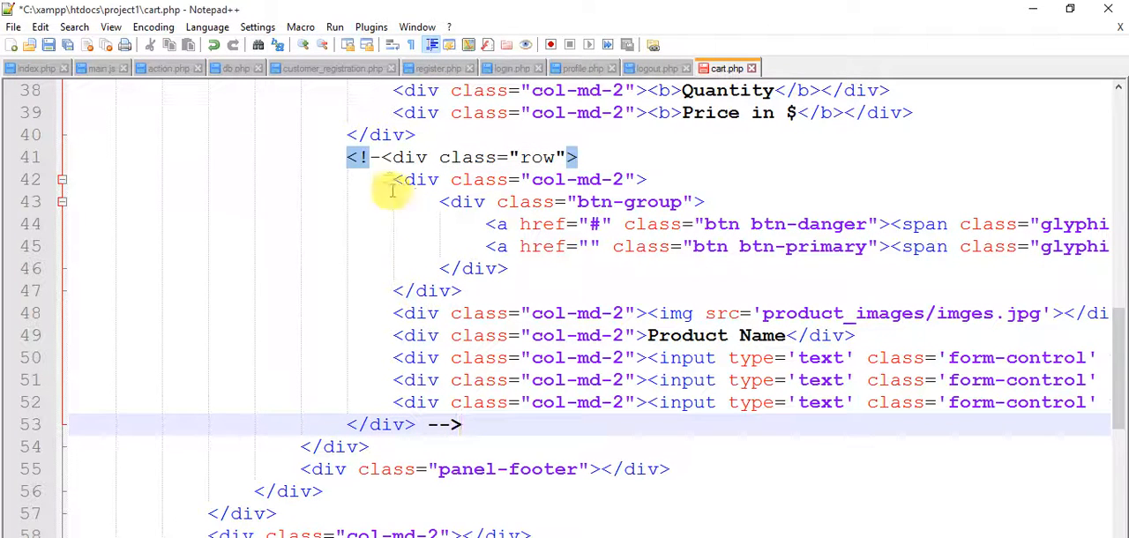
left_click(377, 157)
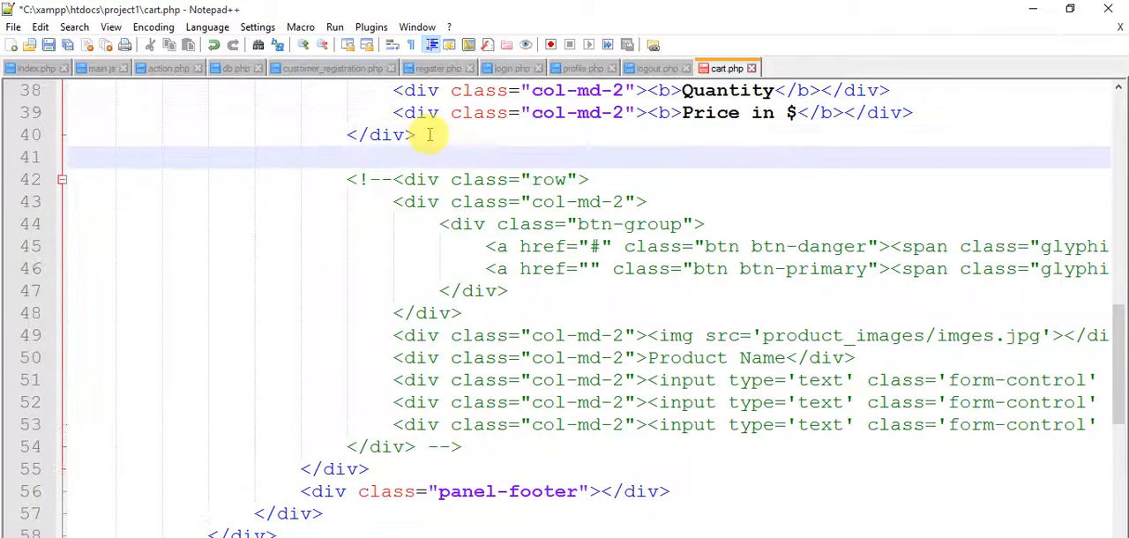
Write <div id="cart_checkout"></div> on the blank line above the commented row
type("<div >")
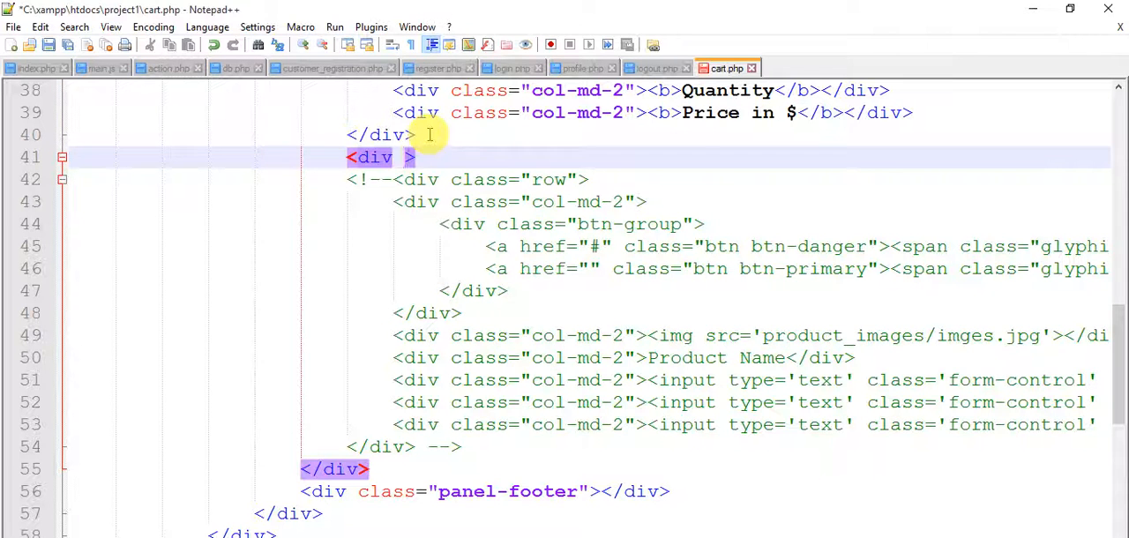
type("id=")
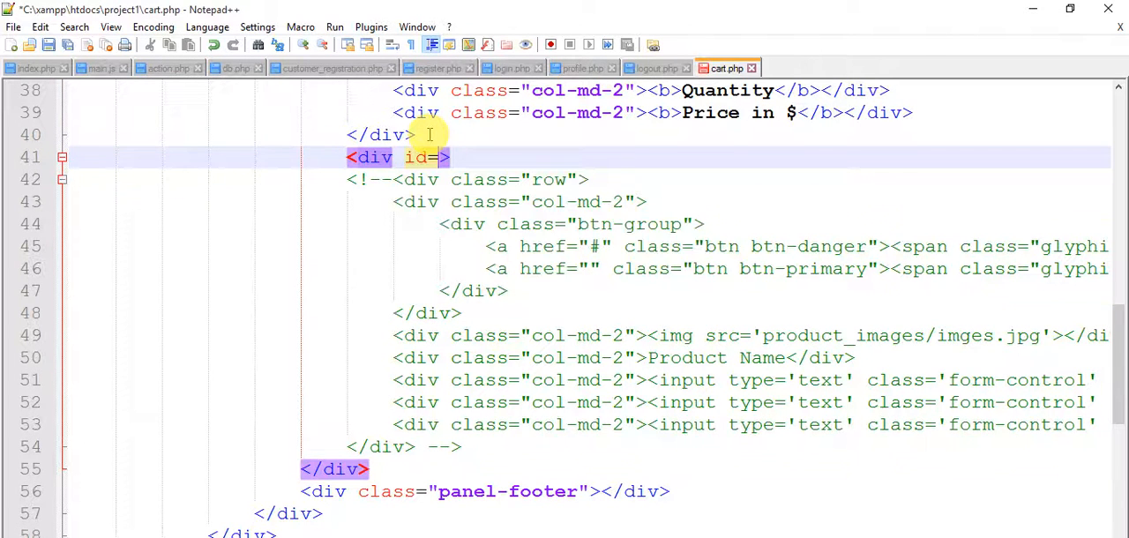
type("cart\"")
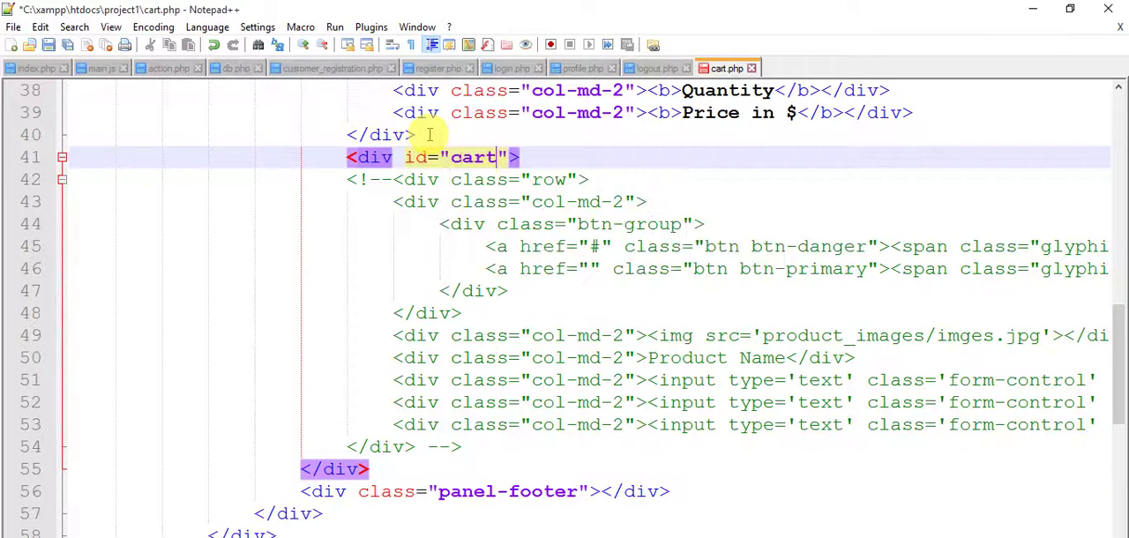
type("_che")
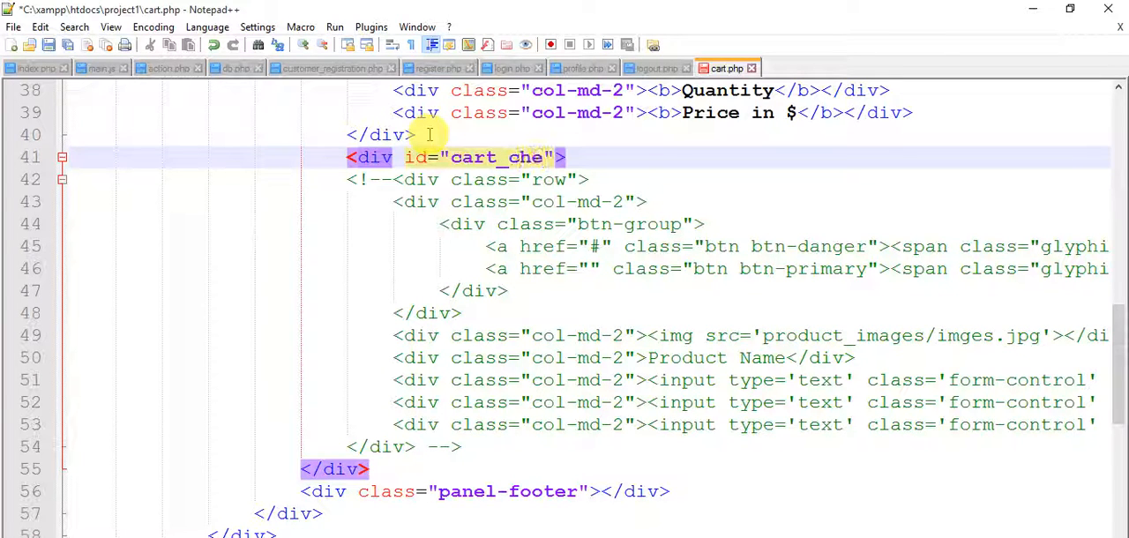
type("ckout")
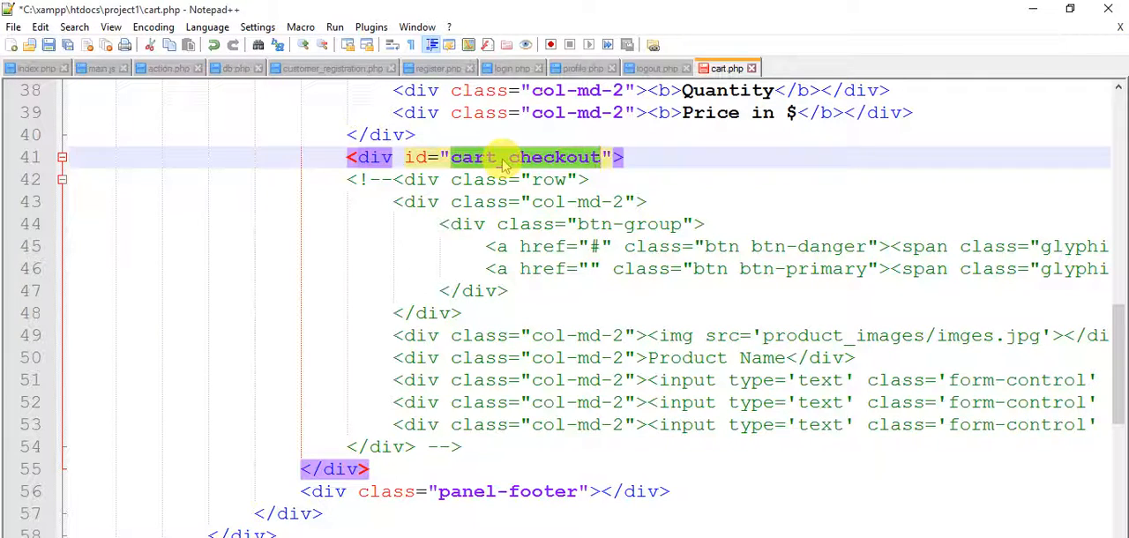
left_click(642, 157)
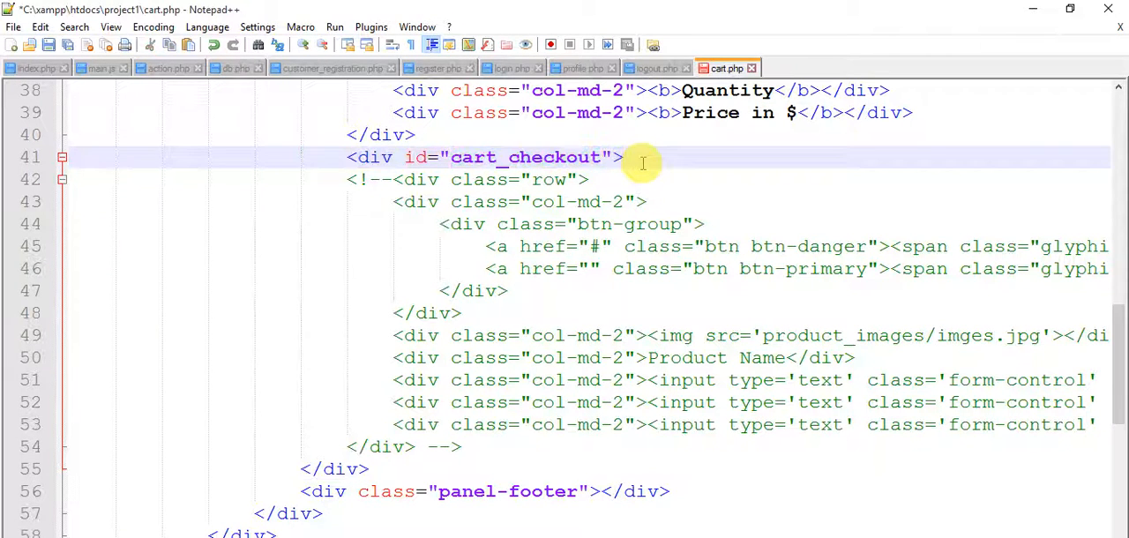
type("</div>")
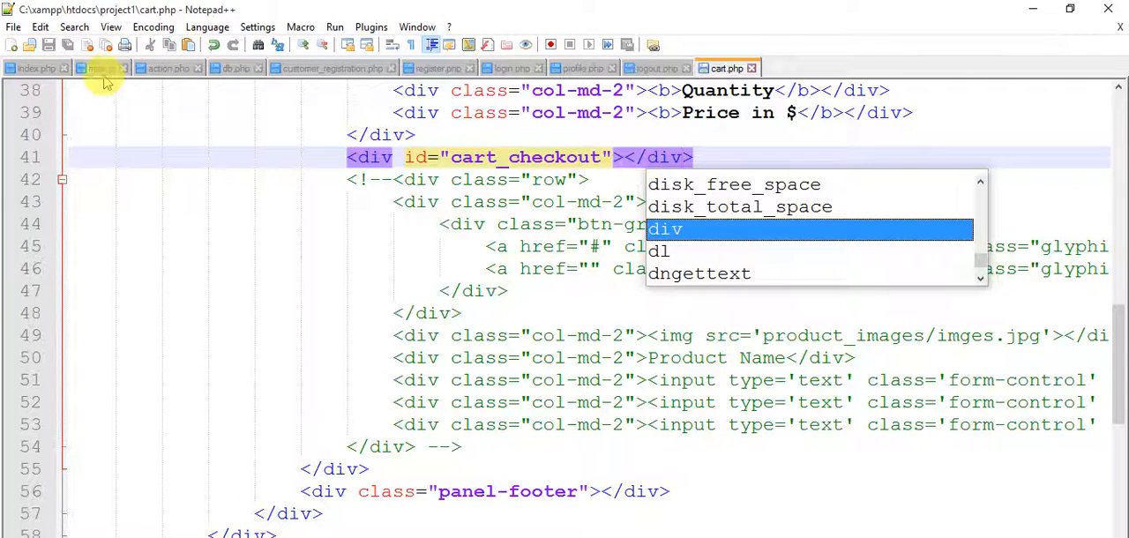
In main.js, start a new function cart_checkout(){ on the empty line 127
left_click(95, 69)
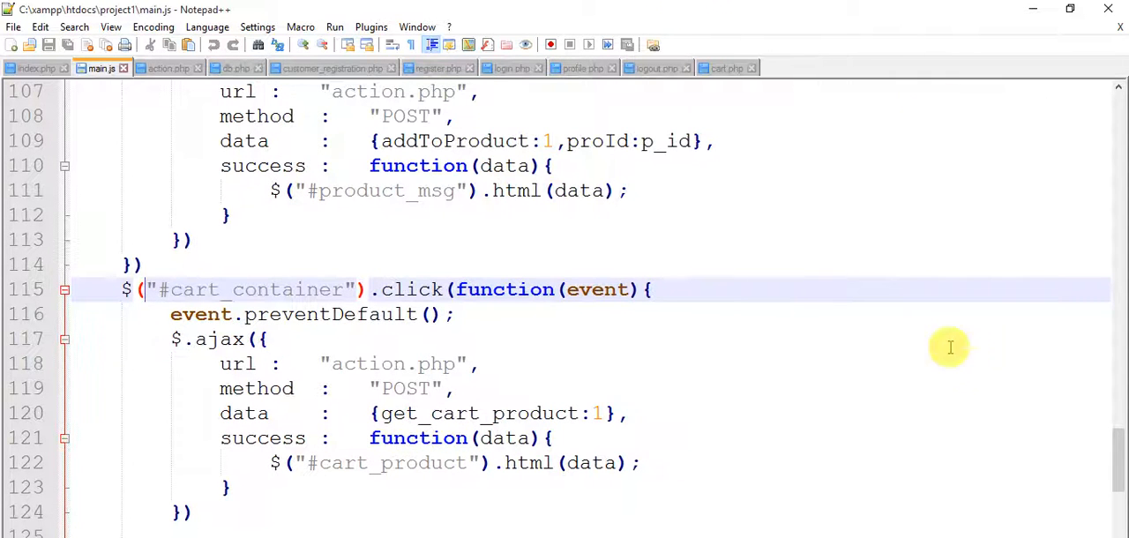
scroll("down", 3)
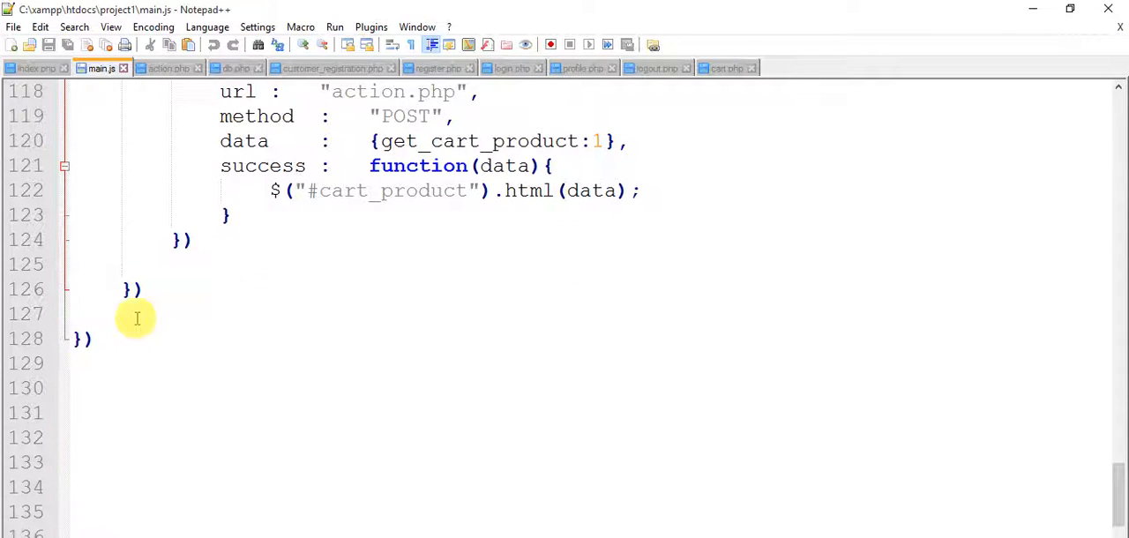
left_click(138, 316)
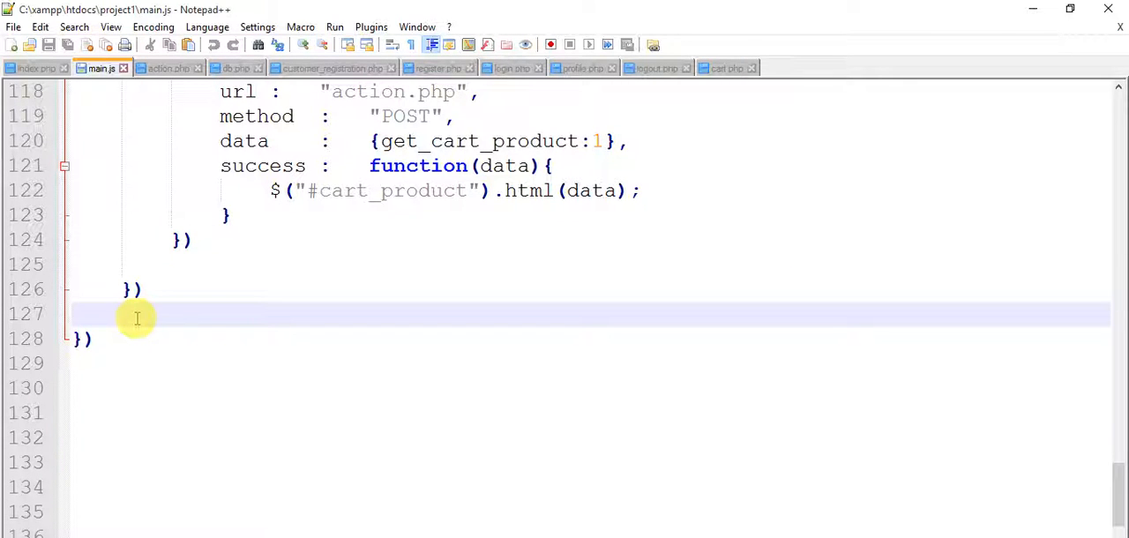
type("fu")
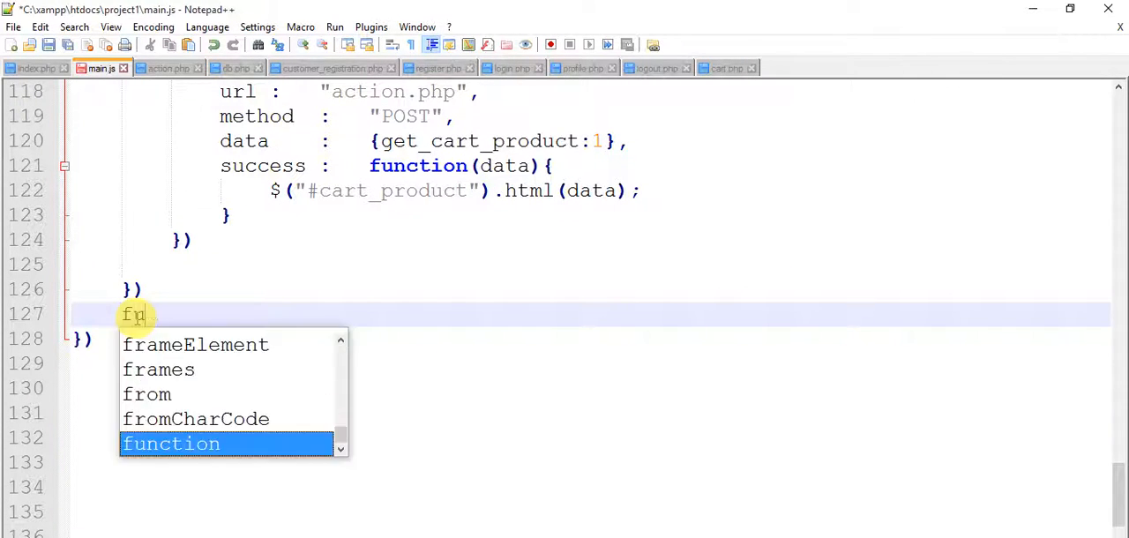
key("Tab")
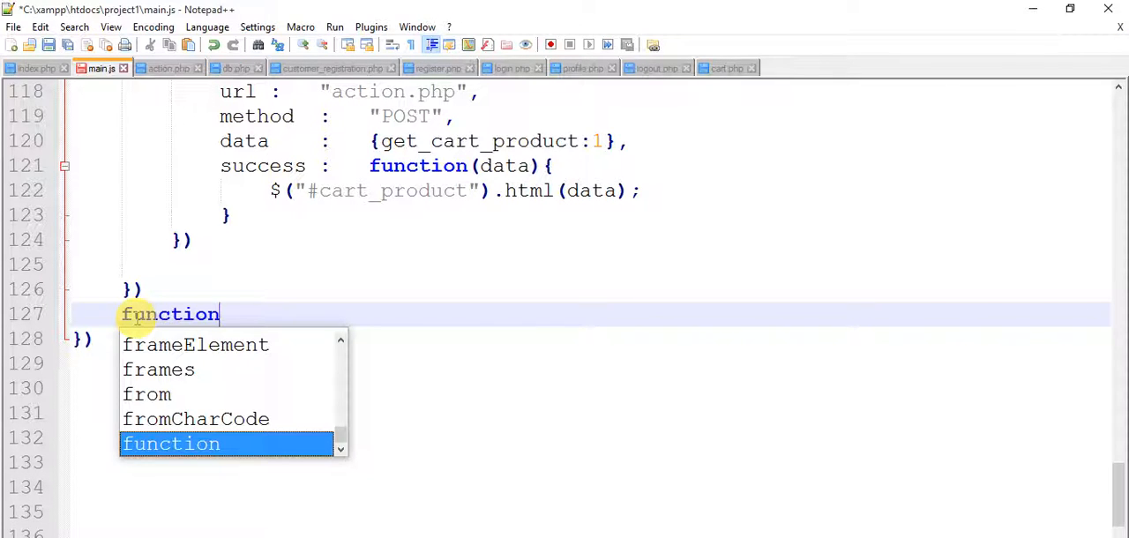
type("cart")
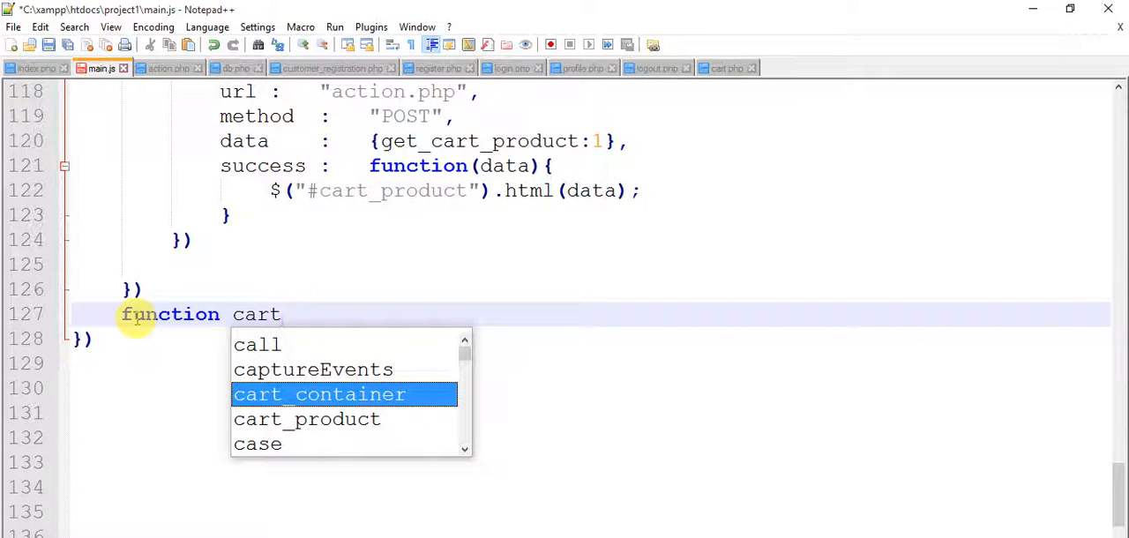
type("_chec")
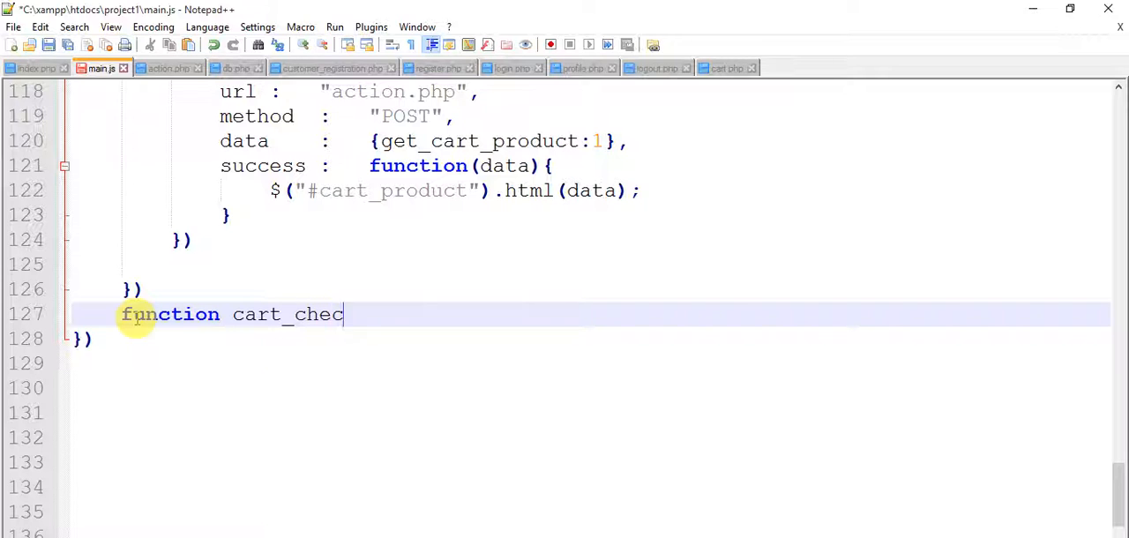
type("kout")
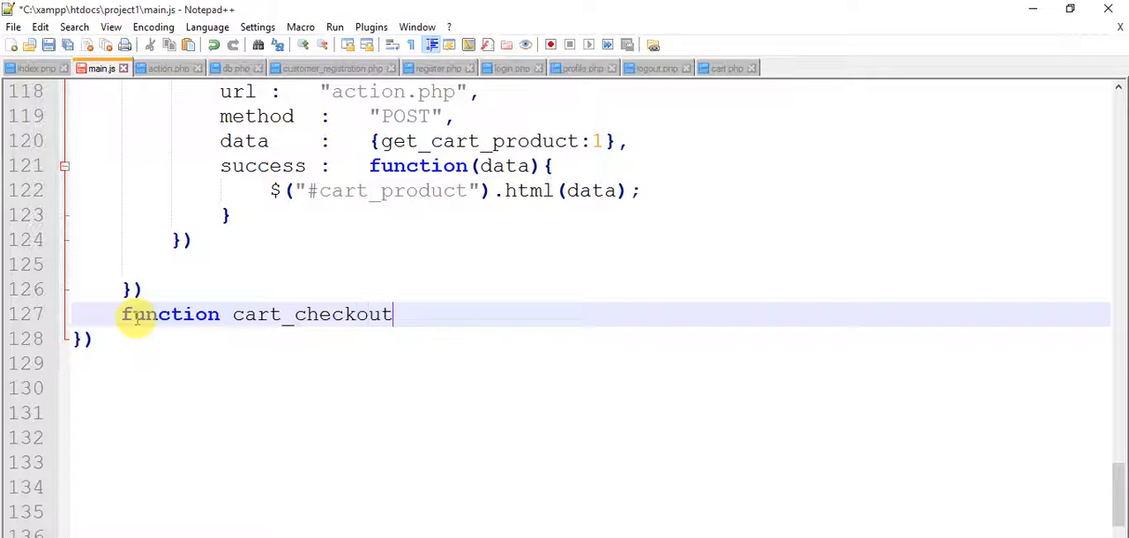
type("(){")
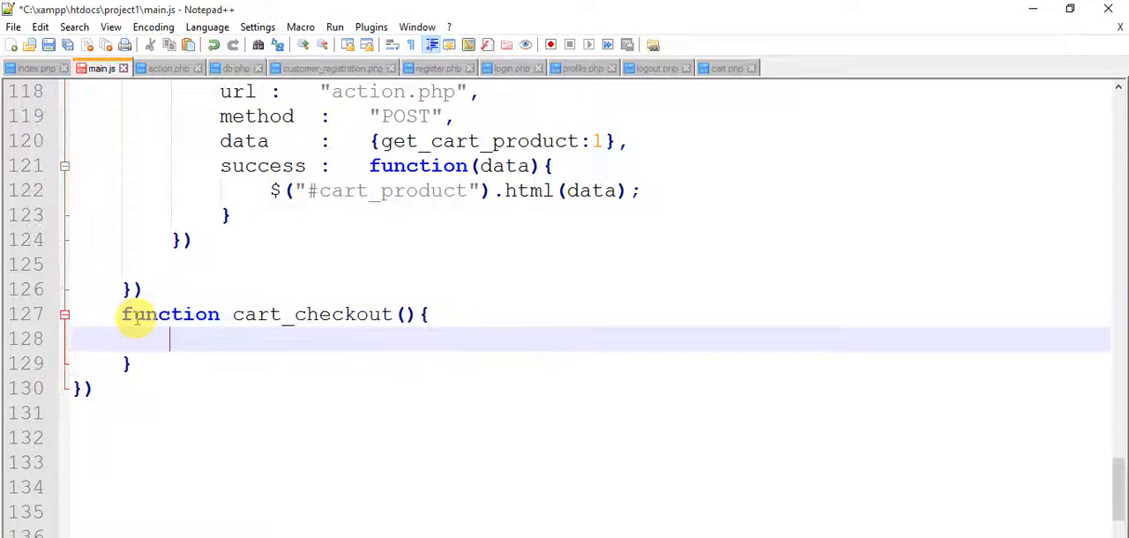
Add a $.ajax call with url "action.php", method "POST" and empty data {}
type("$")
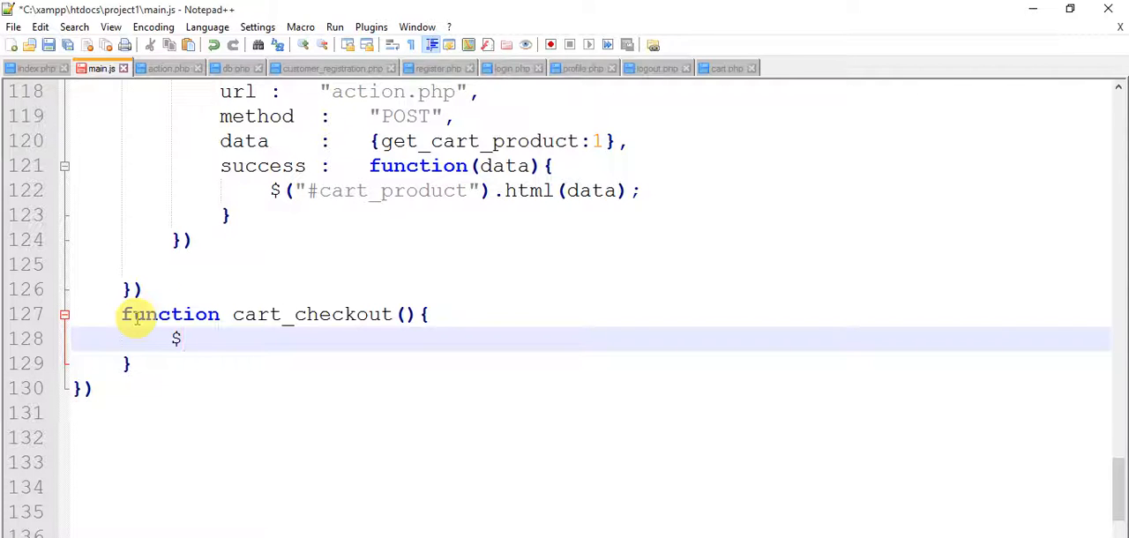
type(".ajax({")
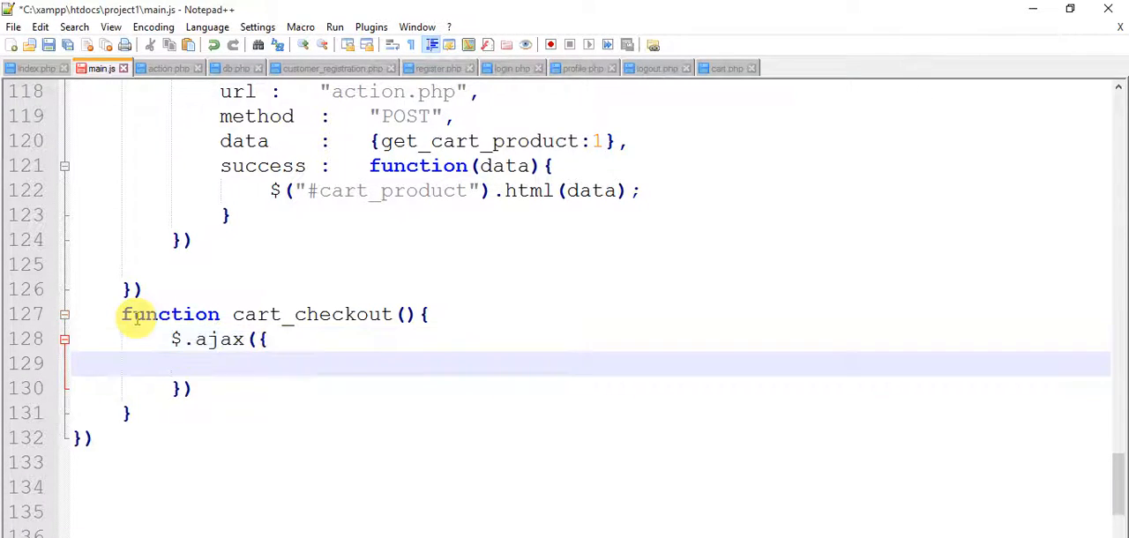
type("url :   \"a")
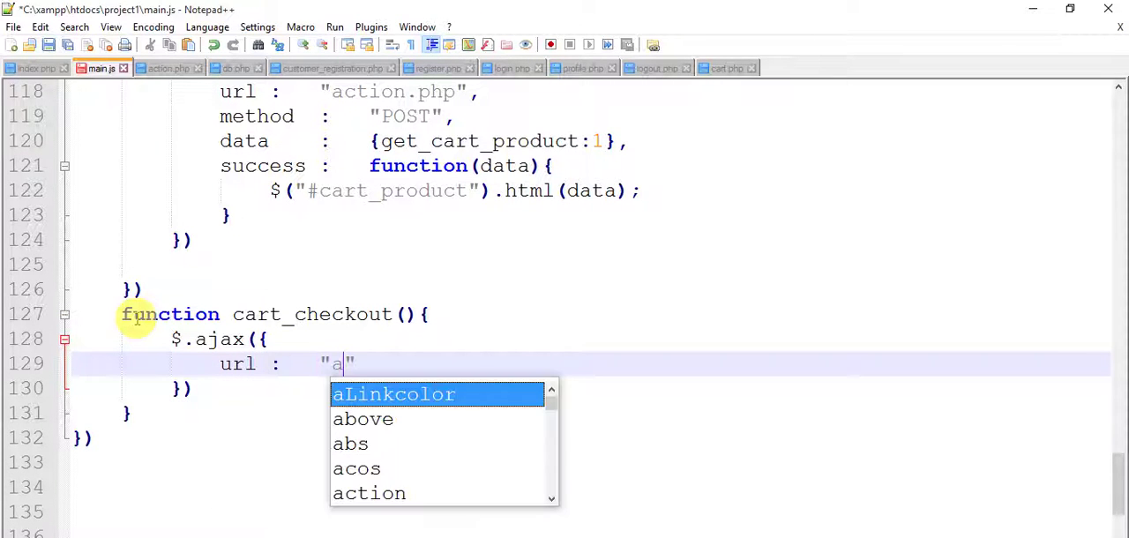
type("ction.php")
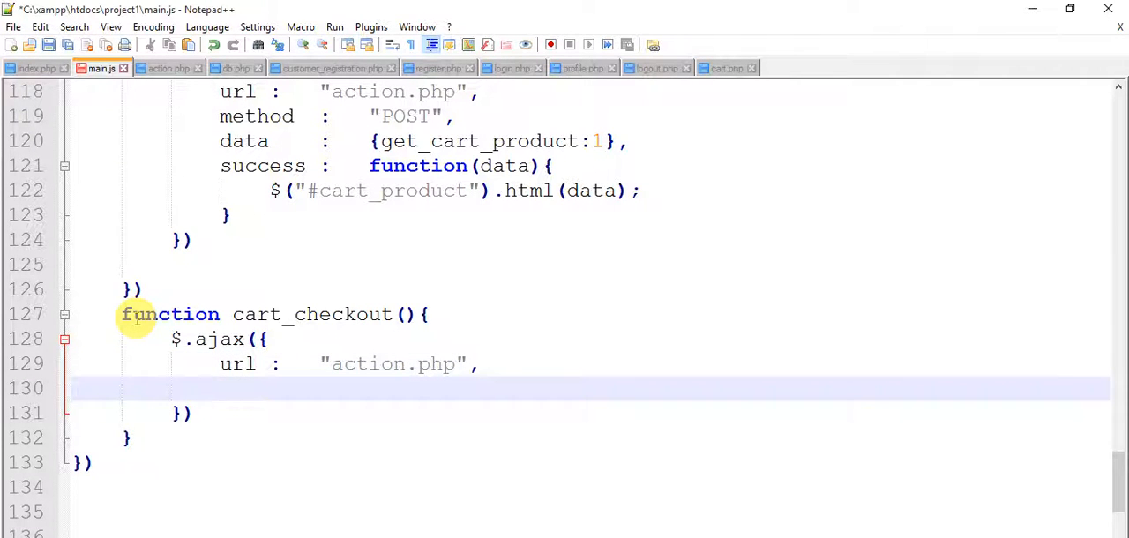
type("method  :  \"")
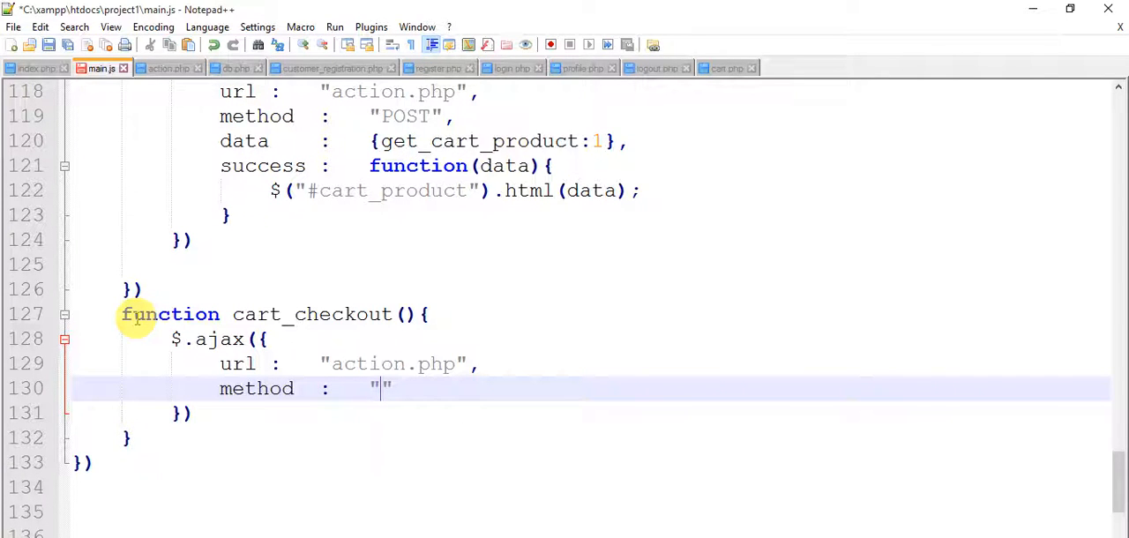
type("POST")
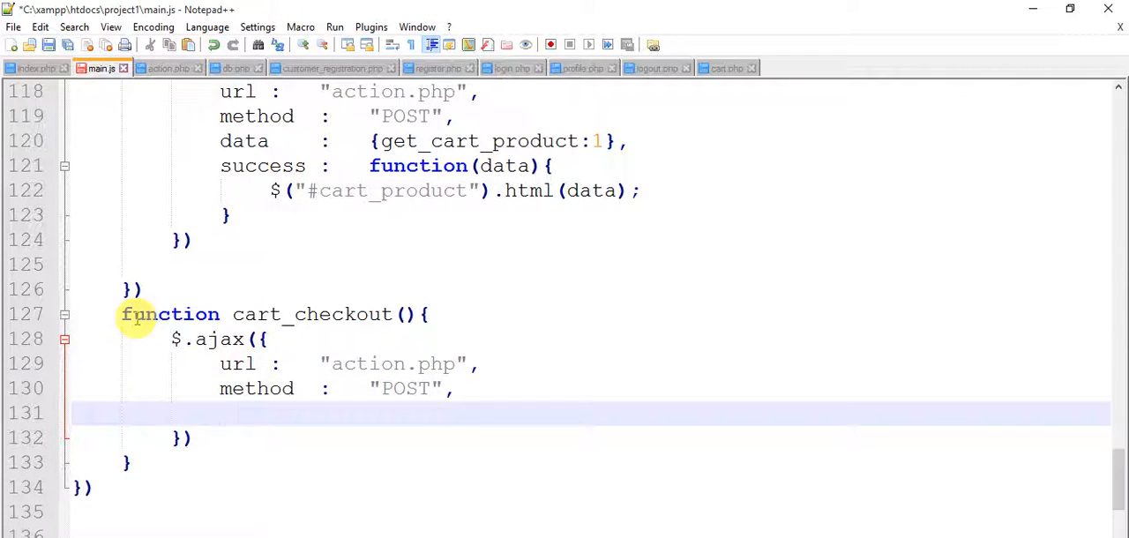
type("data")
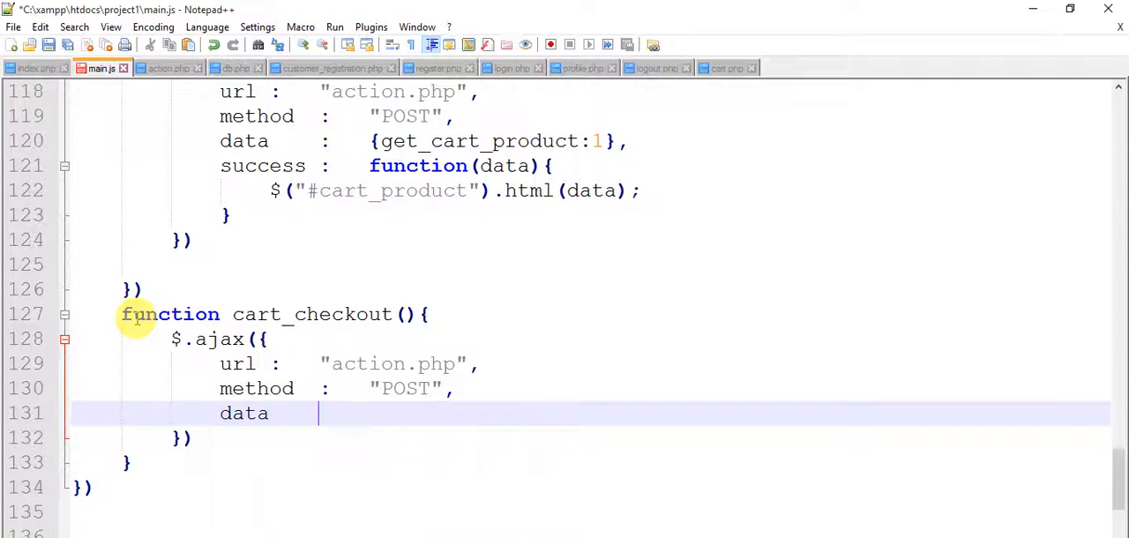
type(":\t{}")
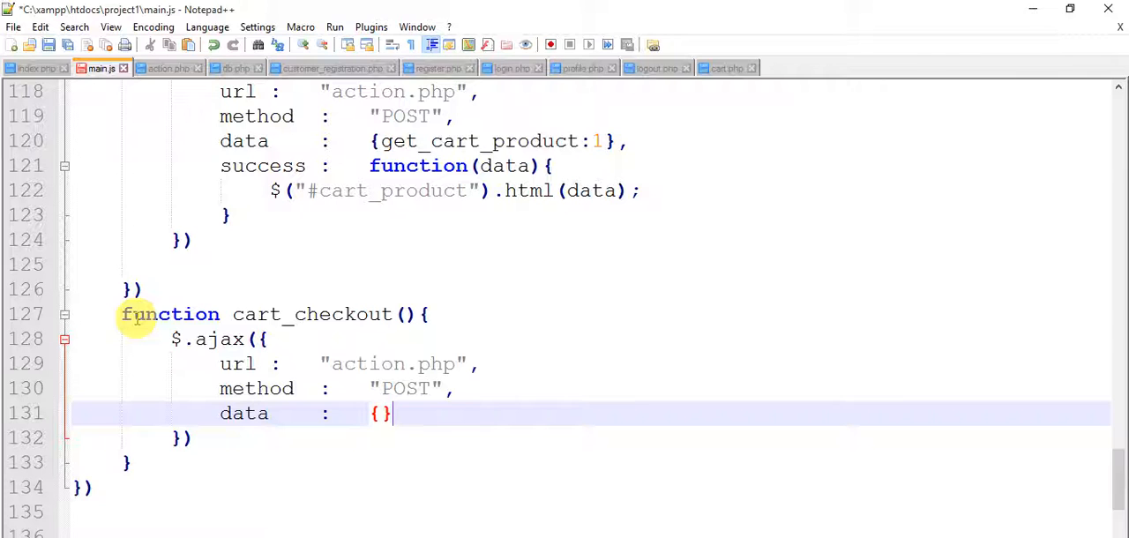
type(",")
type("success : func")
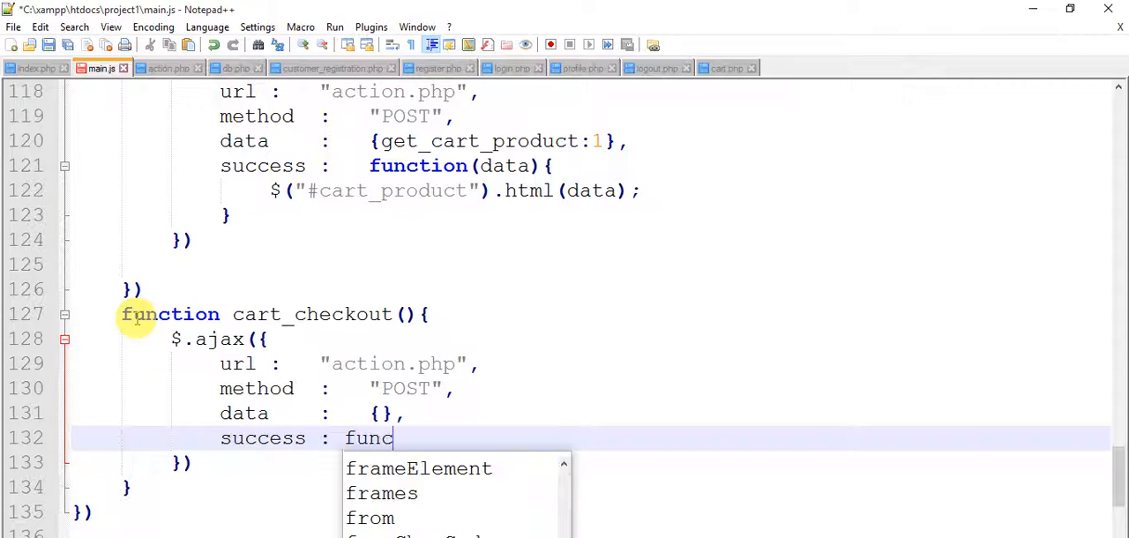
Write the success handler $("#cart_checkout").html(data);, checking the id name in cart.php
type("i")
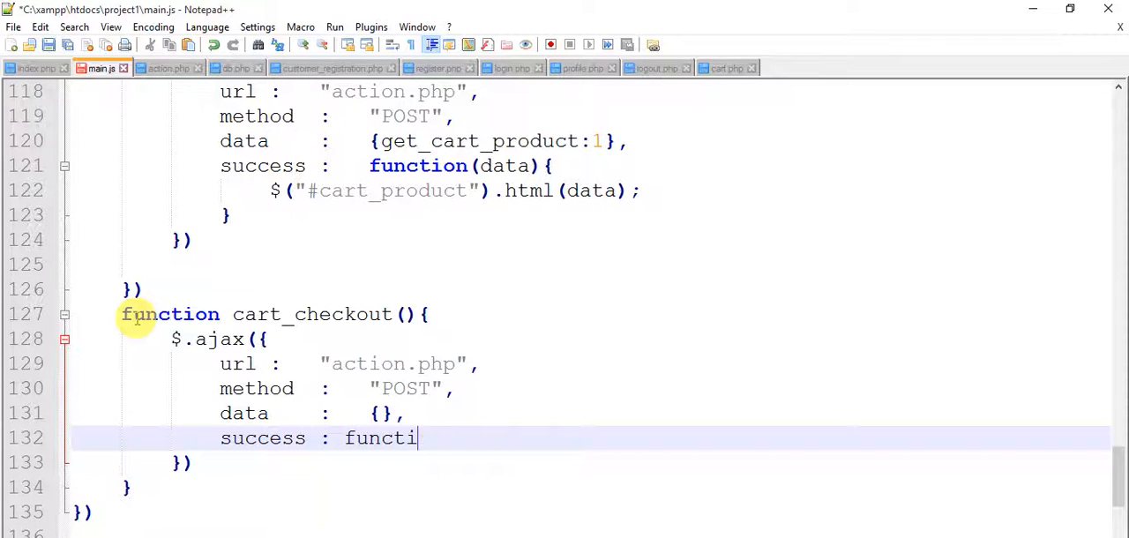
type("on")
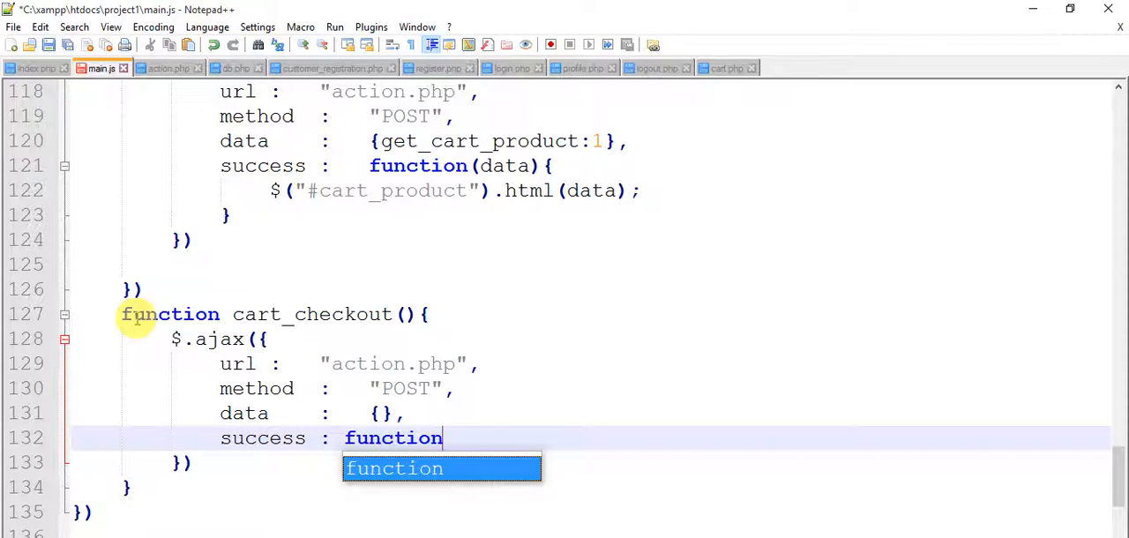
type("(data)")
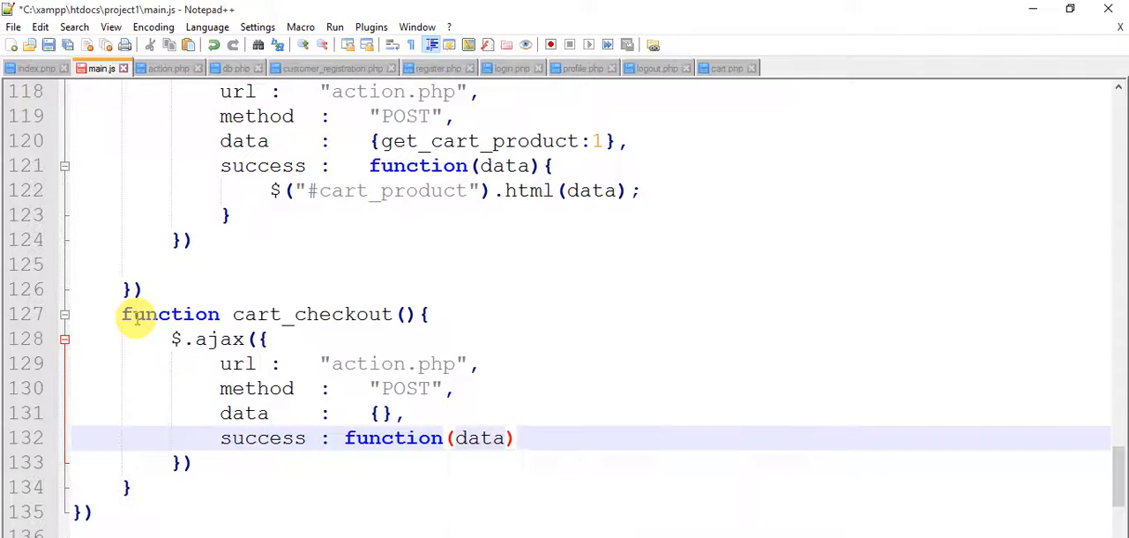
type("{")
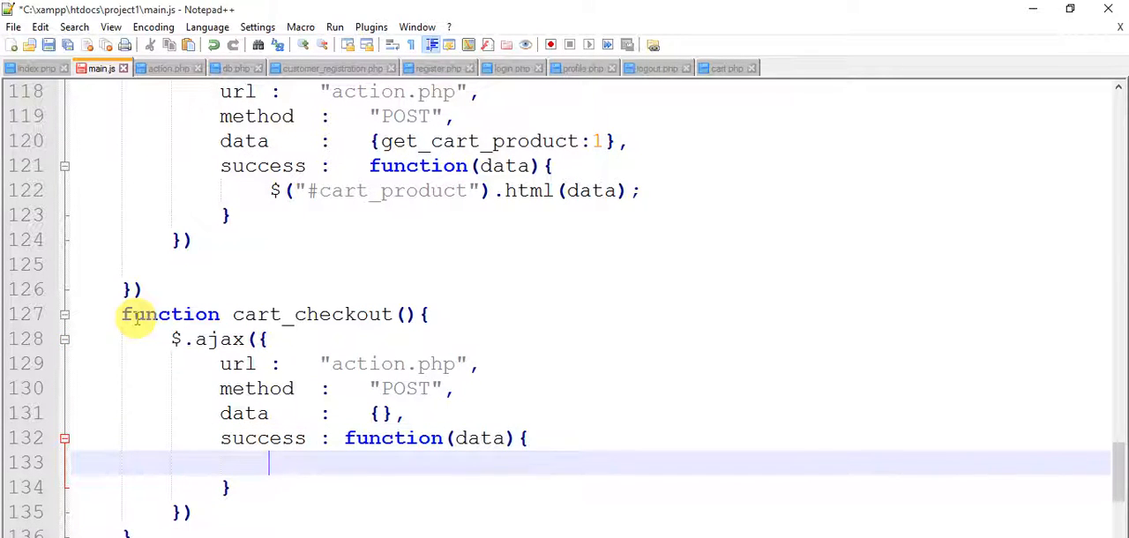
type("$()")
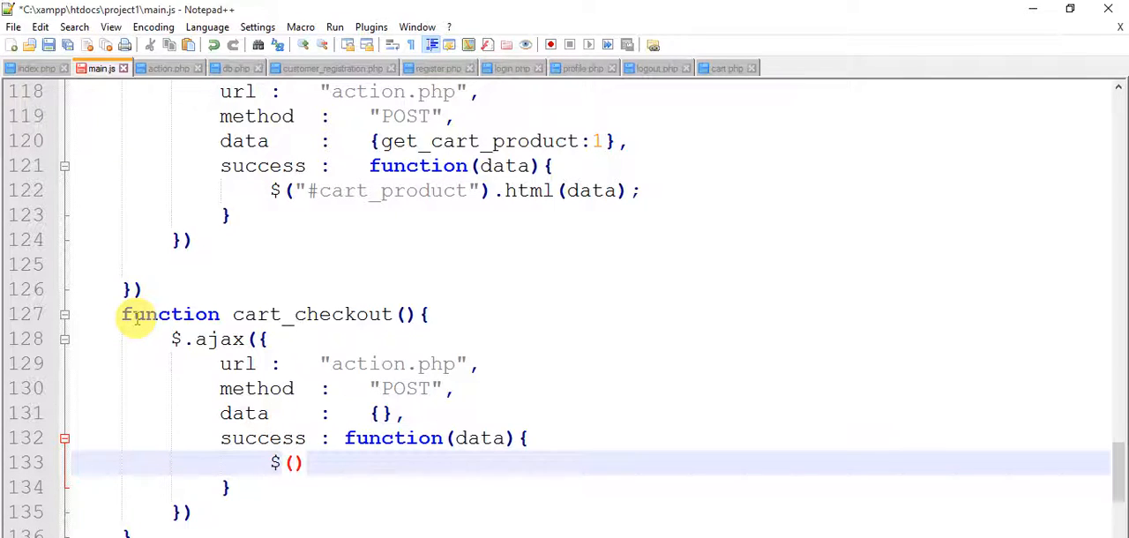
type("\"#cart_checkout\"")
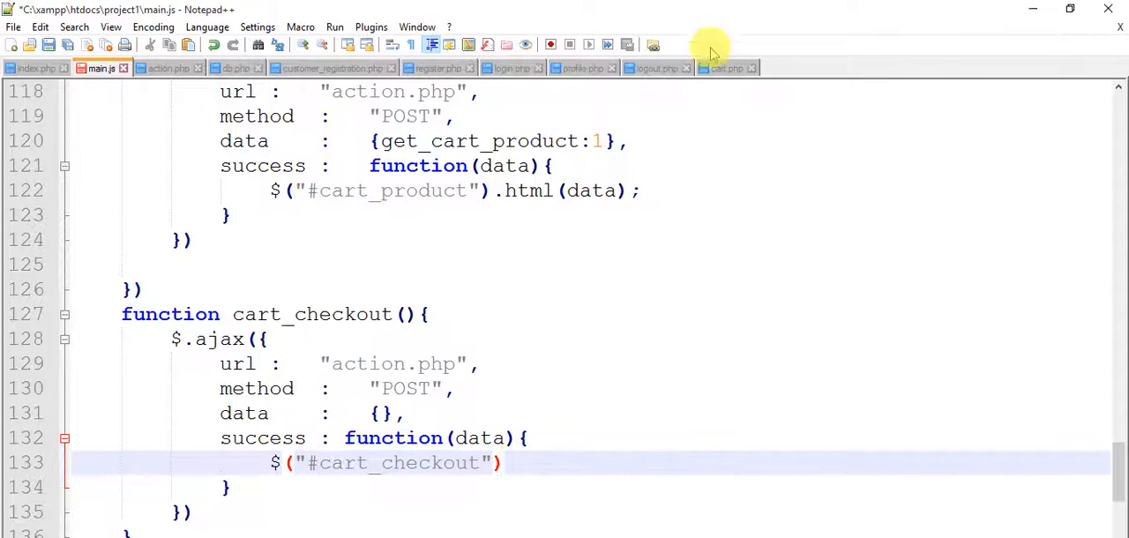
left_click(726, 69)
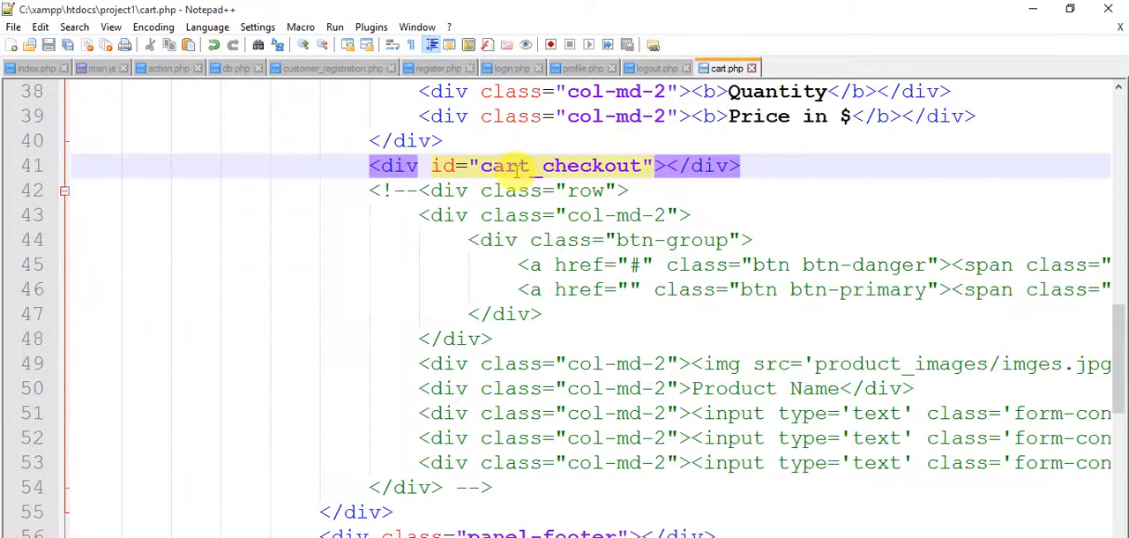
double_click(561, 166)
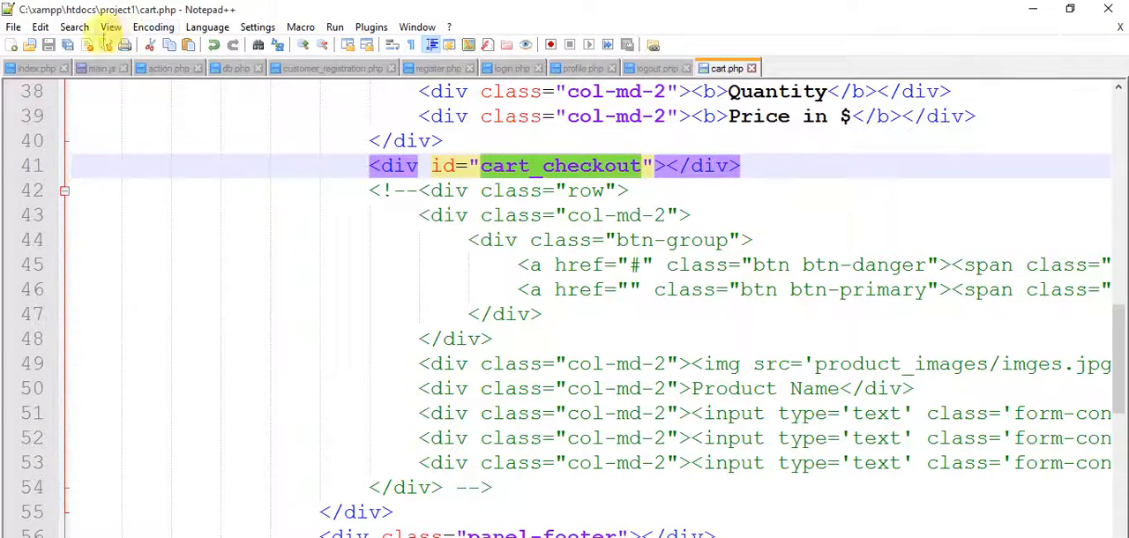
left_click(97, 69)
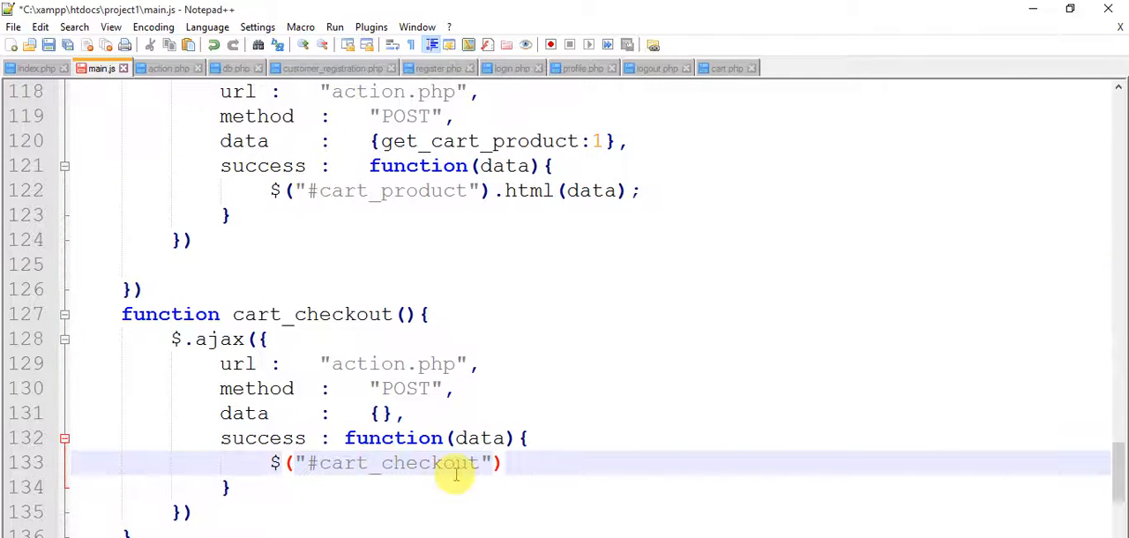
type(".html()")
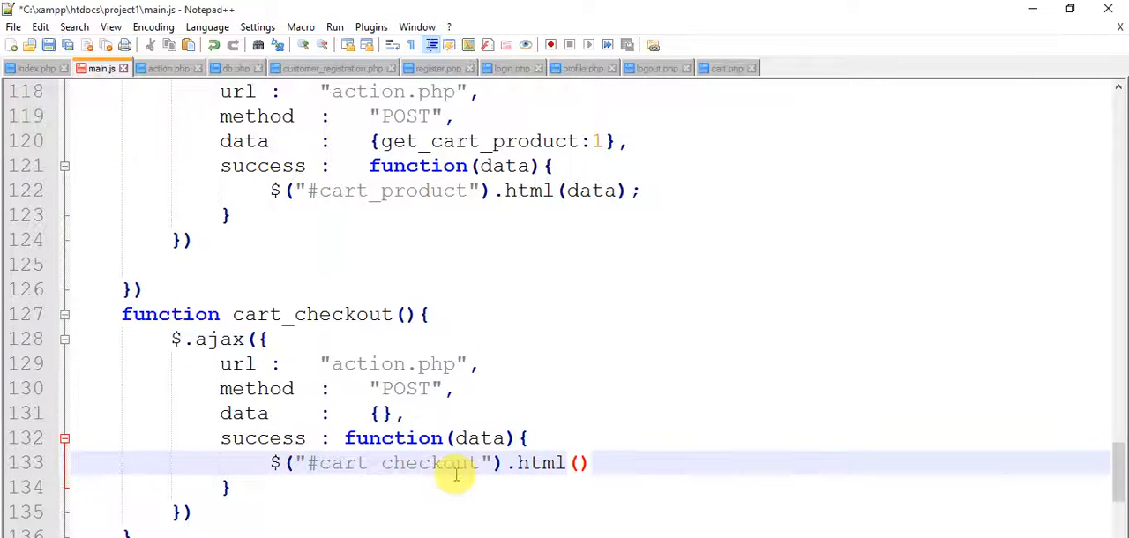
type("data);")
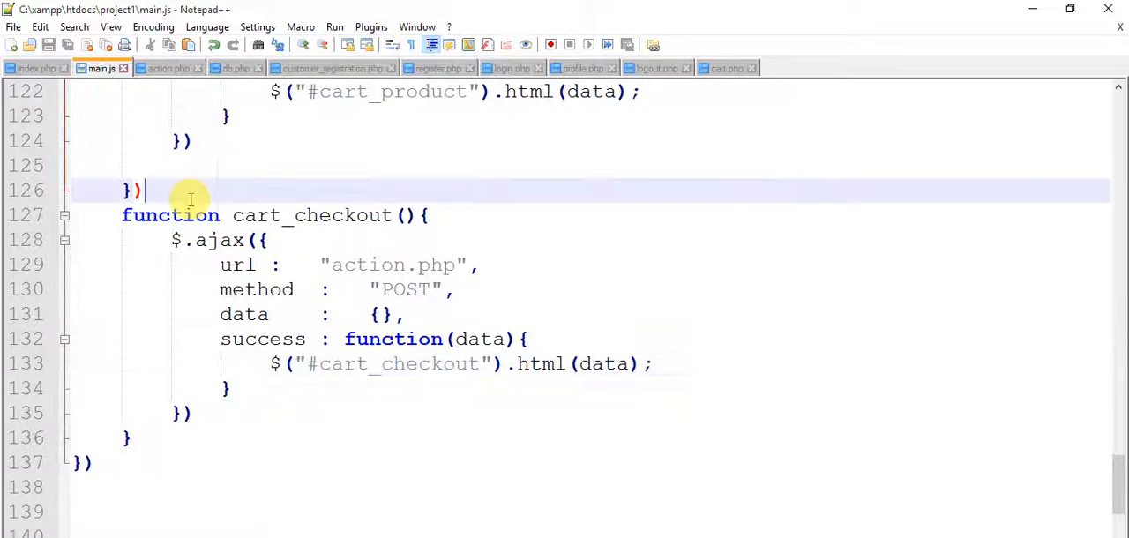
Call cart_checkout(); on the line above its definition so it runs on load
type("cart")
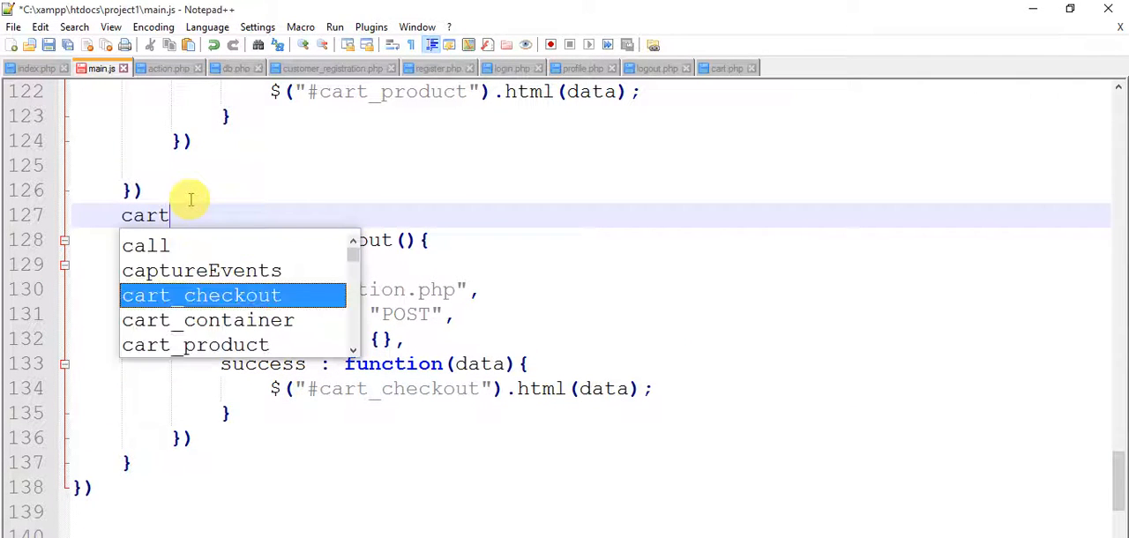
type("_checkout();")
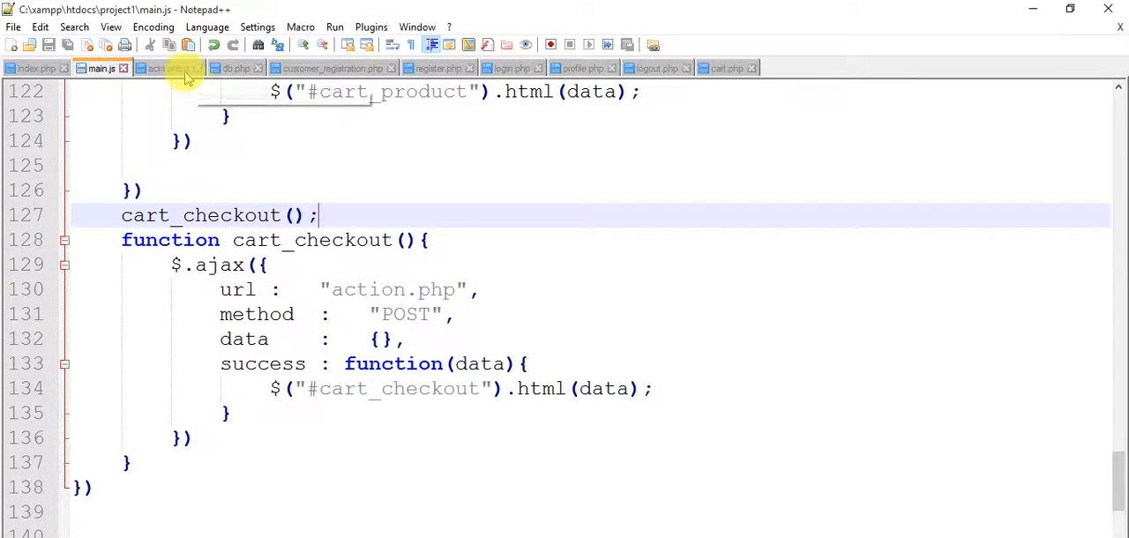
left_click(168, 69)
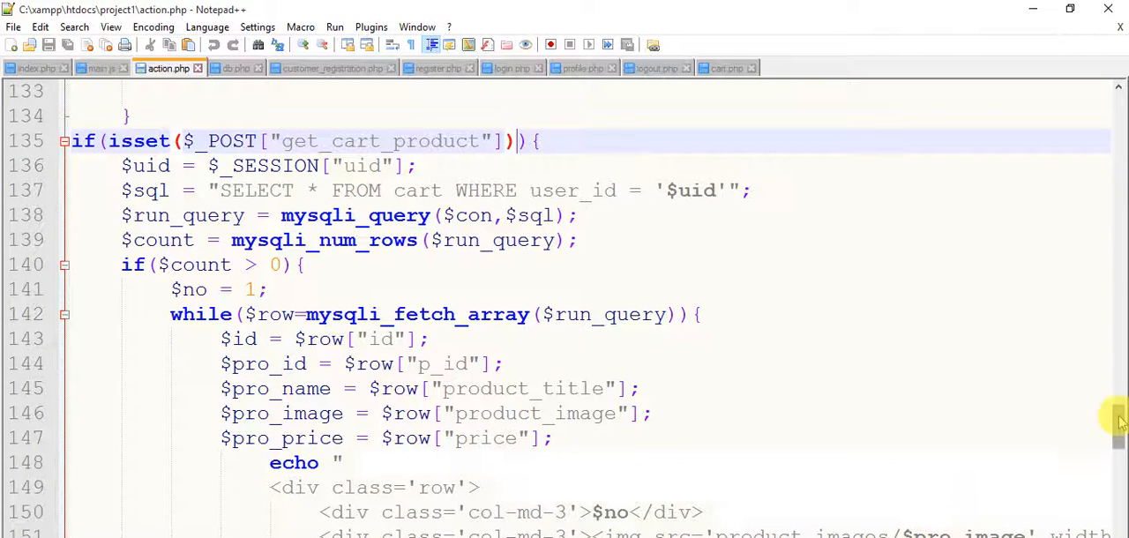
Add an empty if(isset($_POST["cart_checkout"])){} block at the end of action.php
scroll("down", 3)
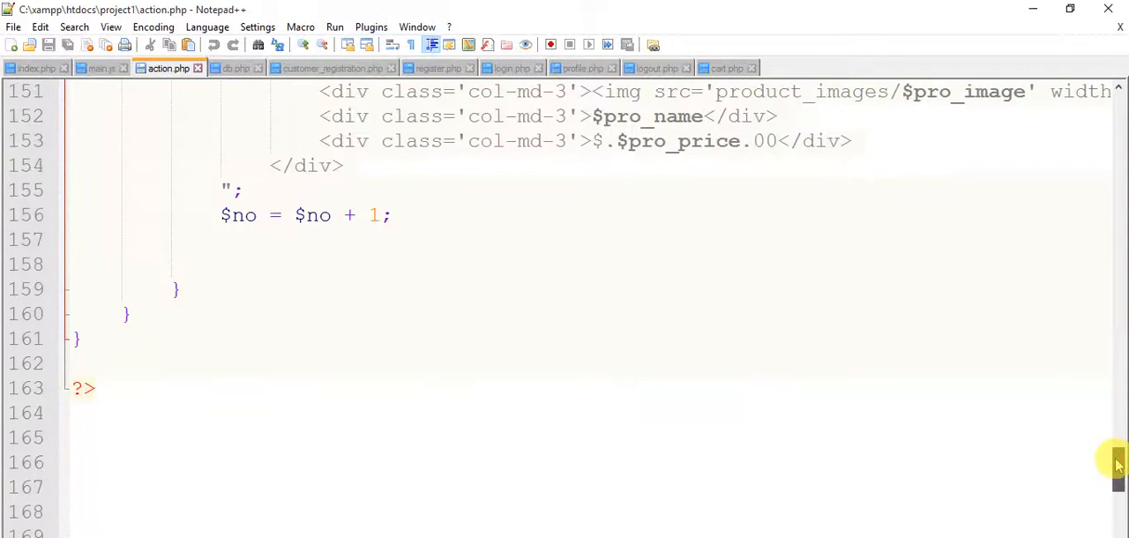
type("if")
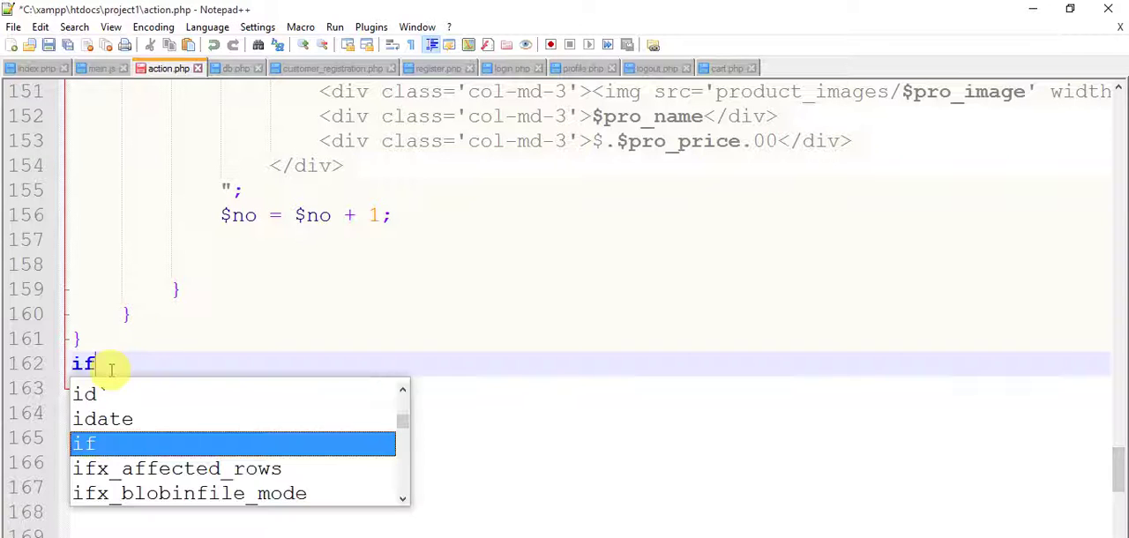
type("(iss")
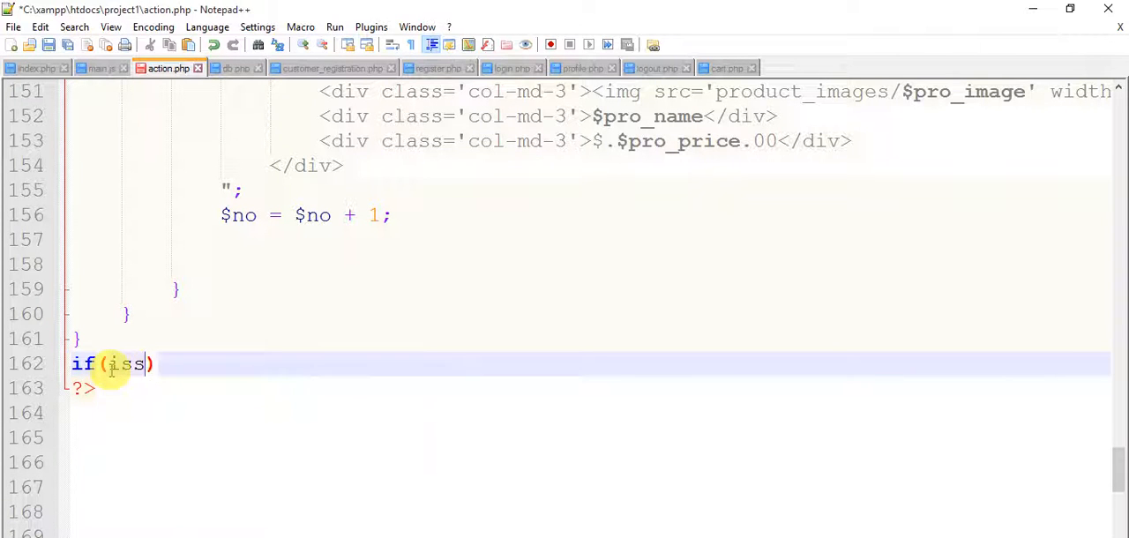
type("et(")
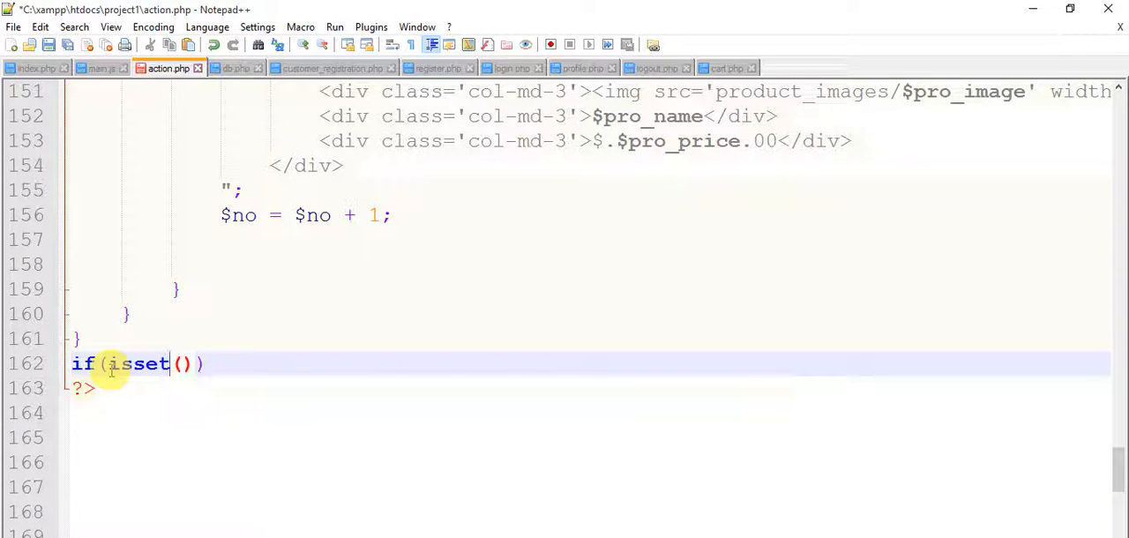
type("$_")
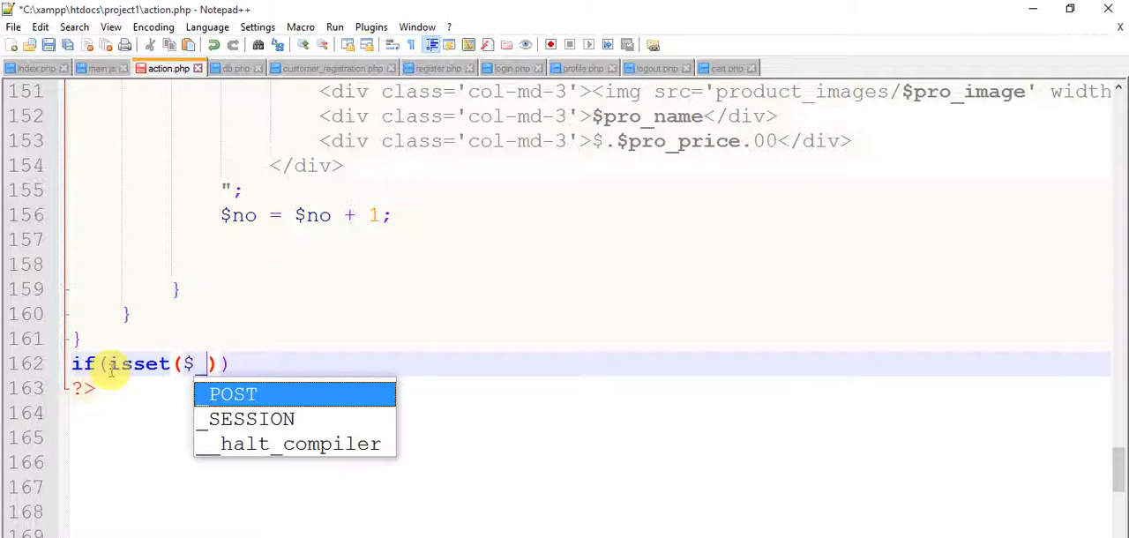
left_click(233, 393)
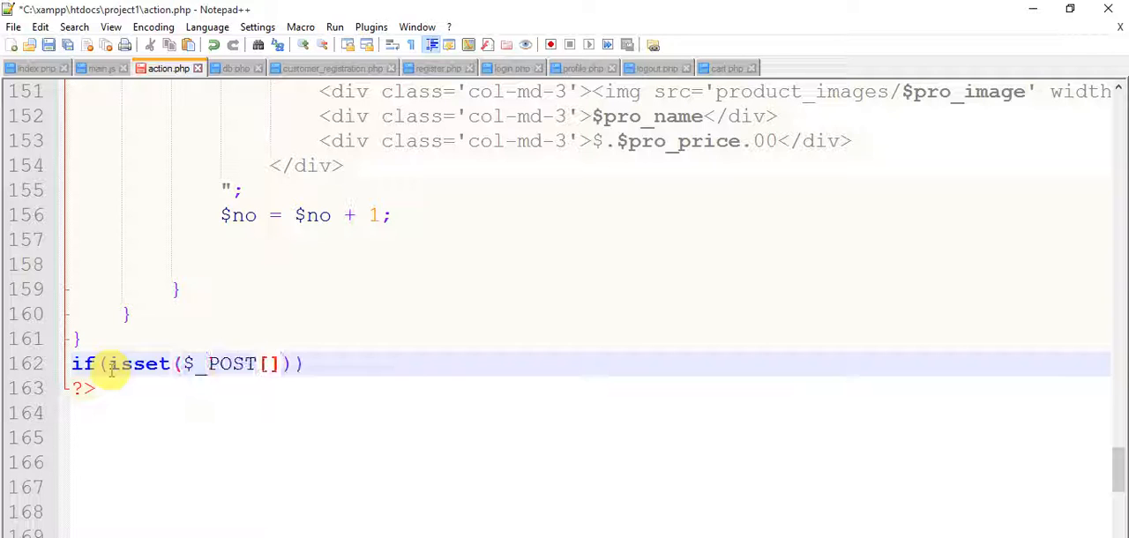
type("\"cart_checkout\"")
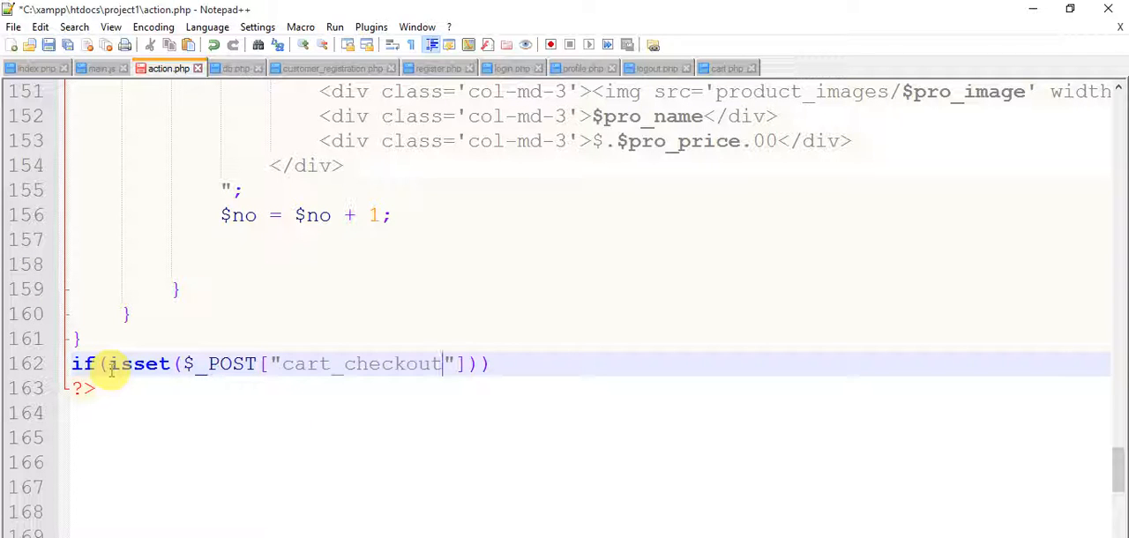
type("{")
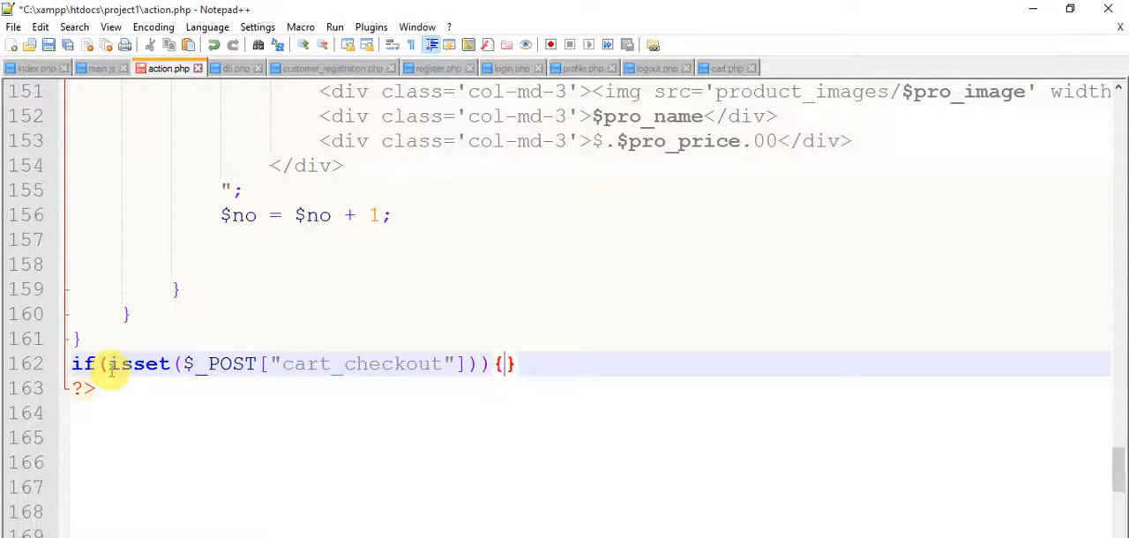
key("Enter")
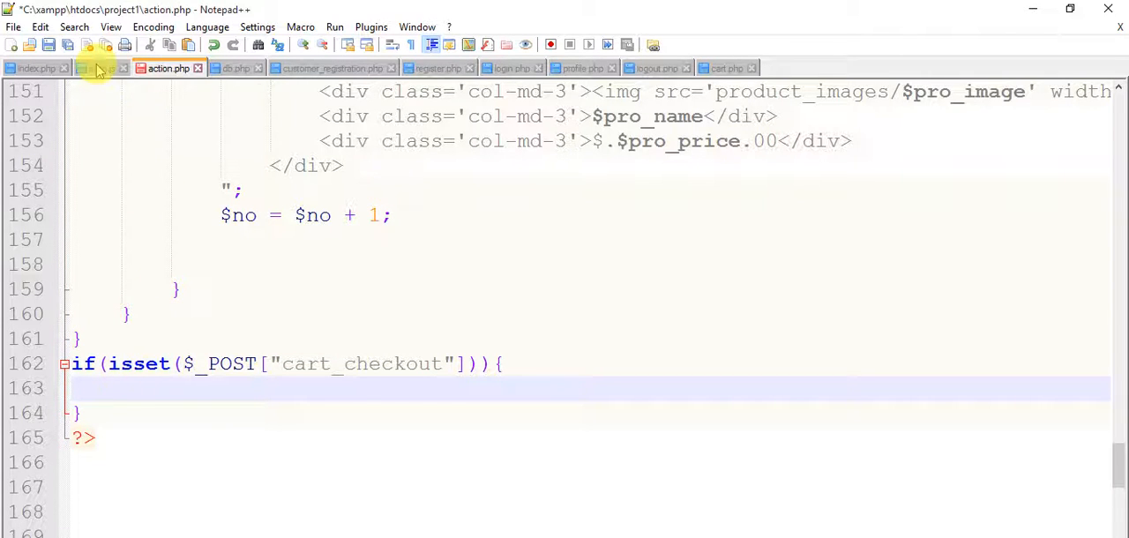
Set the cart_checkout AJAX data in main.js to {cart_checkout:1}
left_click(88, 68)
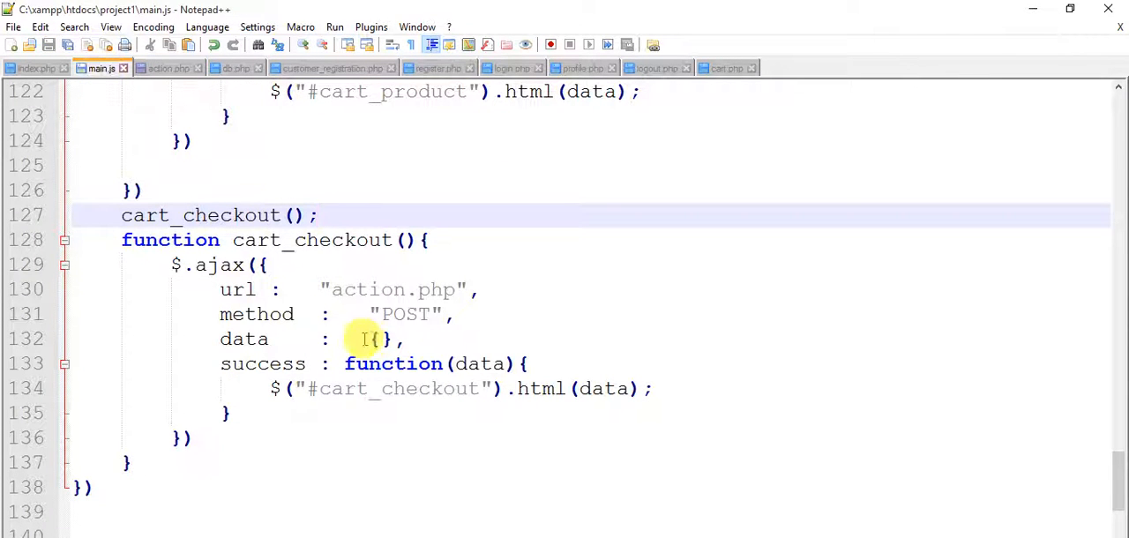
type("cart_checkout")
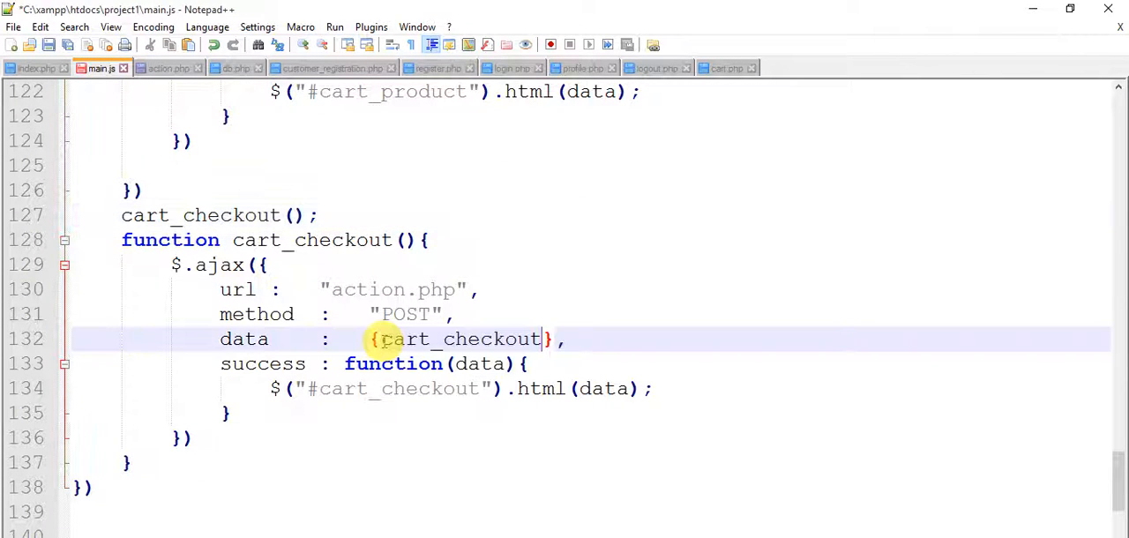
type(":1")
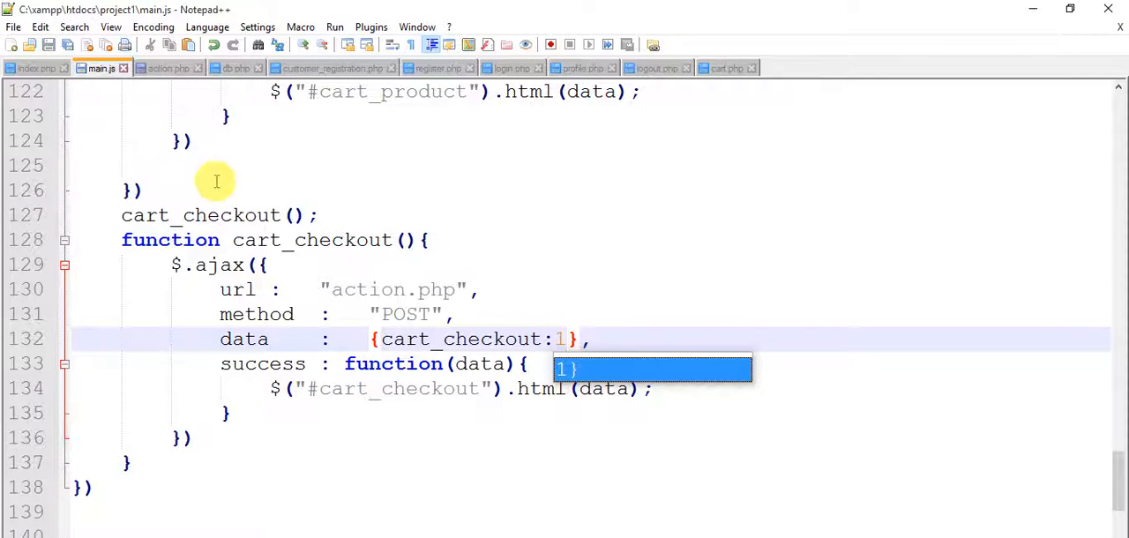
left_click(166, 67)
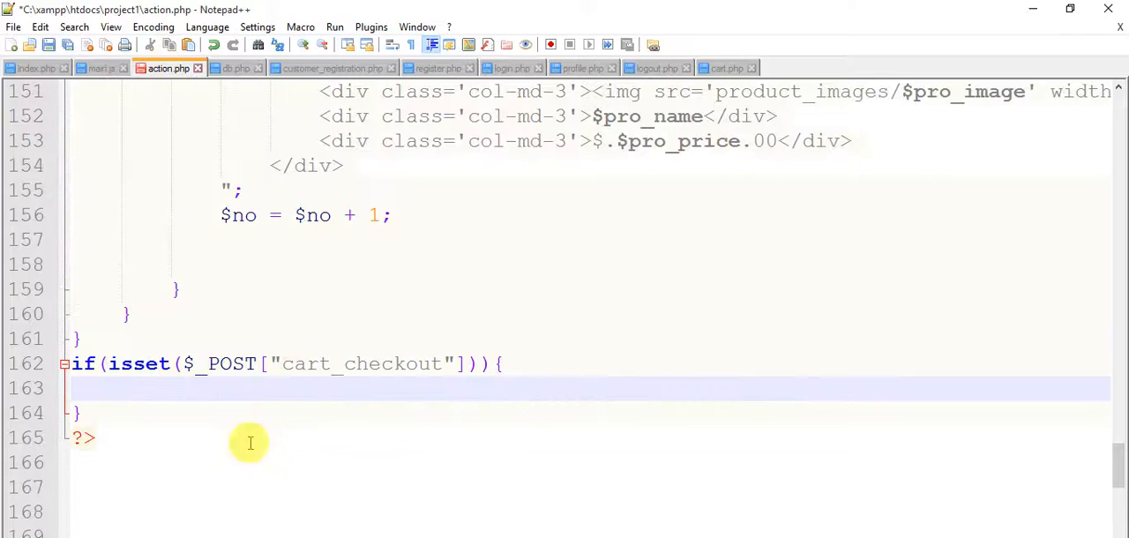
mouse_move(289, 512)
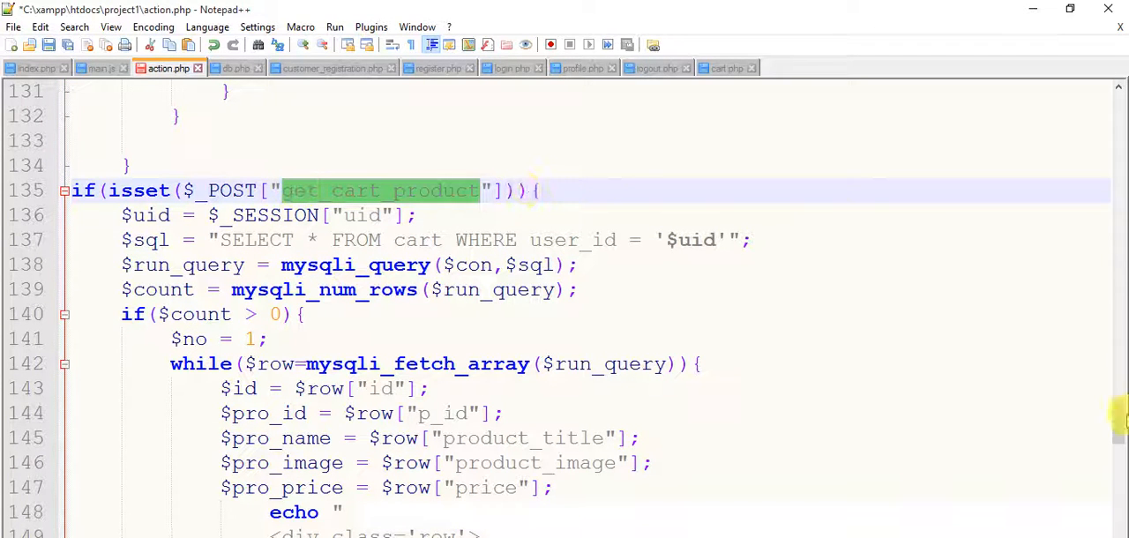
scroll("down", 3)
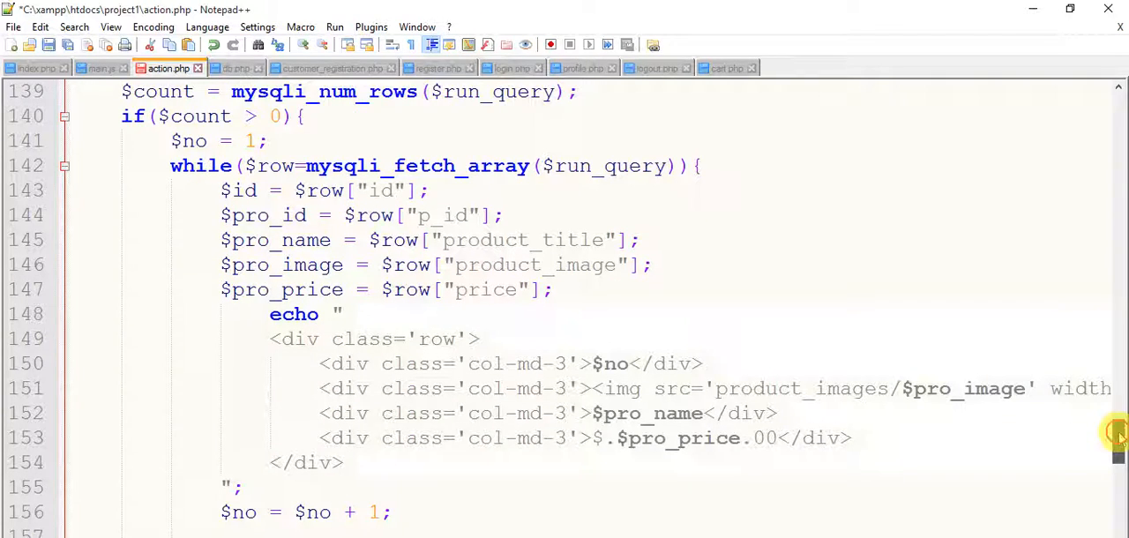
scroll("down", 3)
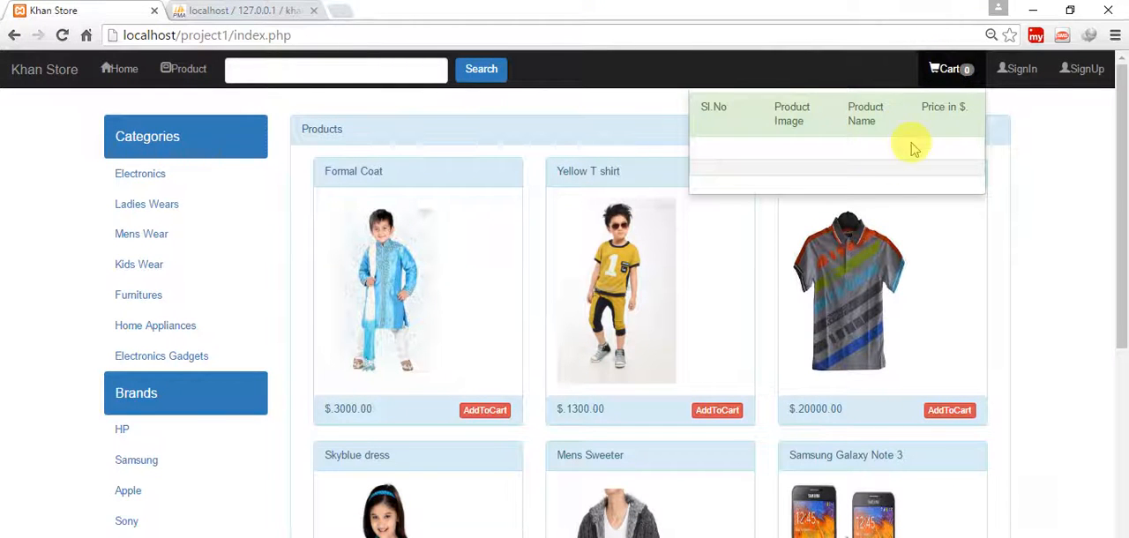
Sign in with the saved email and password, then go to the Cart page
left_click(1020, 69)
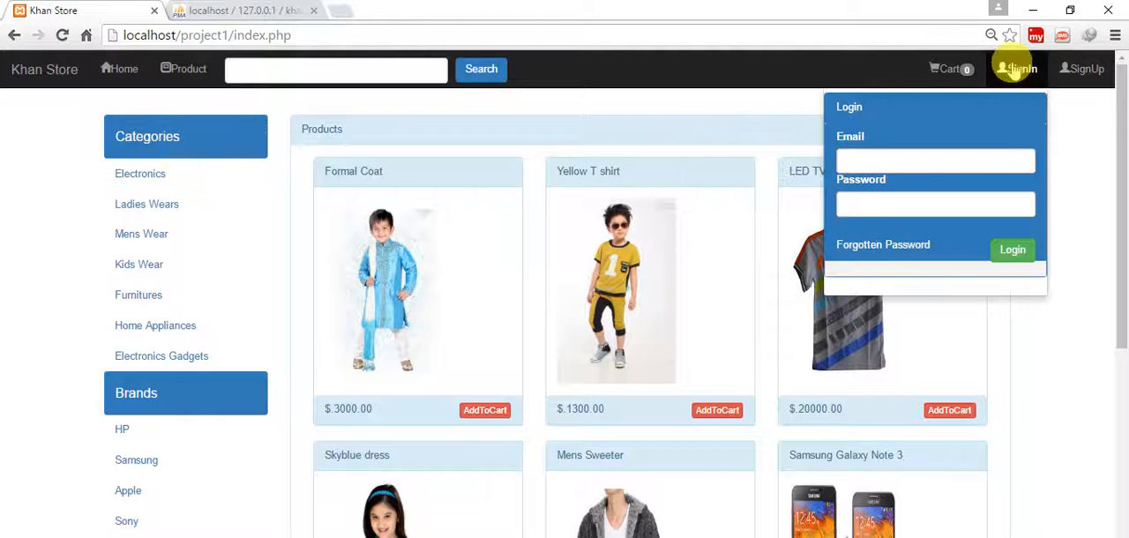
type("in")
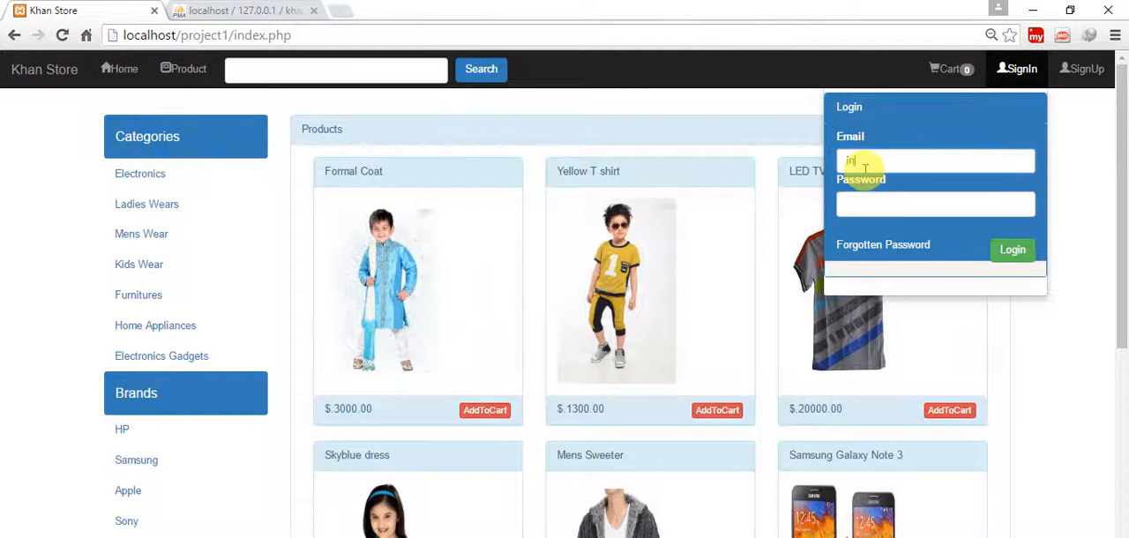
left_click(935, 161)
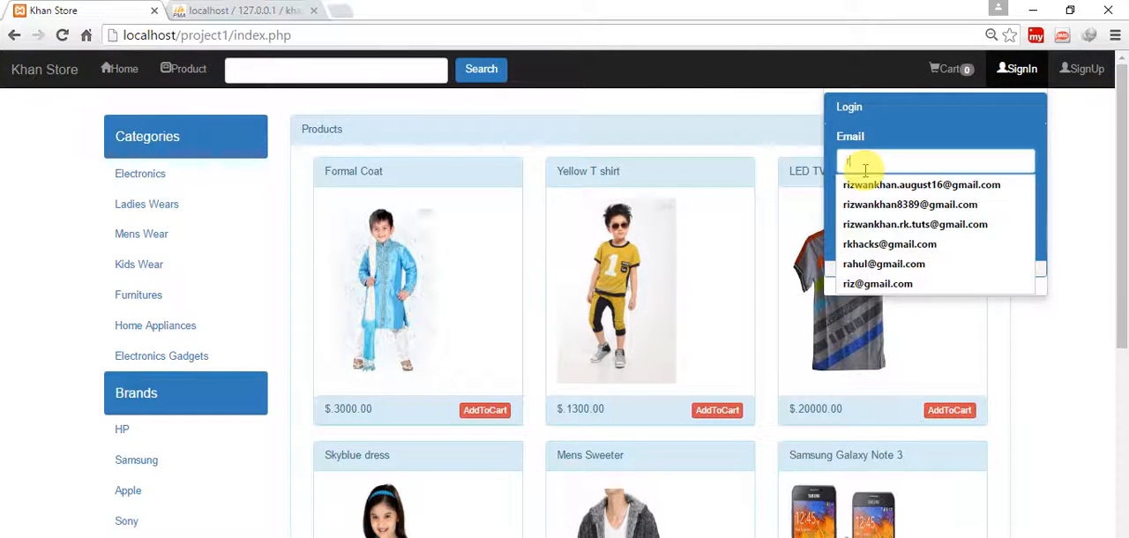
left_click(921, 183)
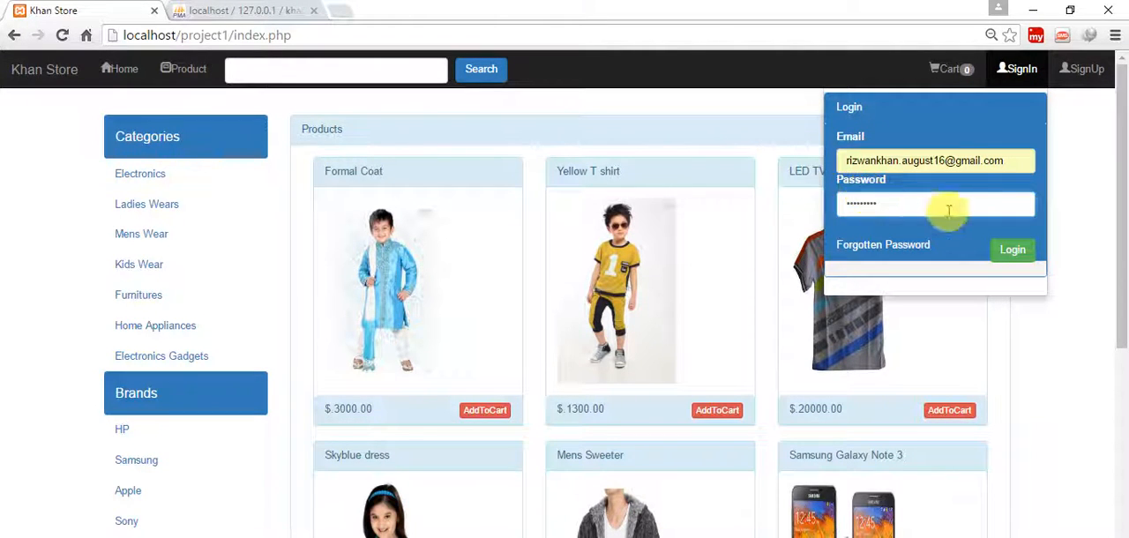
left_click(1012, 250)
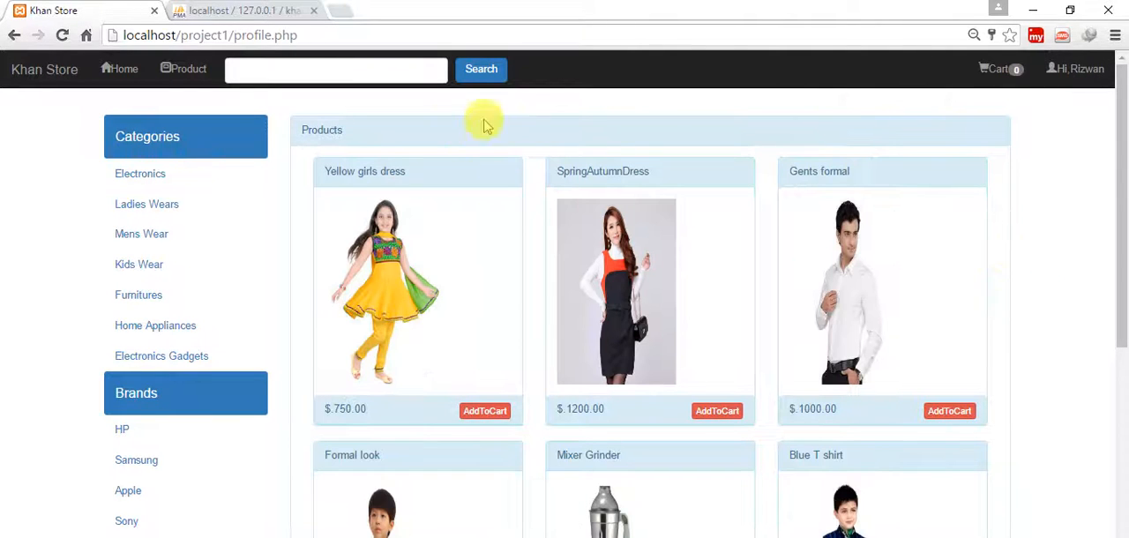
mouse_move(998, 74)
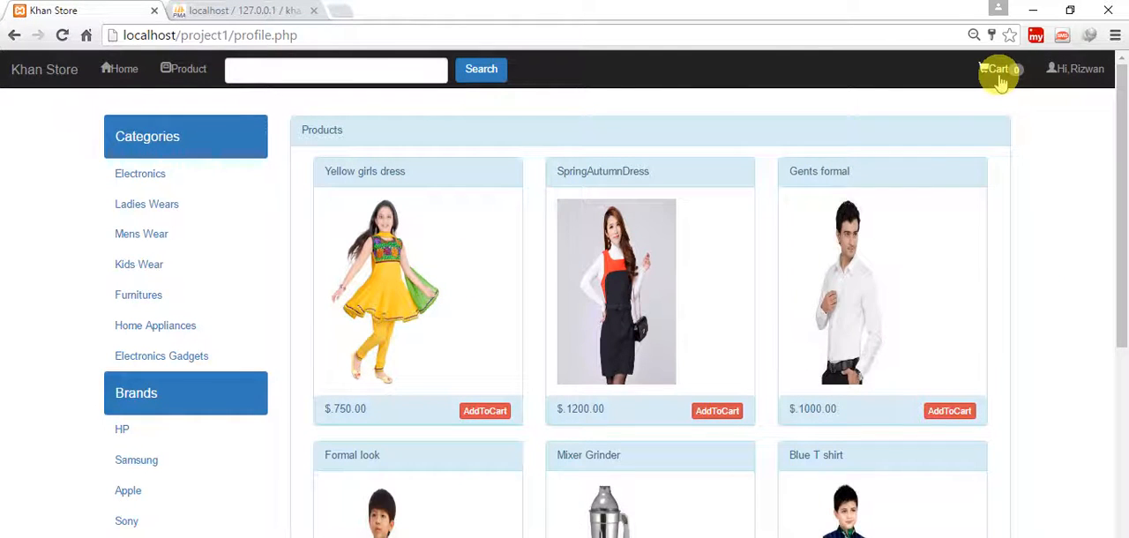
left_click(998, 68)
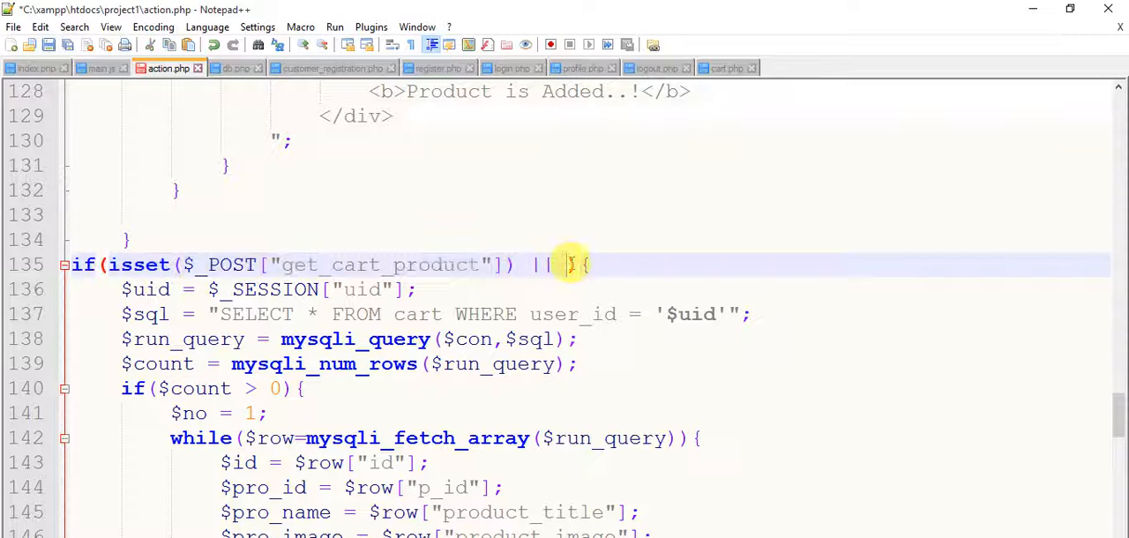
Extend the line 135 condition with || isset($_POST["cart_checkout"]) and review the block
type("isset($_POST[\"get_cart_product\"]))")
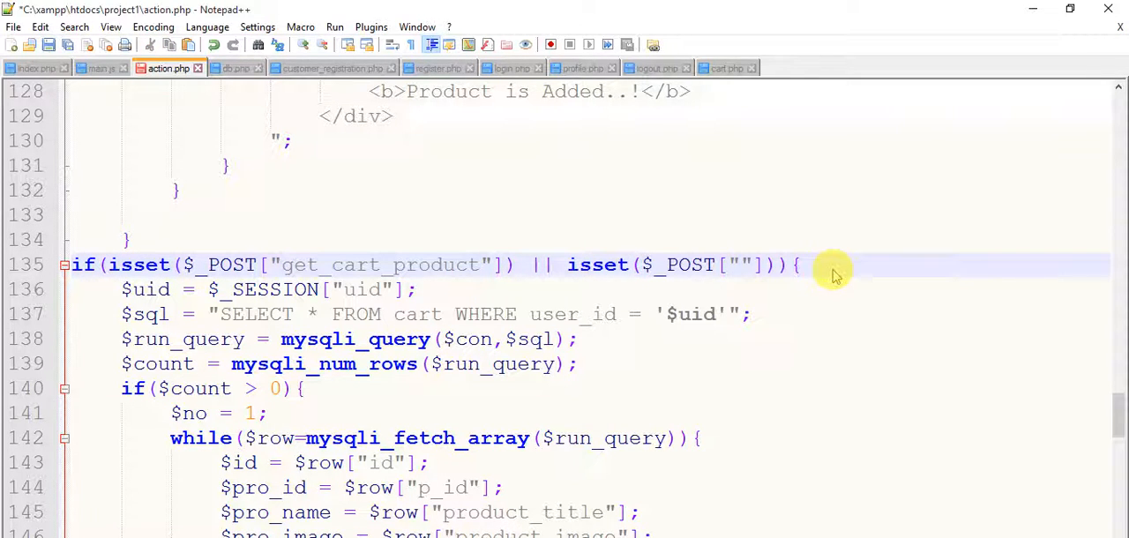
type("cart_checkout")
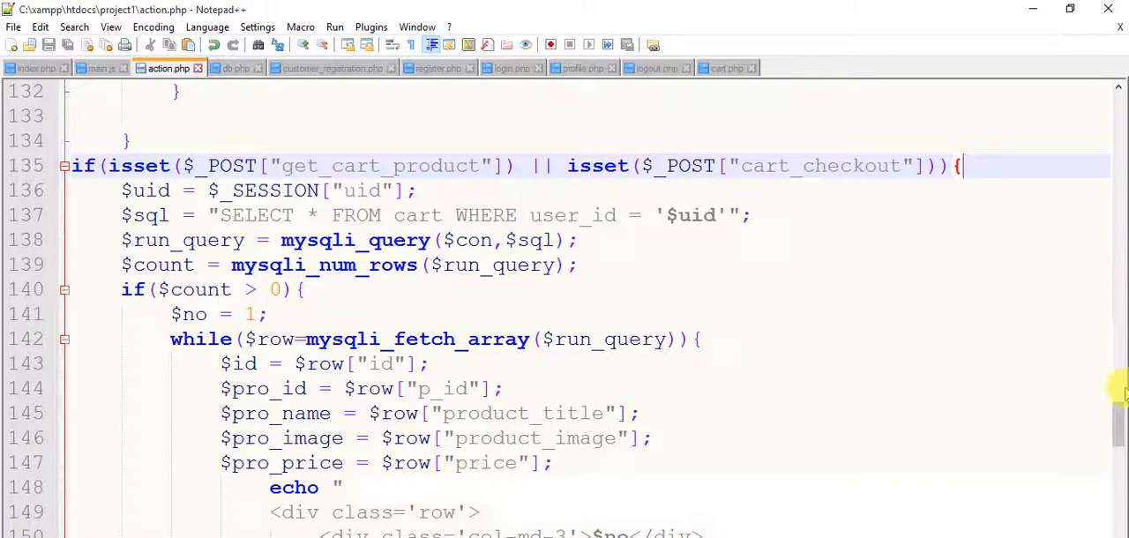
scroll("down", 3)
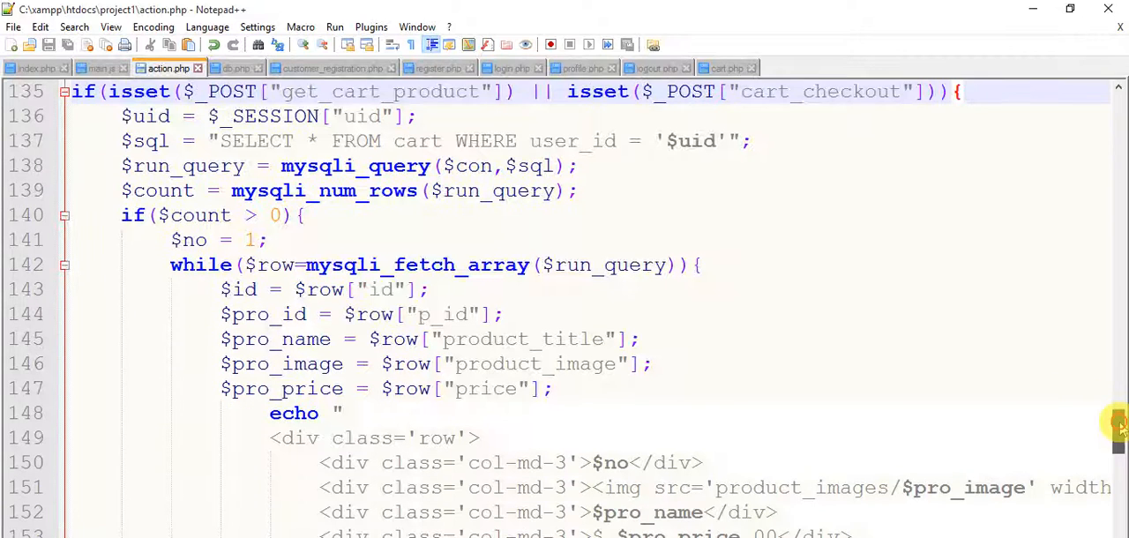
mouse_move(226, 116)
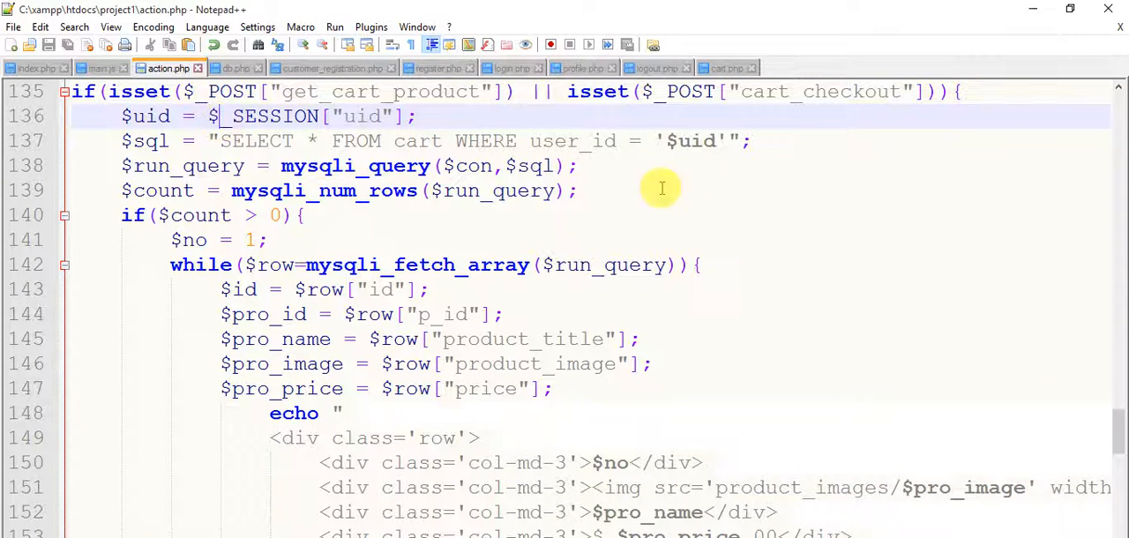
scroll("down", 3)
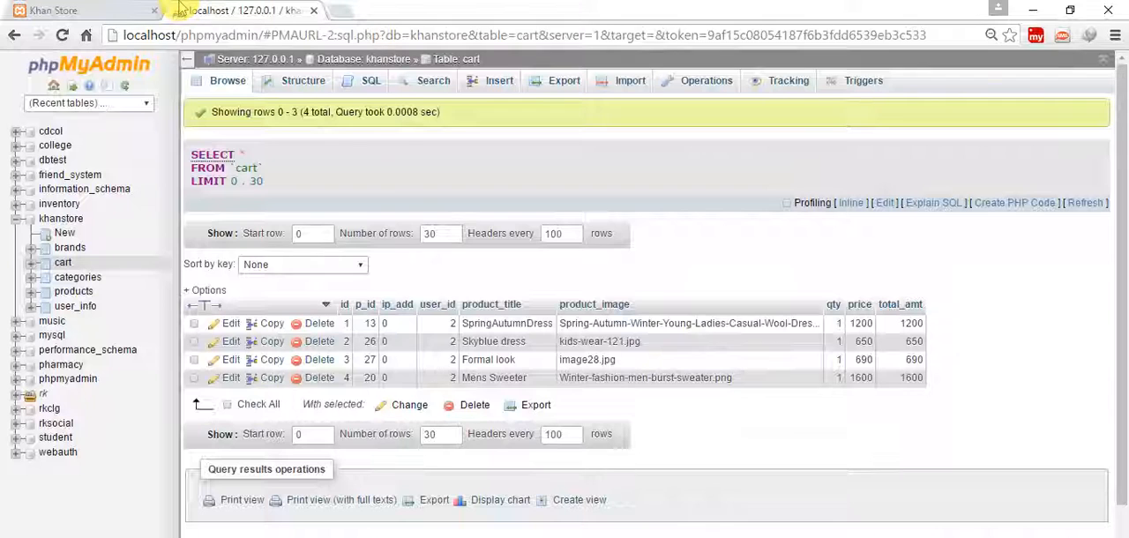
mouse_move(679, 307)
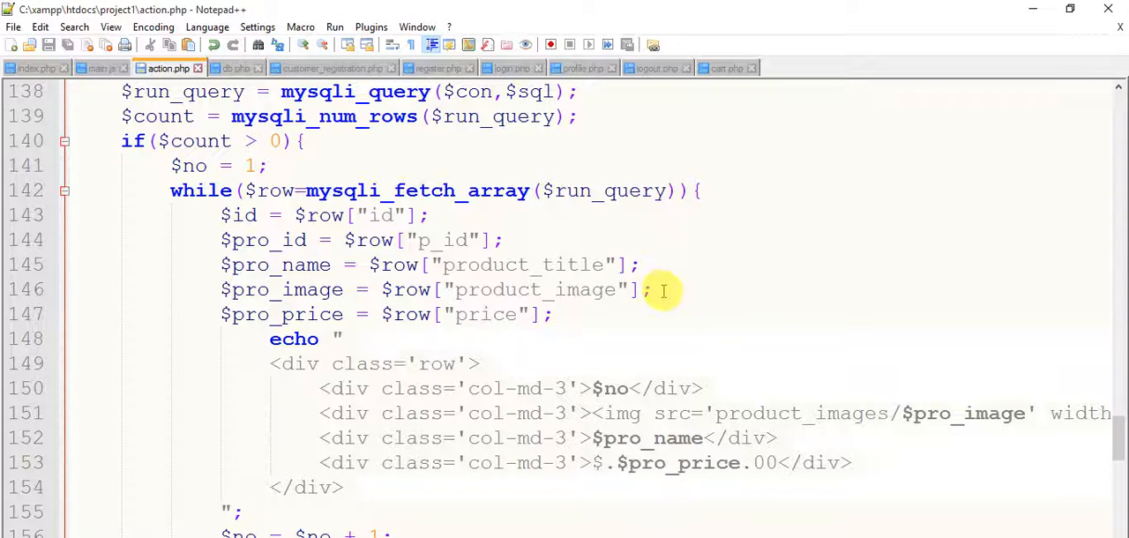
Store $qty = $row["qty"] and $total = $row["total_amt"] after the product_image line
left_click(656, 289)
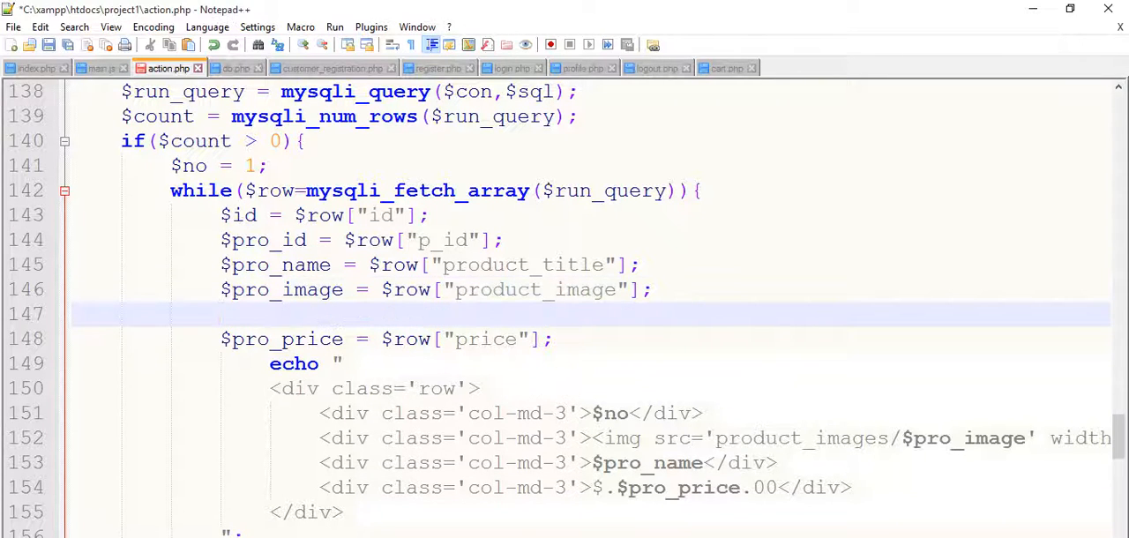
type("$qty")
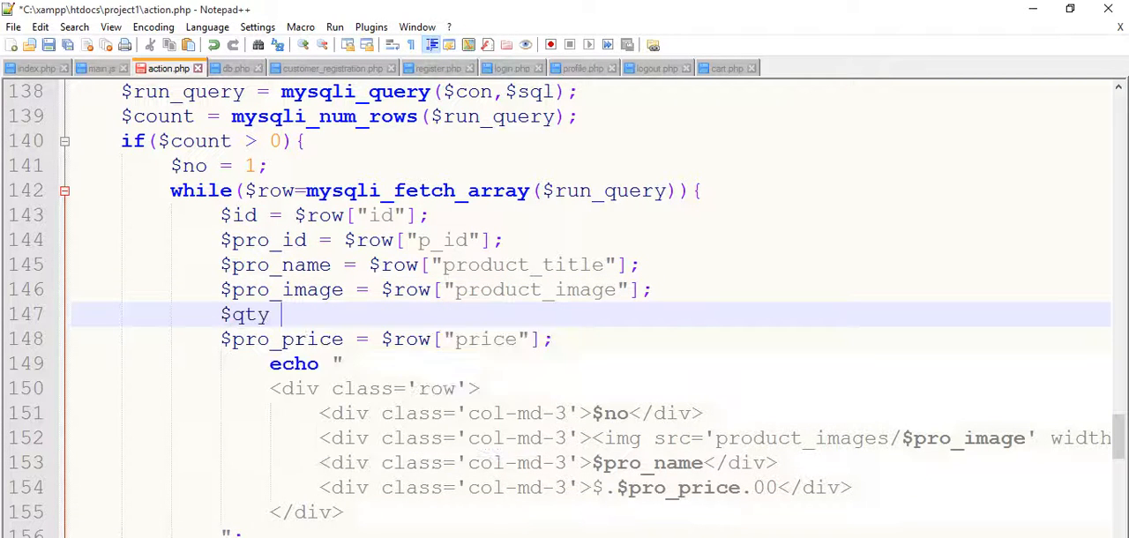
type("= $")
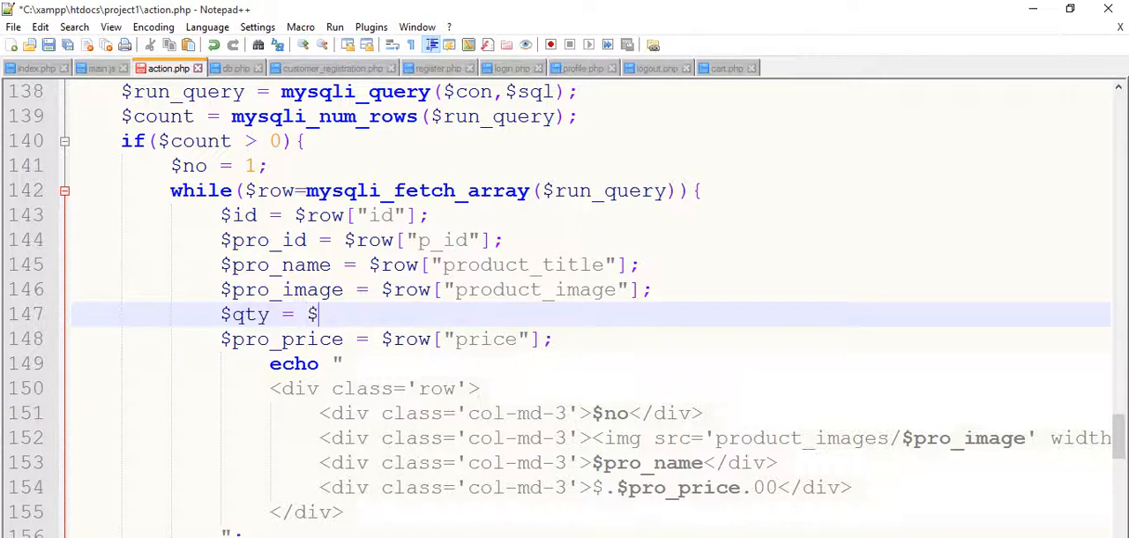
type("row[\"qty")
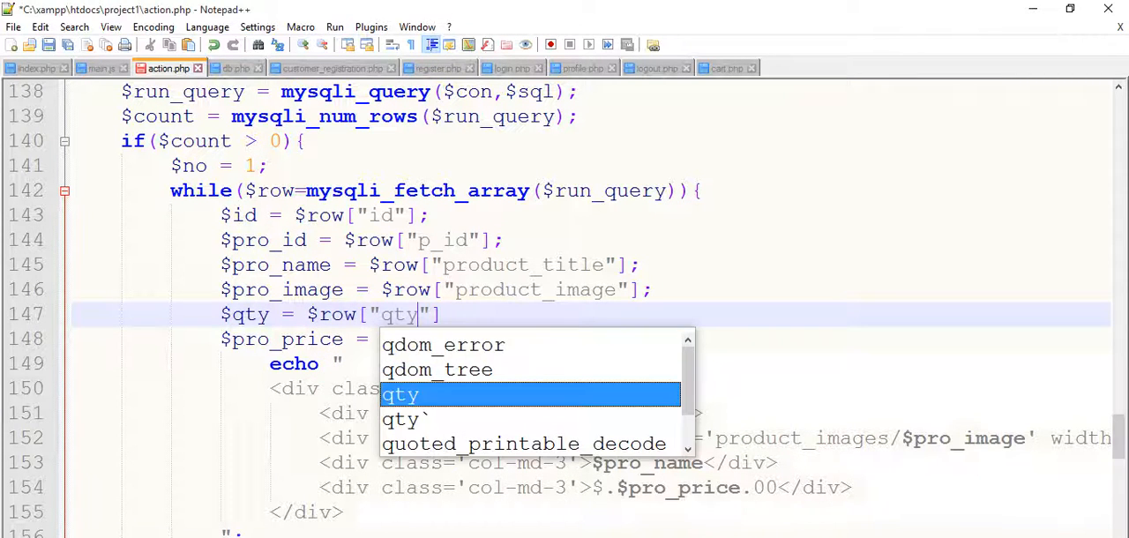
type("]l")
type("$t")
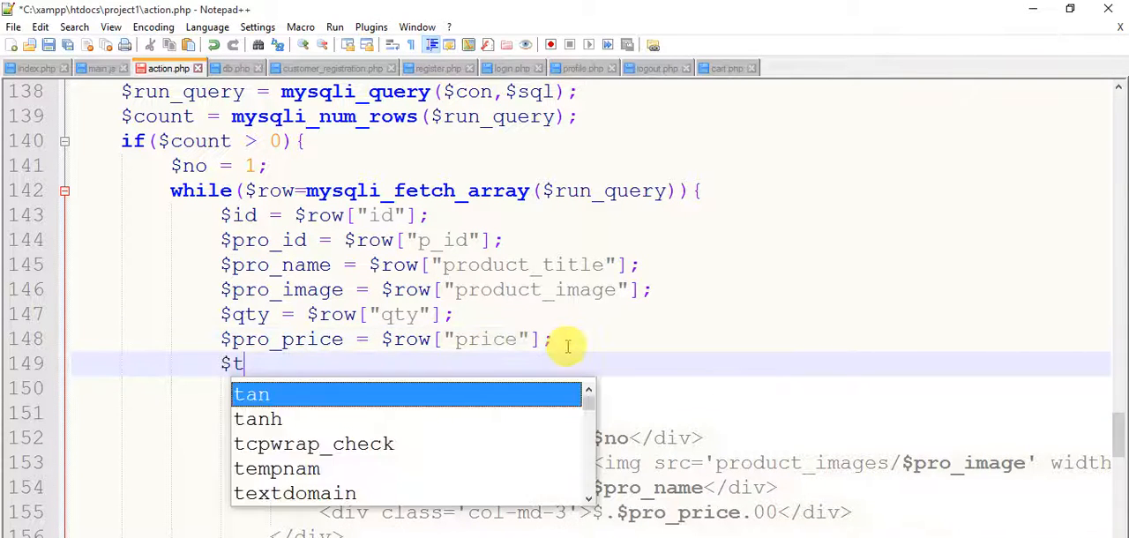
type("otal =")
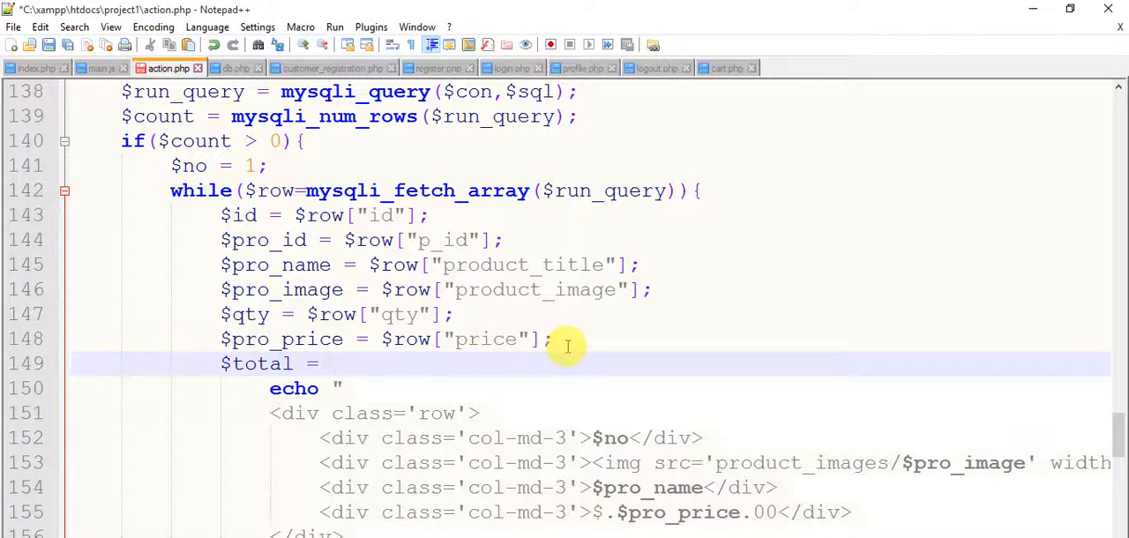
type("$row")
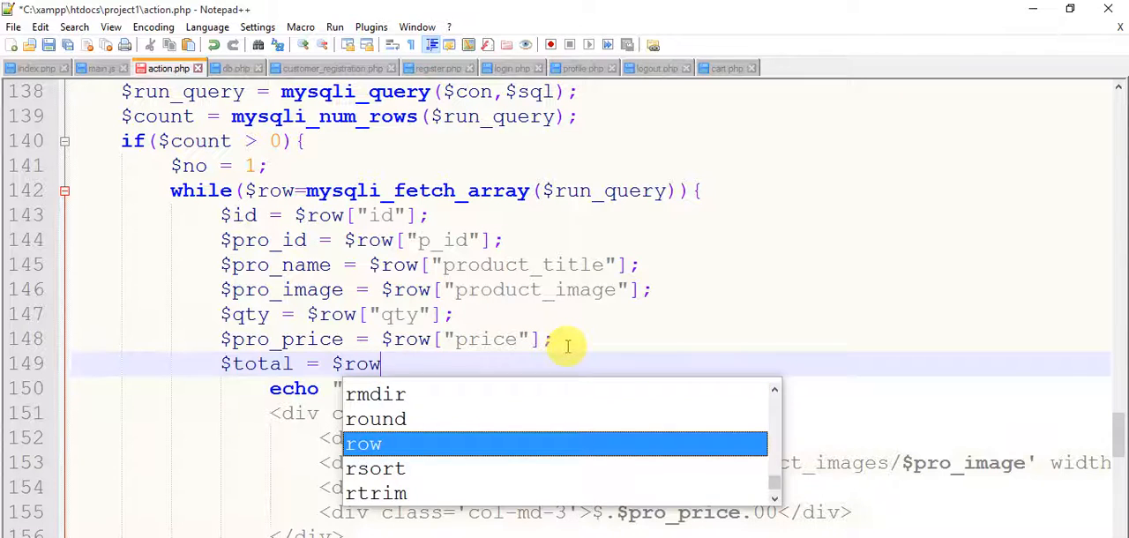
type("[\"to\"]")
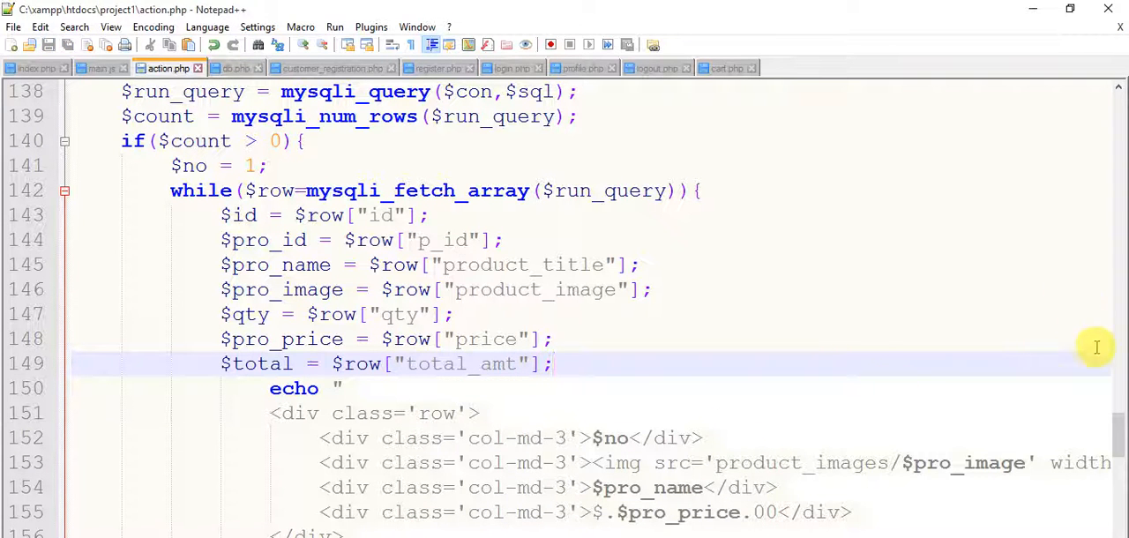
Add an if(isset($_POST["get_cart_product"])){ }else{ } branch and cut the echo row block
scroll("down", 3)
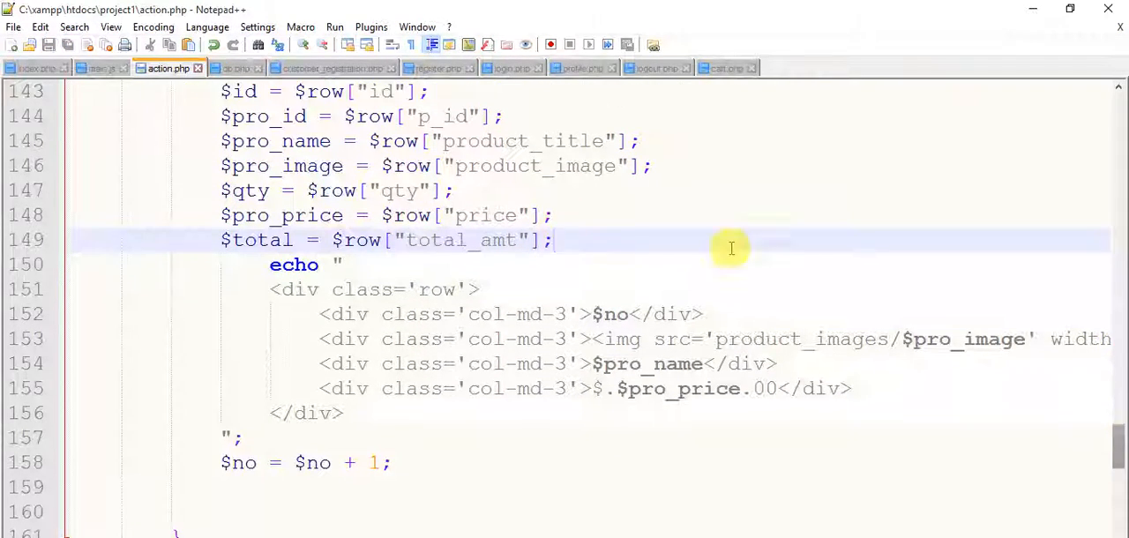
type("if(")
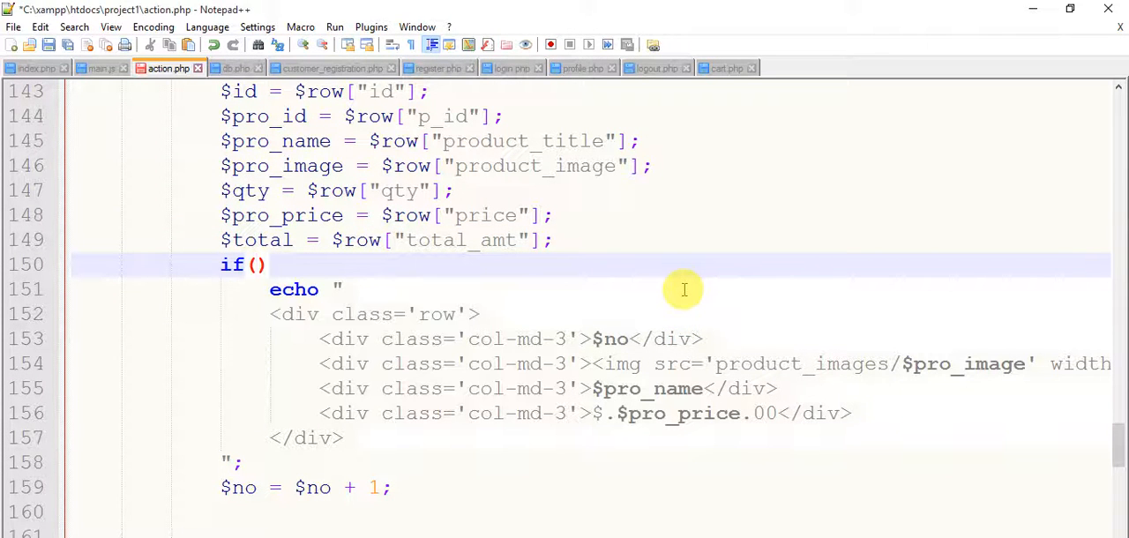
type("{")
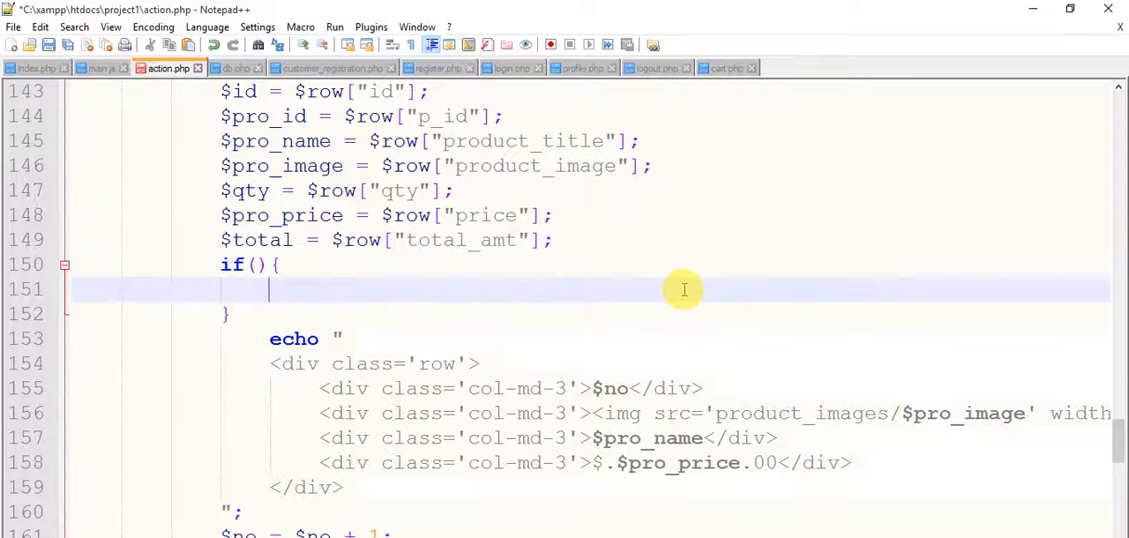
type("}else")
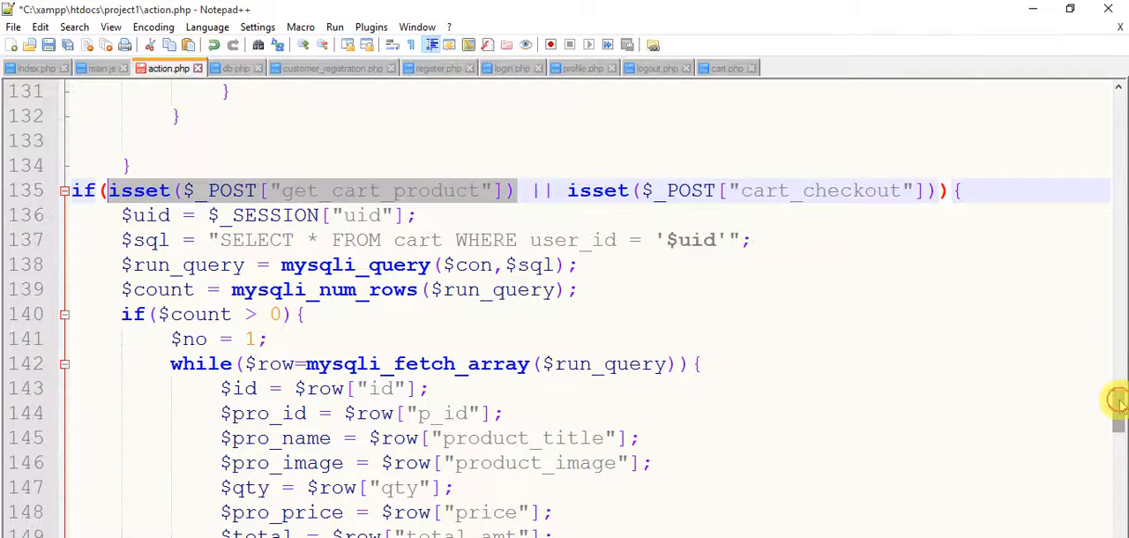
scroll("down", 3)
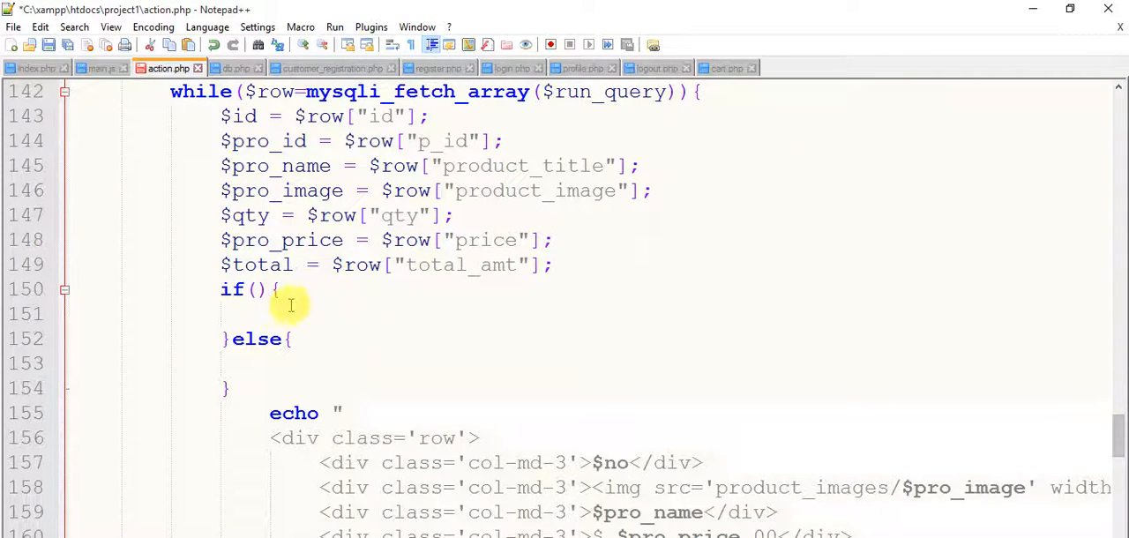
type("isset($_POST[\"get_cart_product\"])")
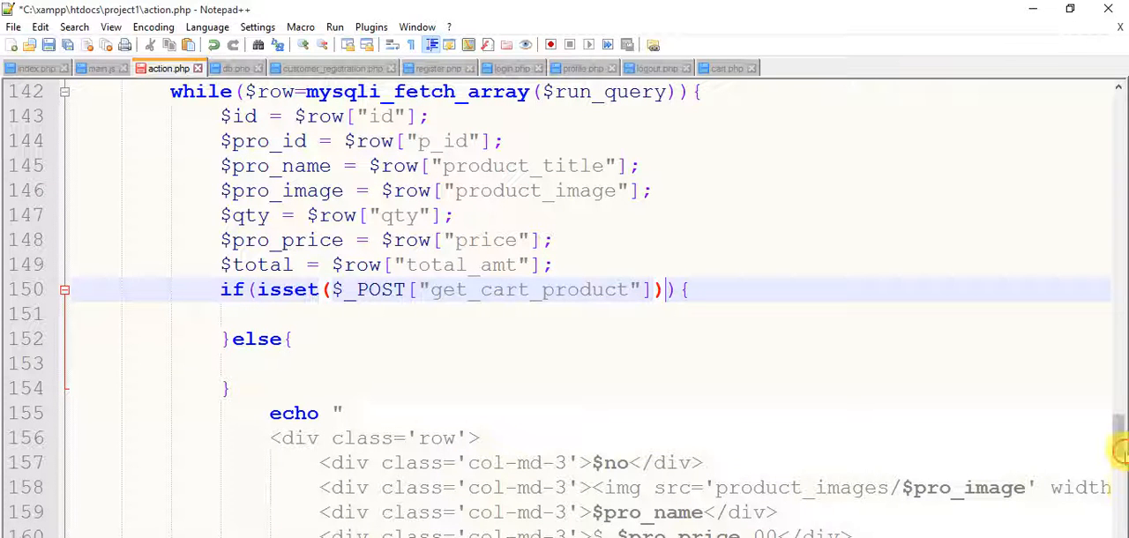
scroll("down", 3)
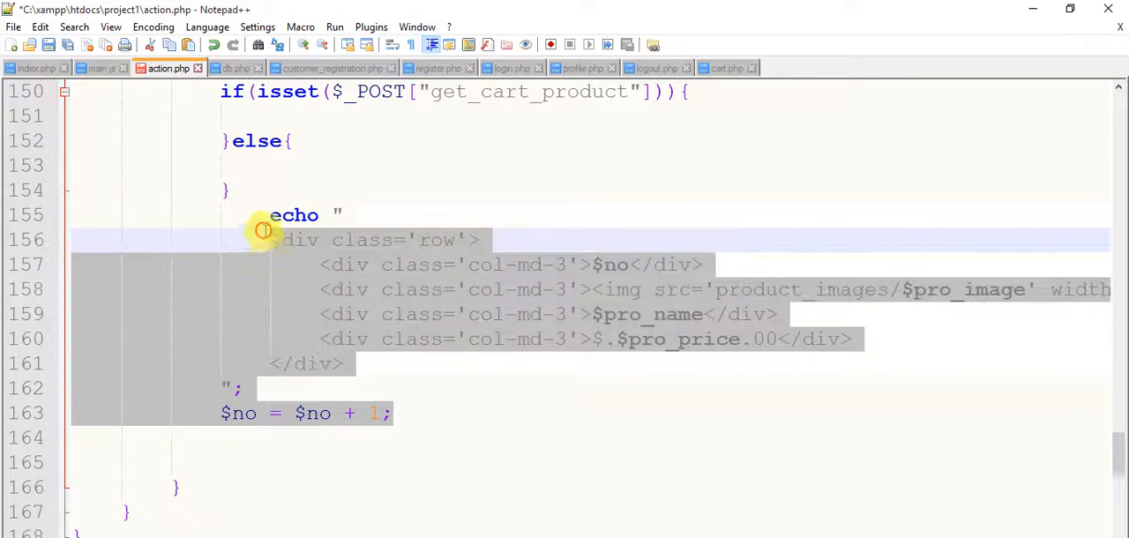
key("Delete")
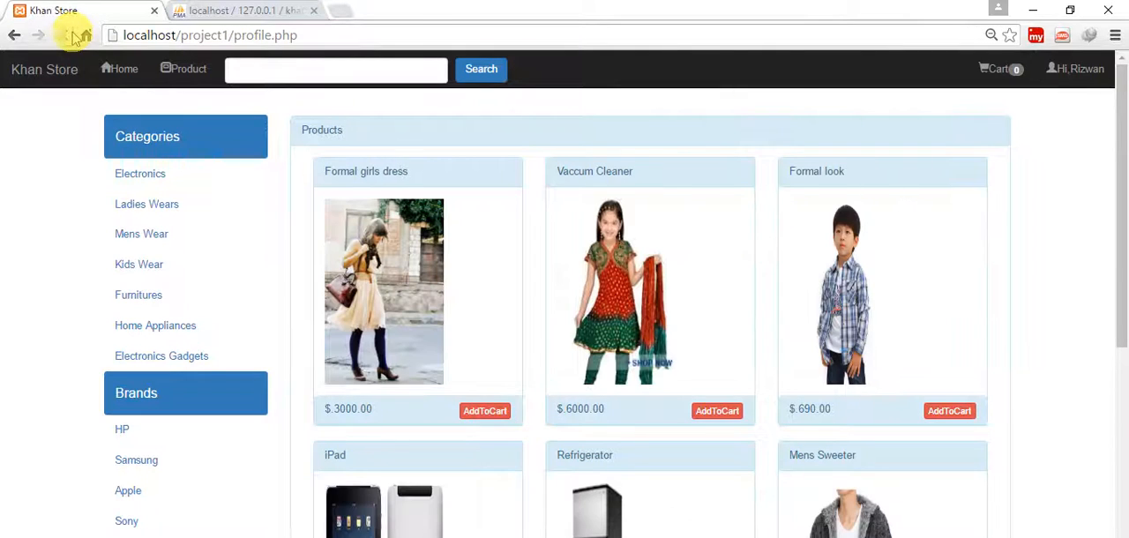
left_click(999, 69)
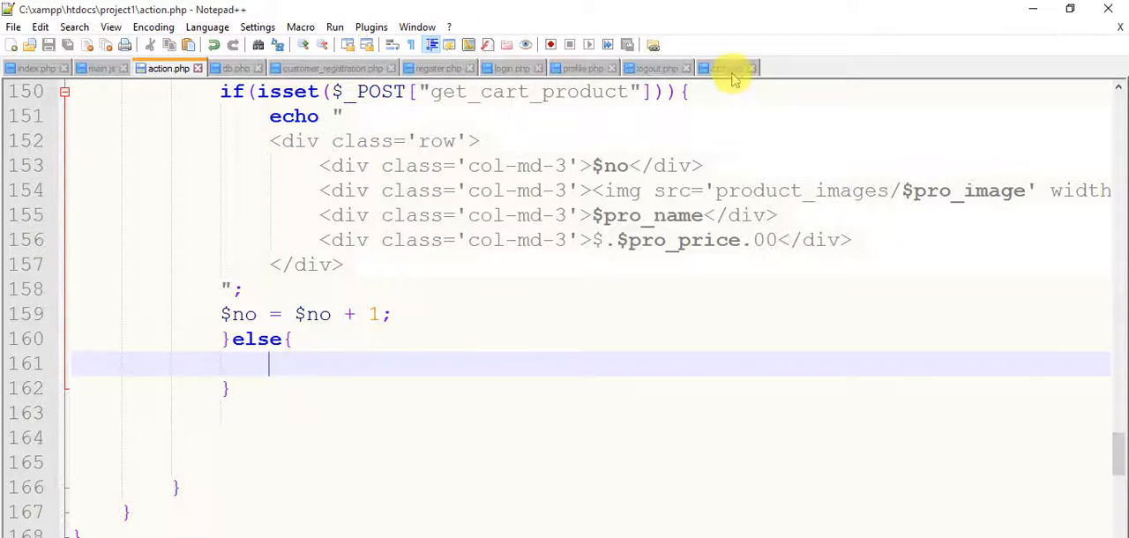
Copy cart.php's commented row div block and paste it inside action.php's else branch
left_click(725, 69)
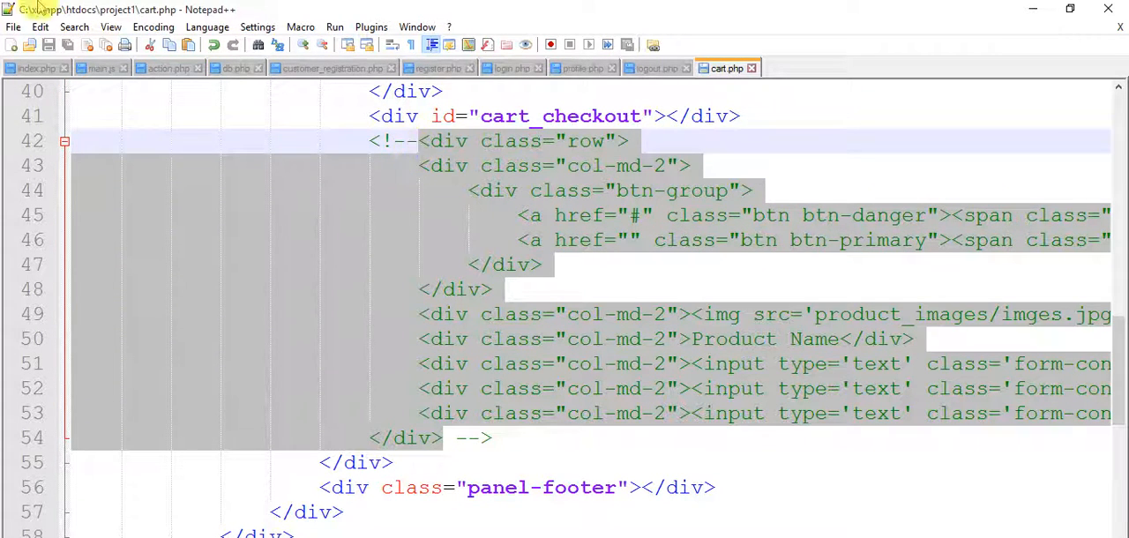
left_click(162, 69)
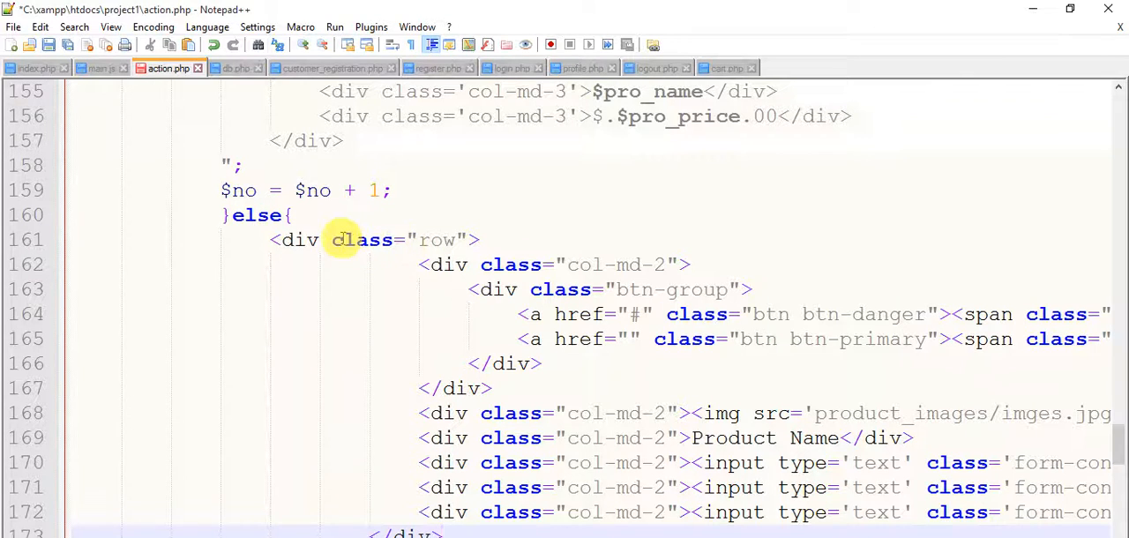
Prefix the pasted div with echo " and switch its class and href attributes to single quotes
type("e")
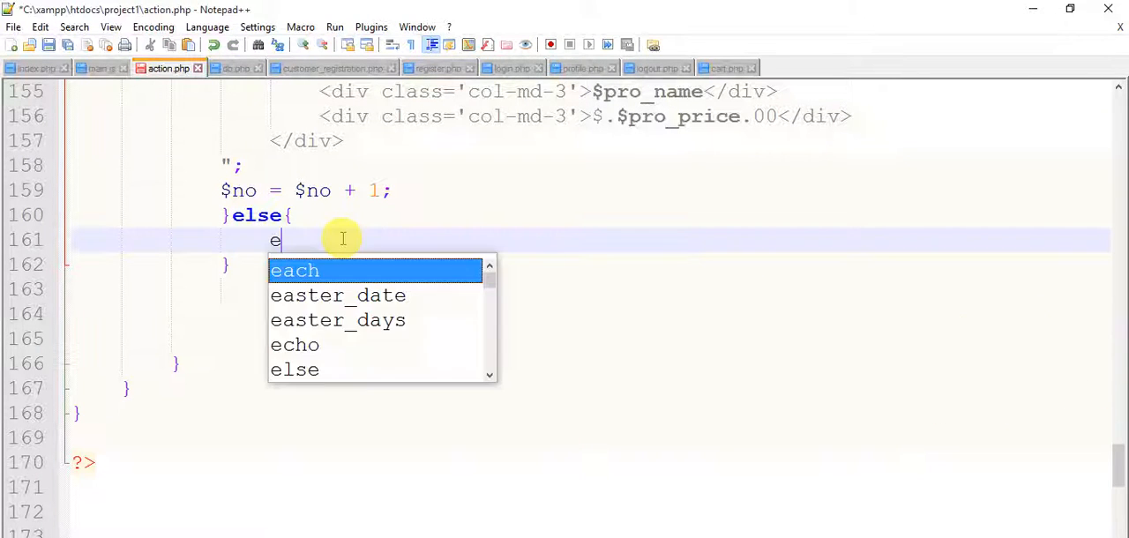
type("cho \"")
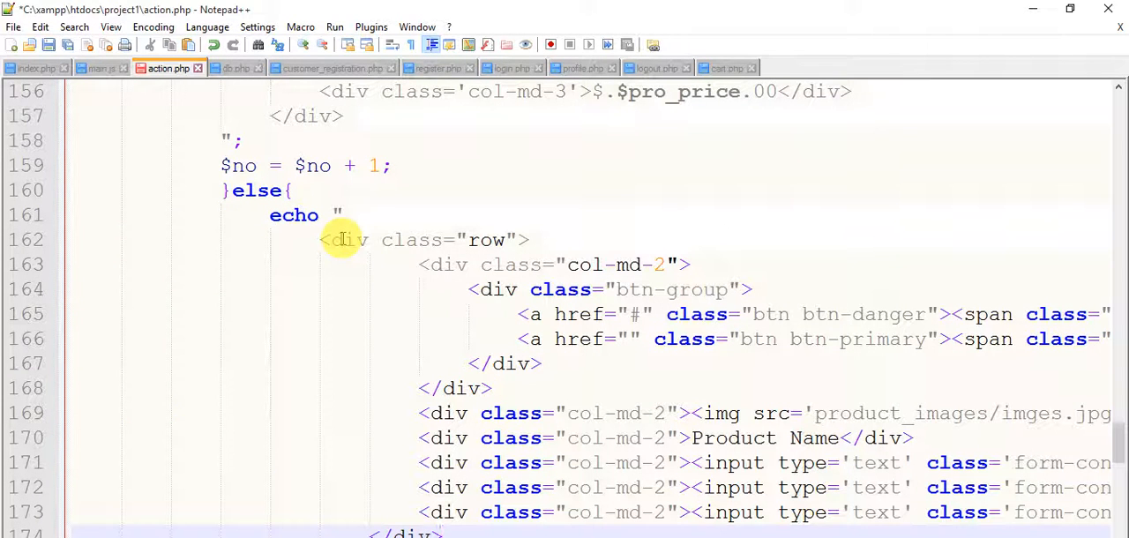
mouse_move(473, 240)
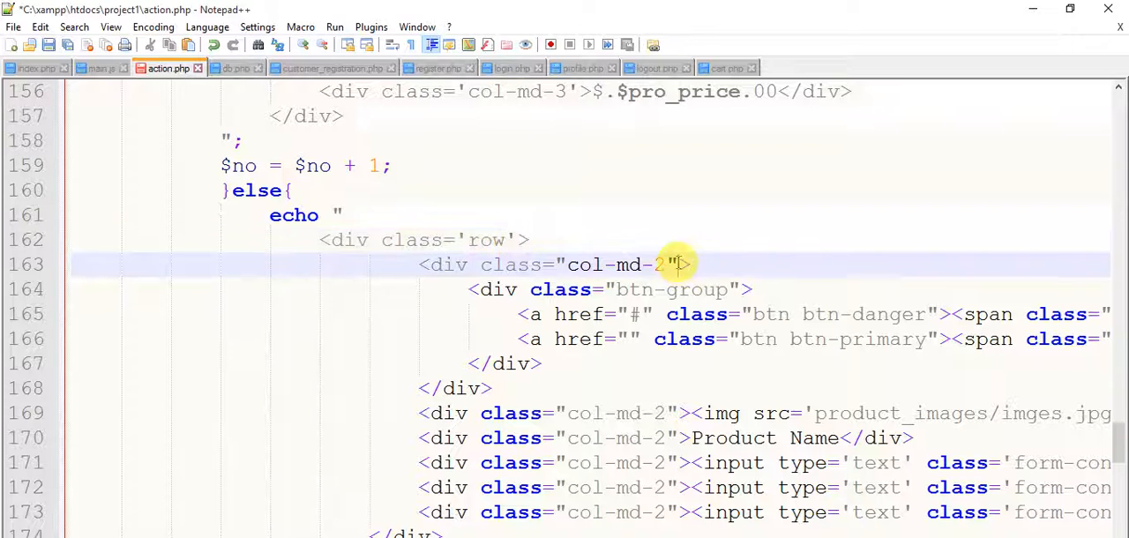
mouse_move(559, 264)
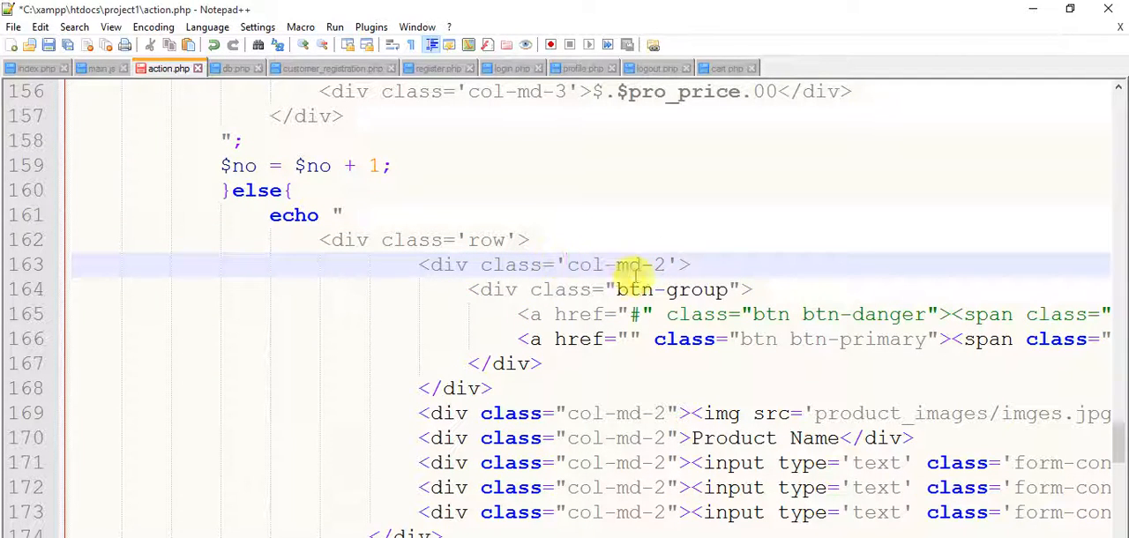
left_click(621, 289)
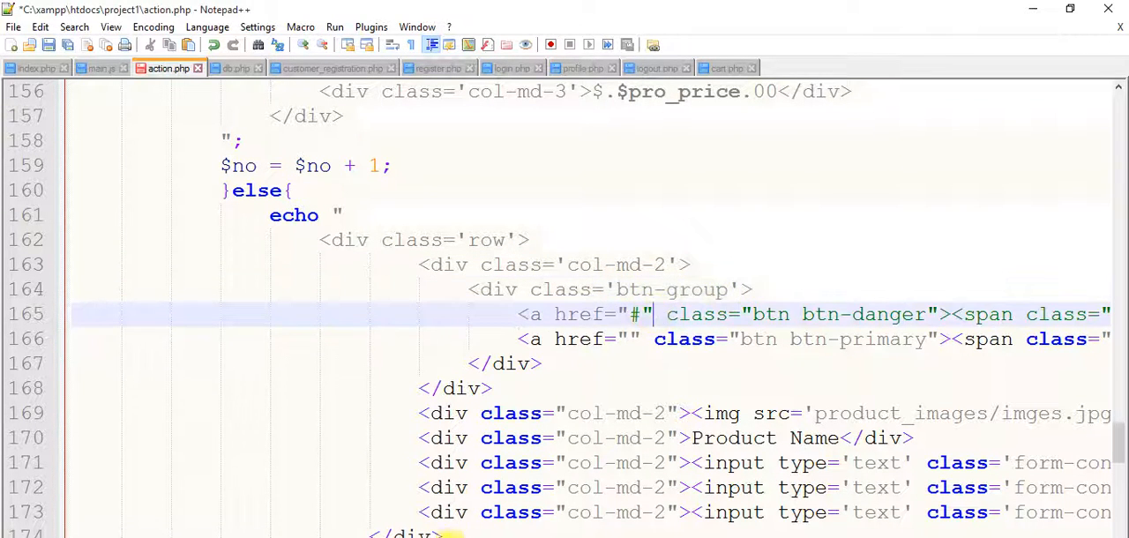
left_click(679, 437)
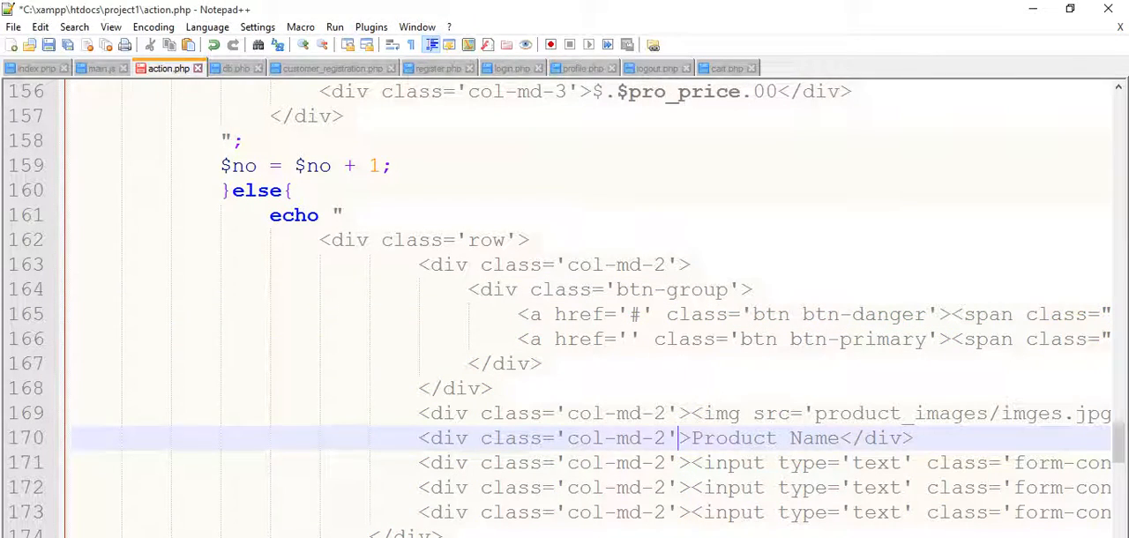
Convert the product name line and trash icon span attributes to single quotes as well
scroll("right", 3)
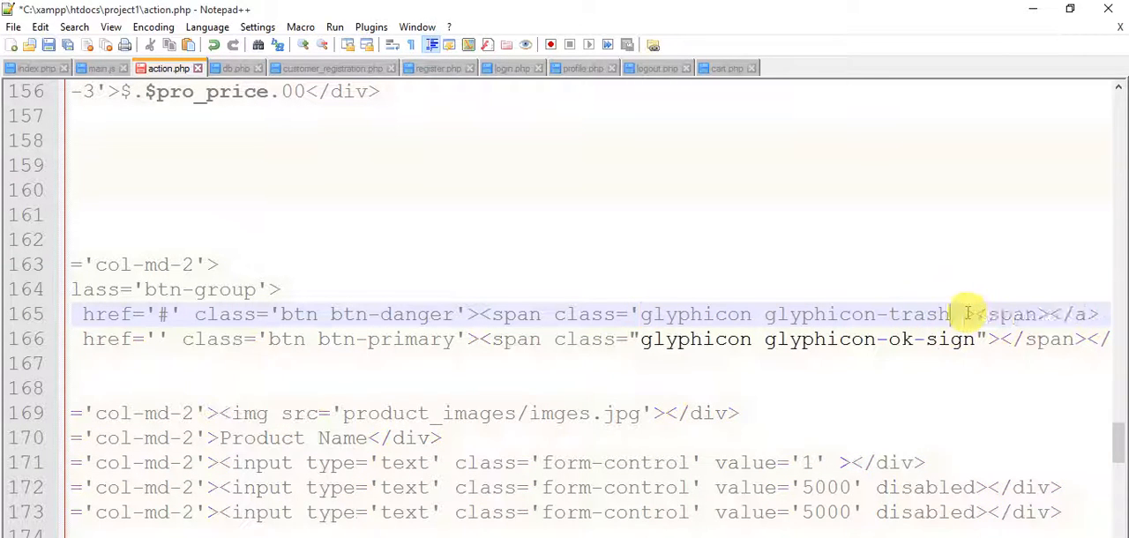
left_click(988, 339)
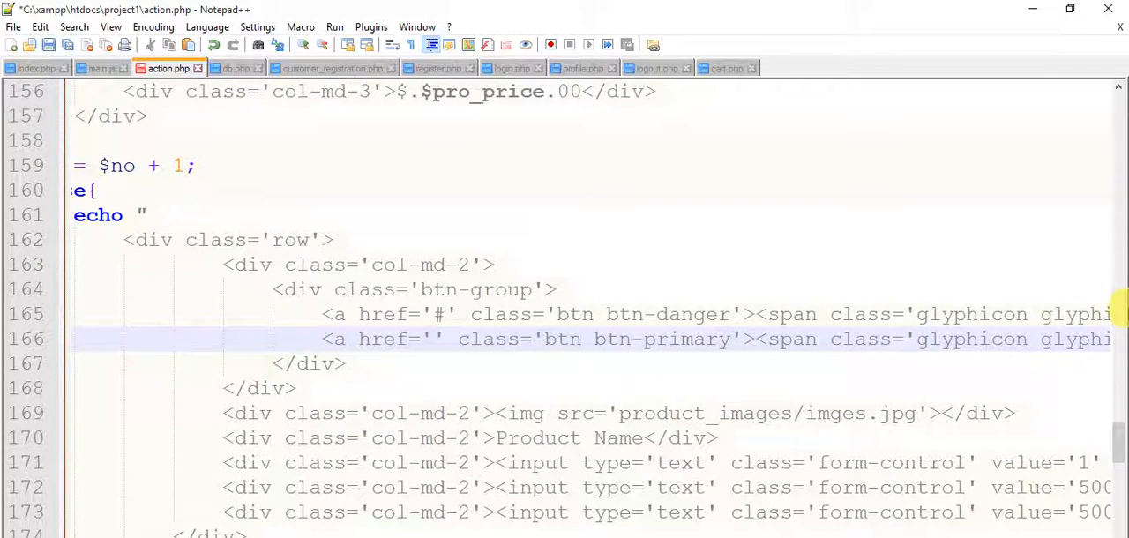
scroll("down", 3)
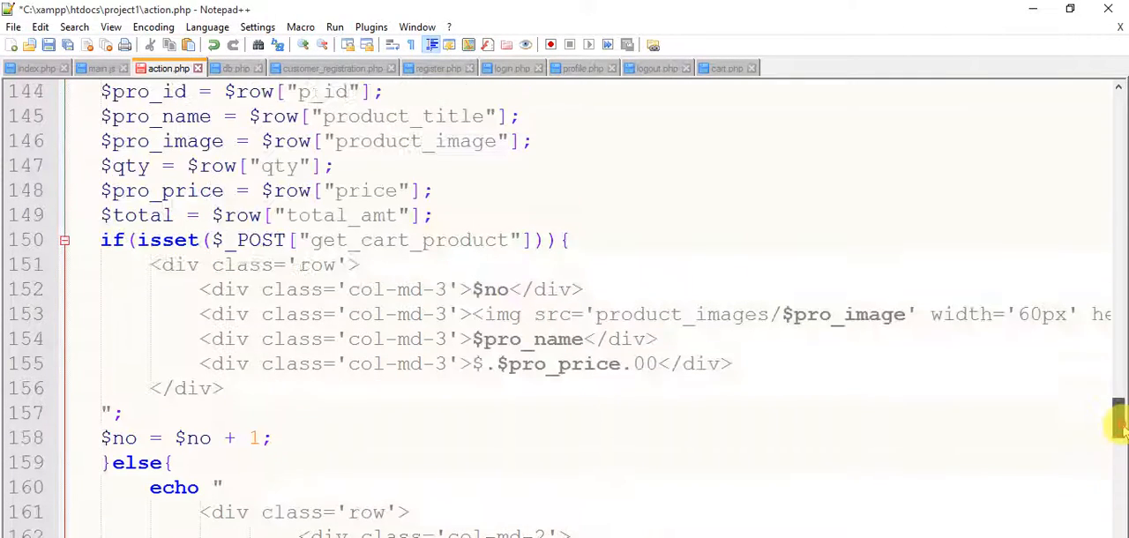
Replace the image and name placeholders with $pro variables and the quantity value with $qty
scroll("down", 3)
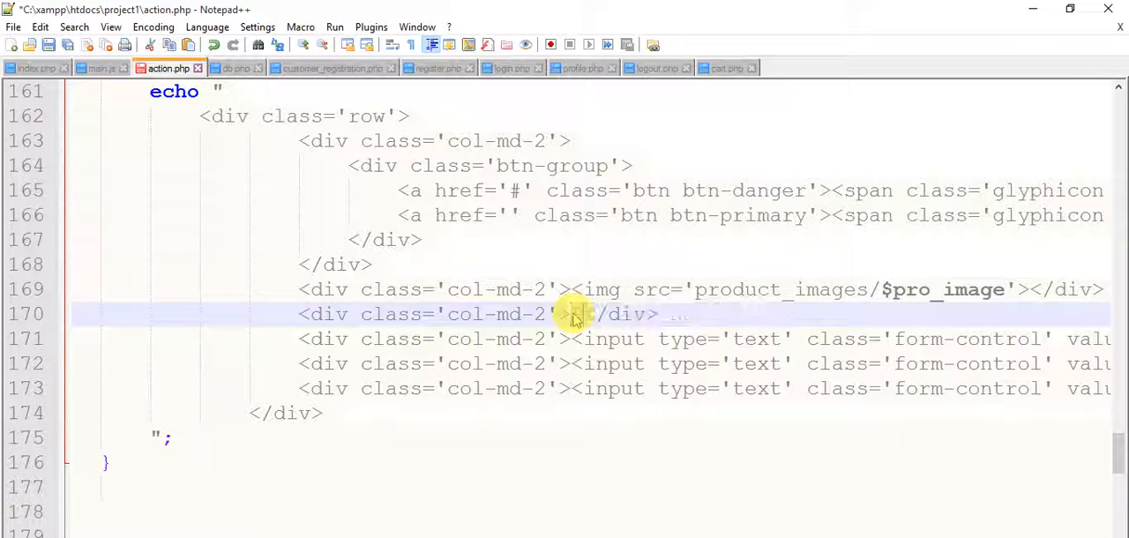
type("$pro_name")
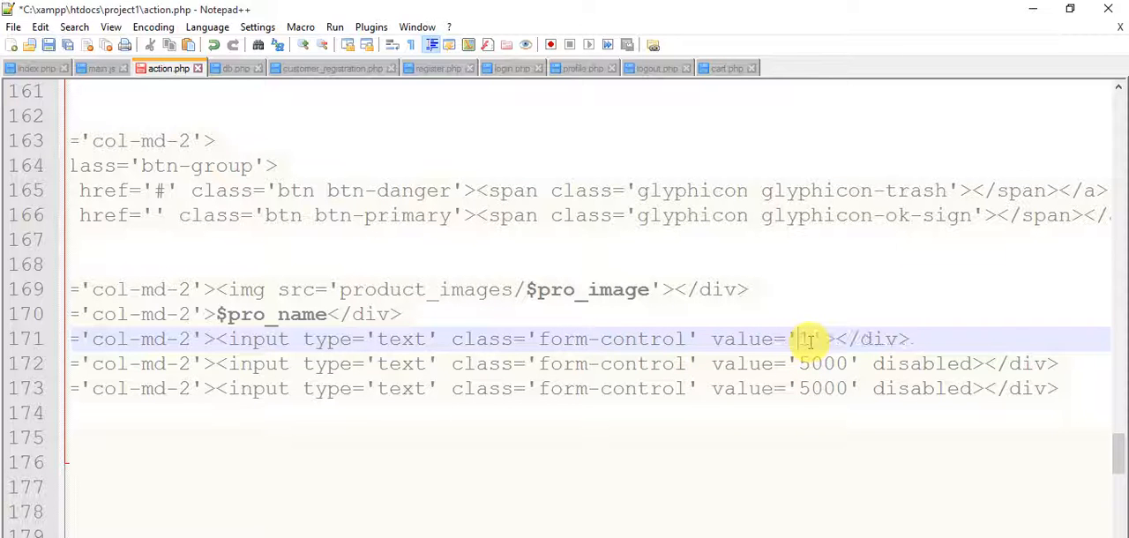
type("$qty")
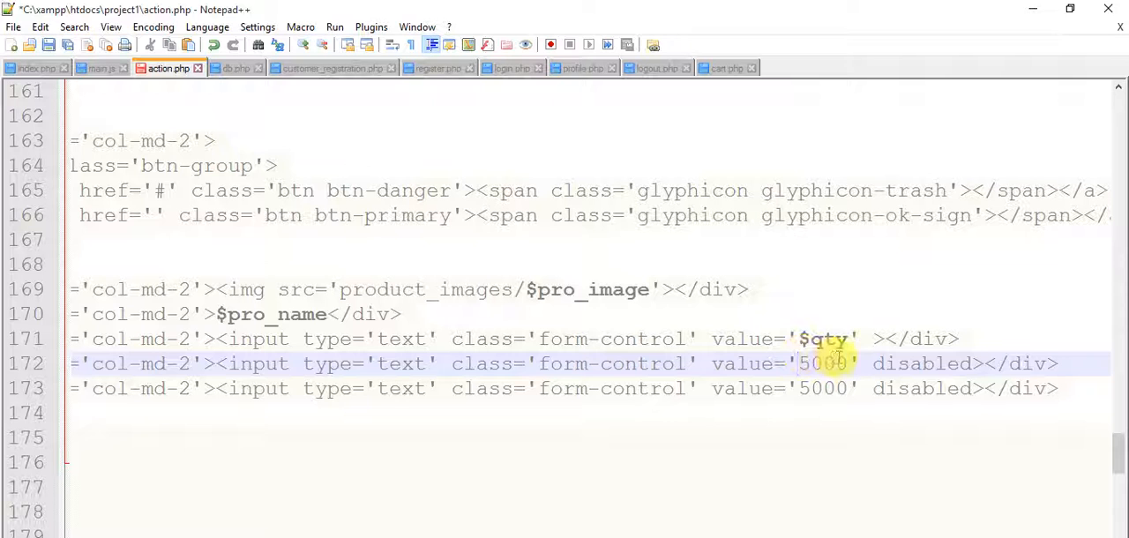
Replace the 5000 price placeholder with $pro_price and the total placeholder with $total
double_click(822, 364)
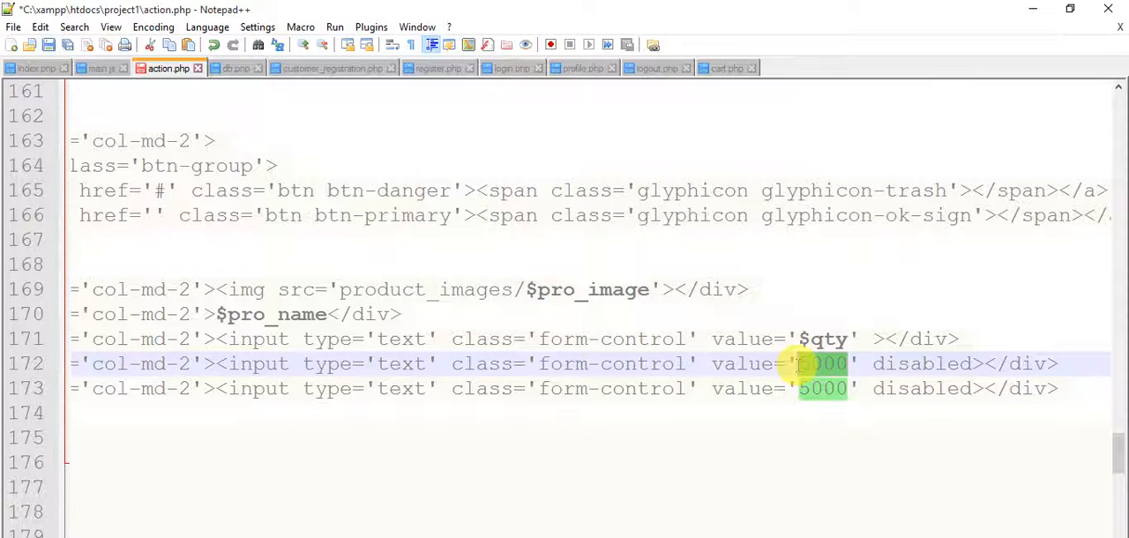
type("$price")
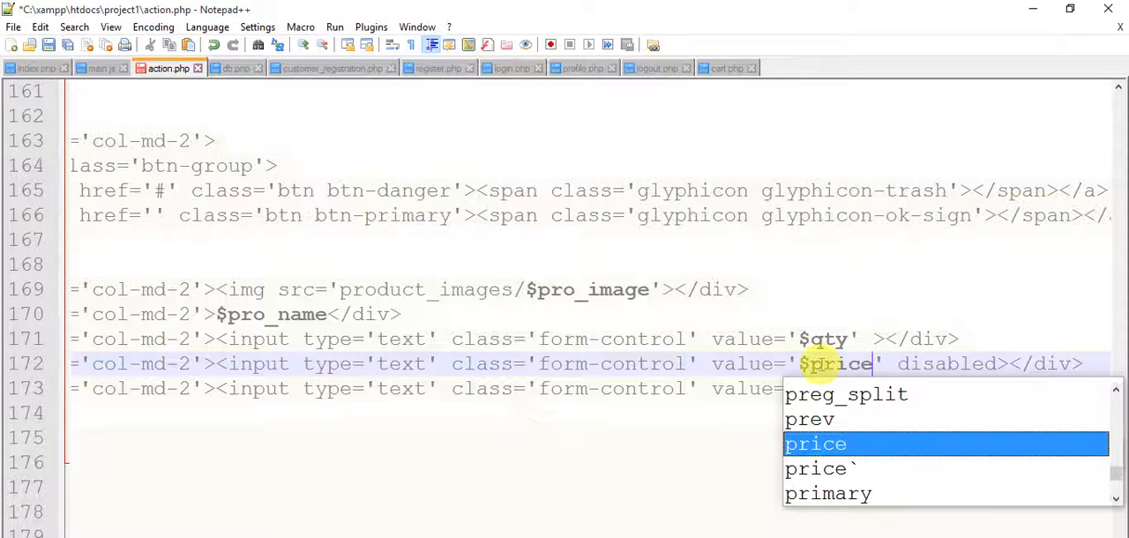
type("propr")
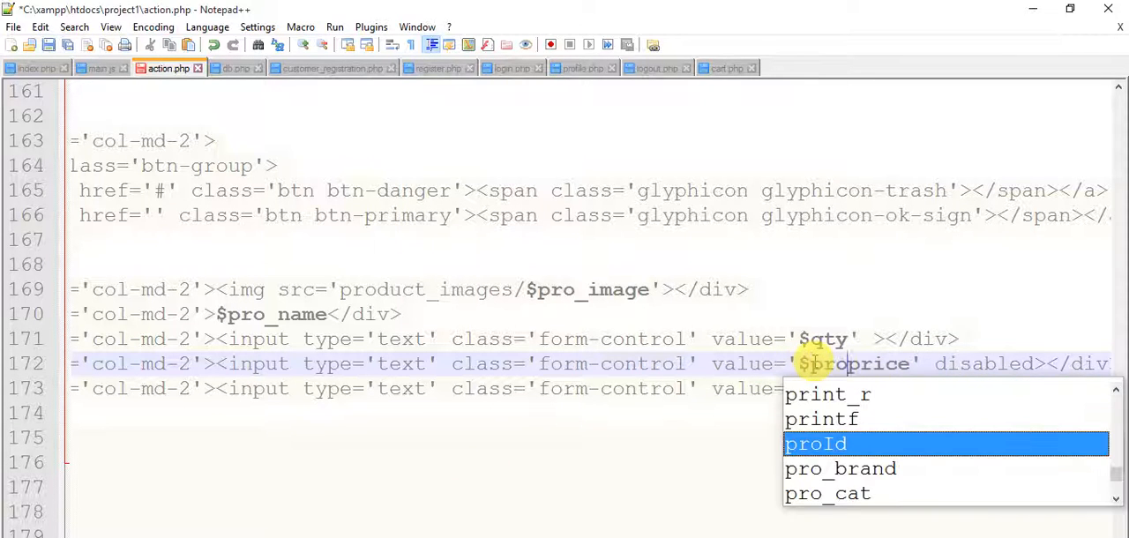
type("_")
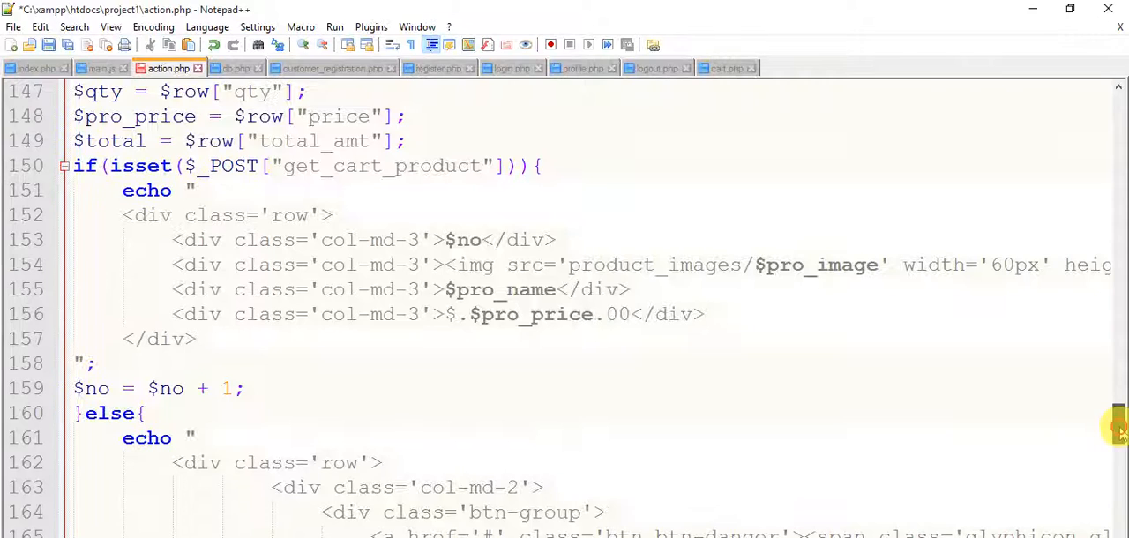
scroll("down", 3)
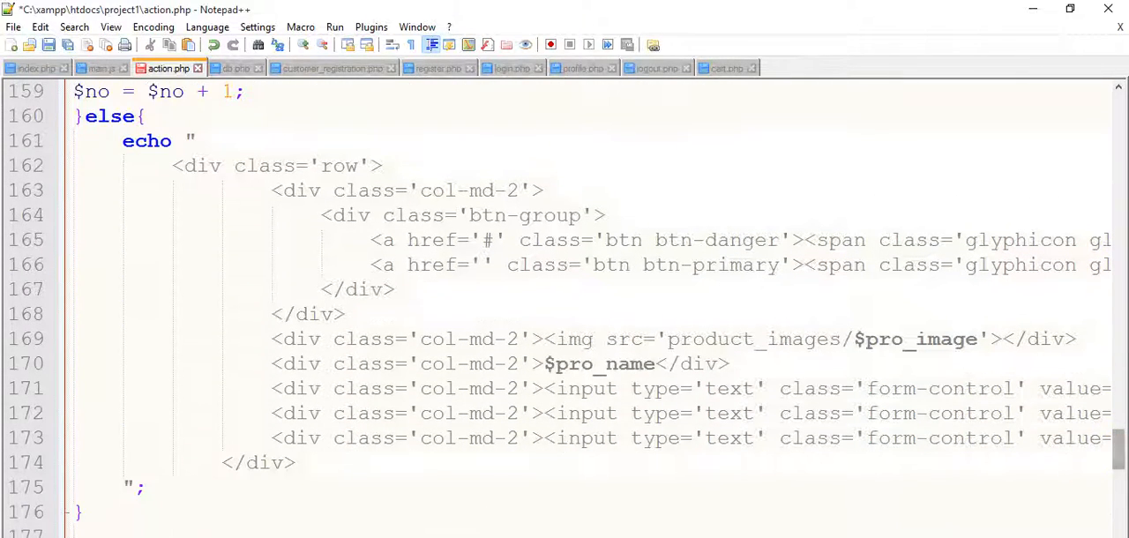
scroll("right", 3)
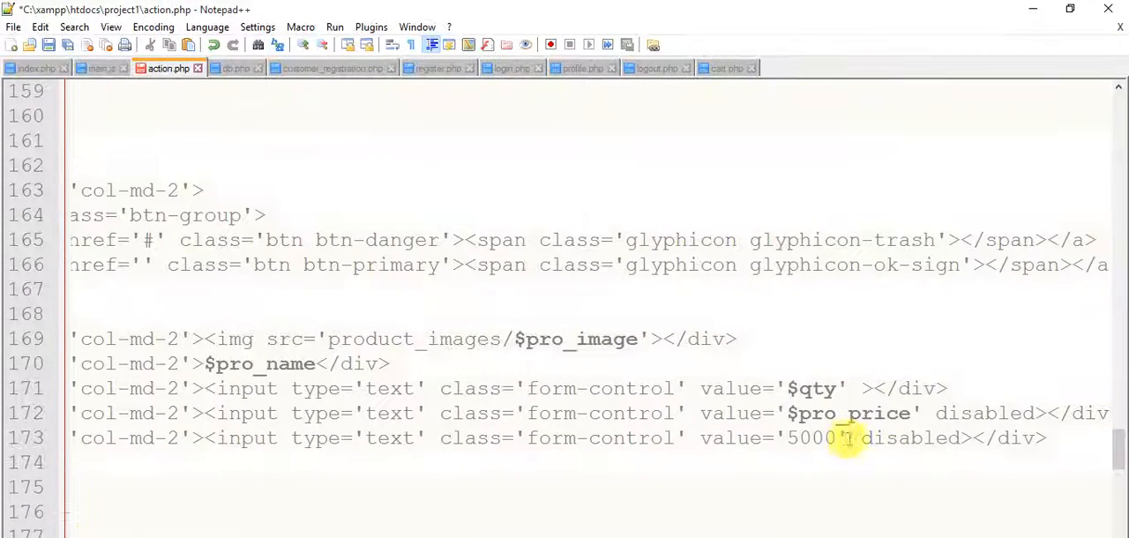
double_click(804, 438)
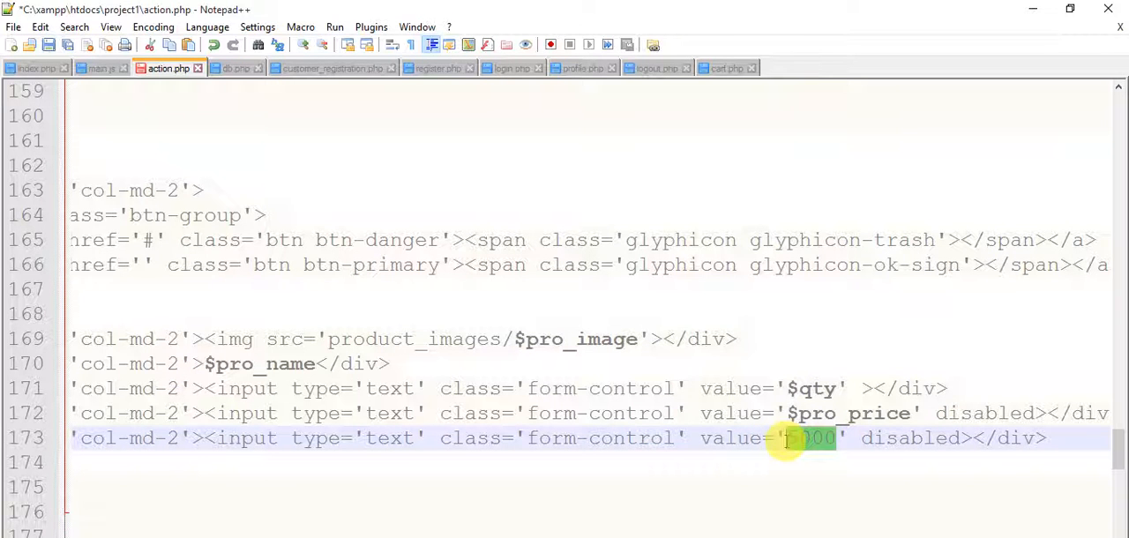
type("$total")
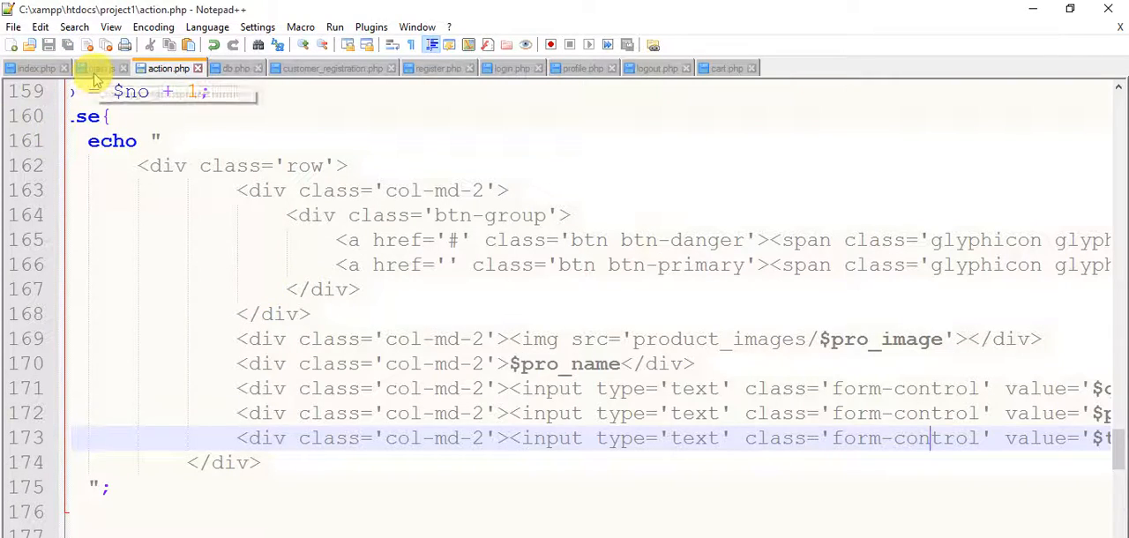
Review main.js's cart_checkout AJAX call, then view cart.php's cart_checkout container
left_click(92, 67)
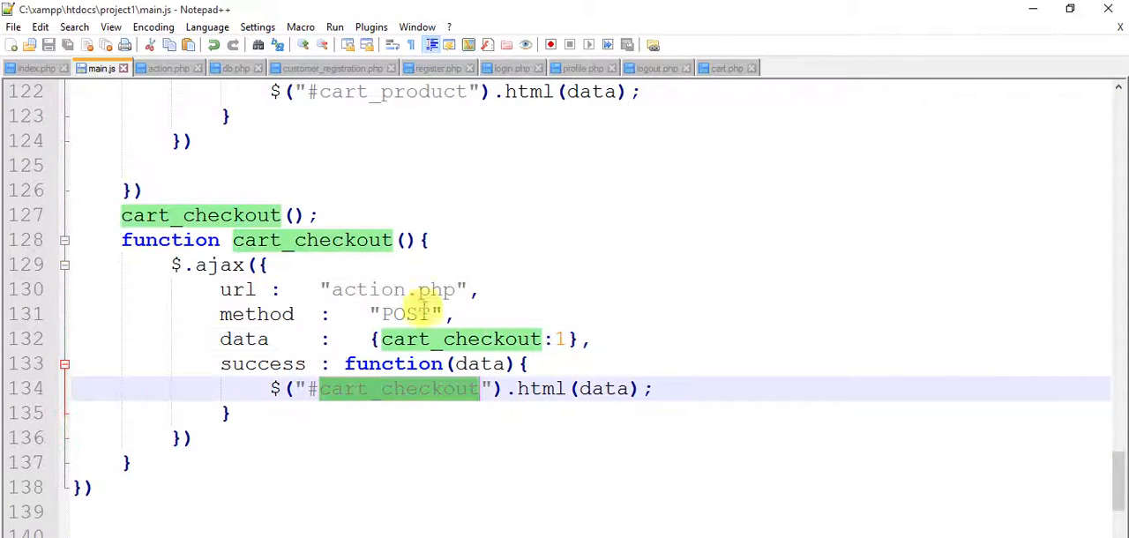
left_click(726, 69)
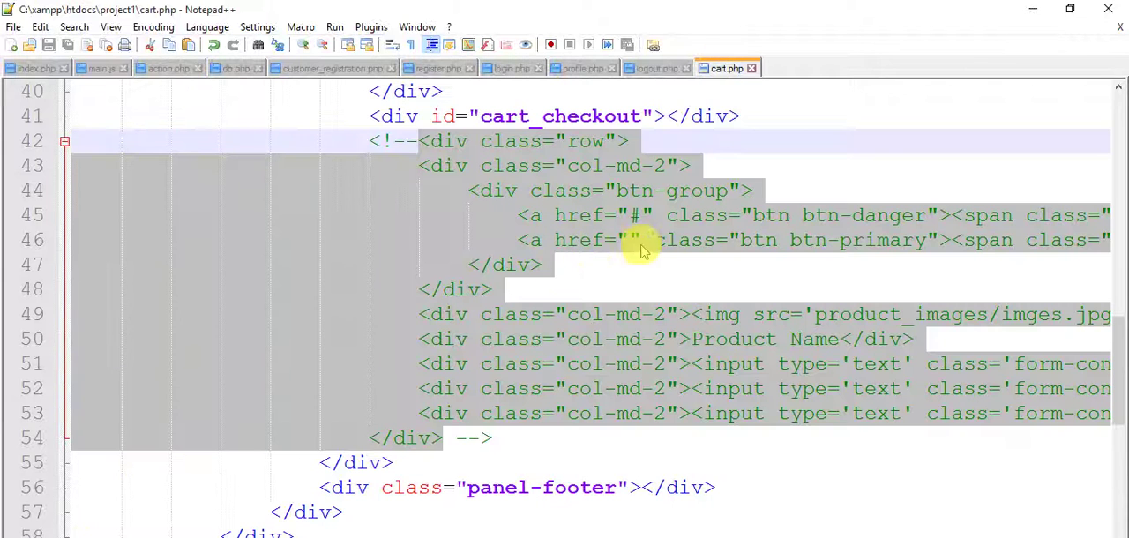
double_click(506, 117)
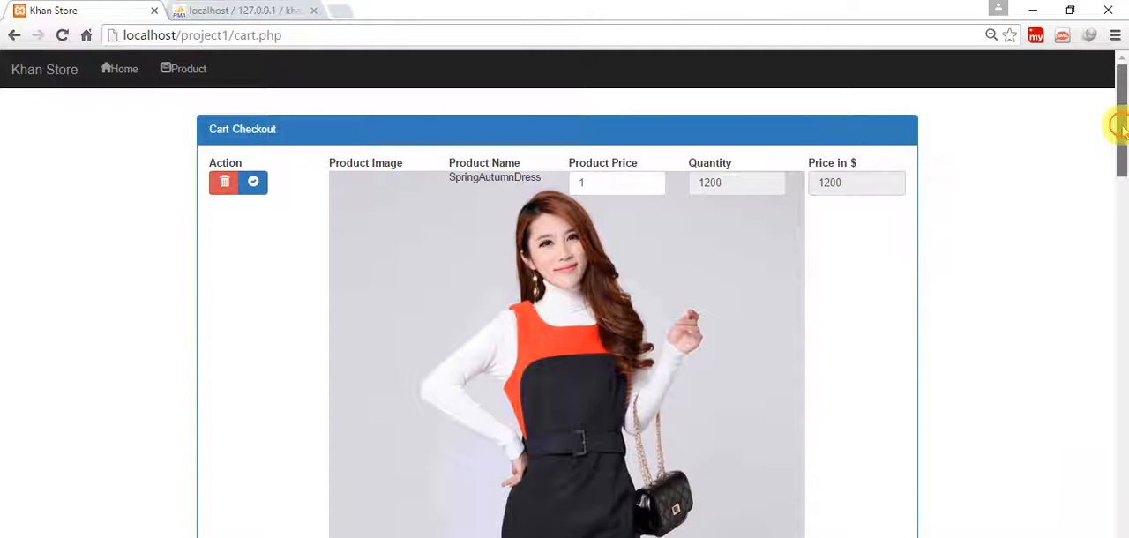
Scroll the refreshed cart.php checkout panel, which now lists a cart item with an oversized image
scroll("down", 3)
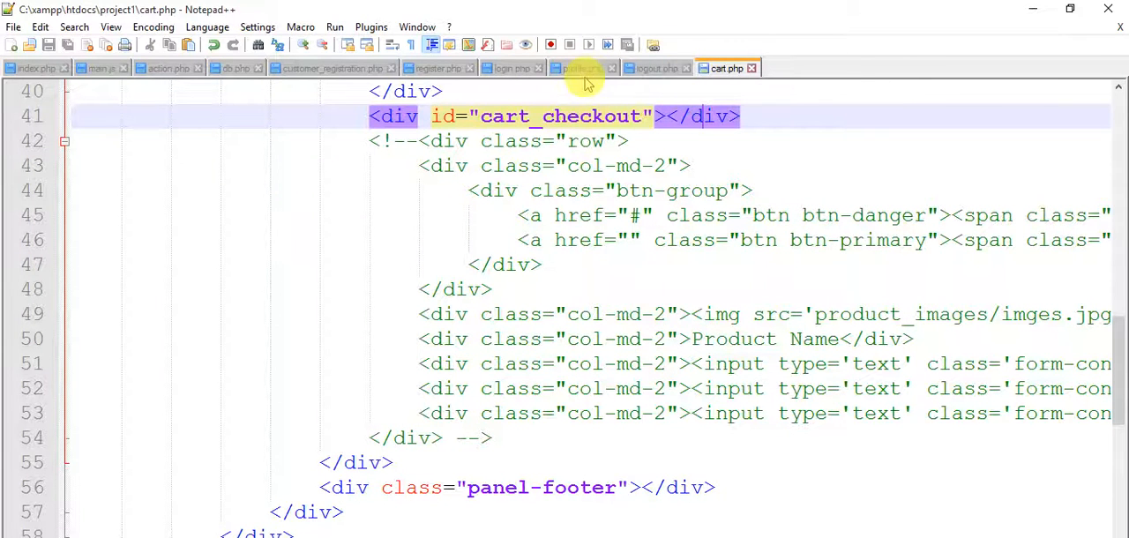
Add width='60px' height='60' to the checkout row's img tag in action.php and save
left_click(166, 69)
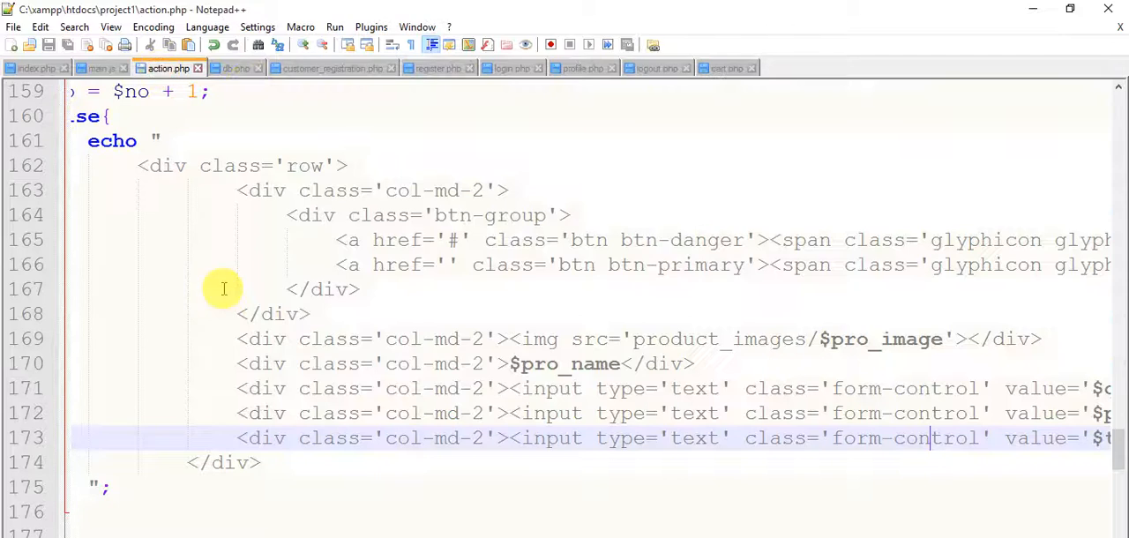
scroll("right", 3)
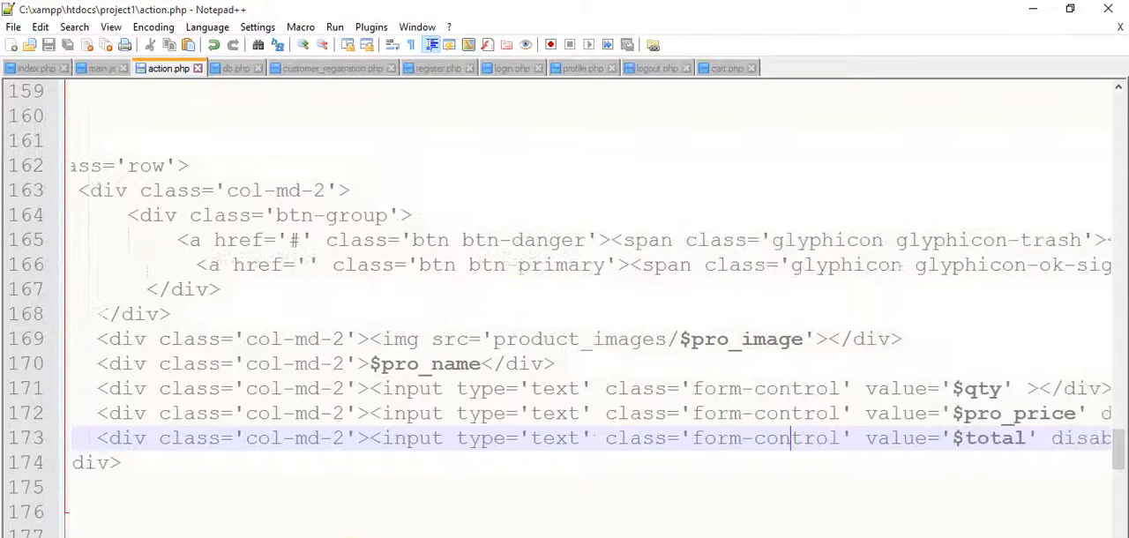
scroll("right", 3)
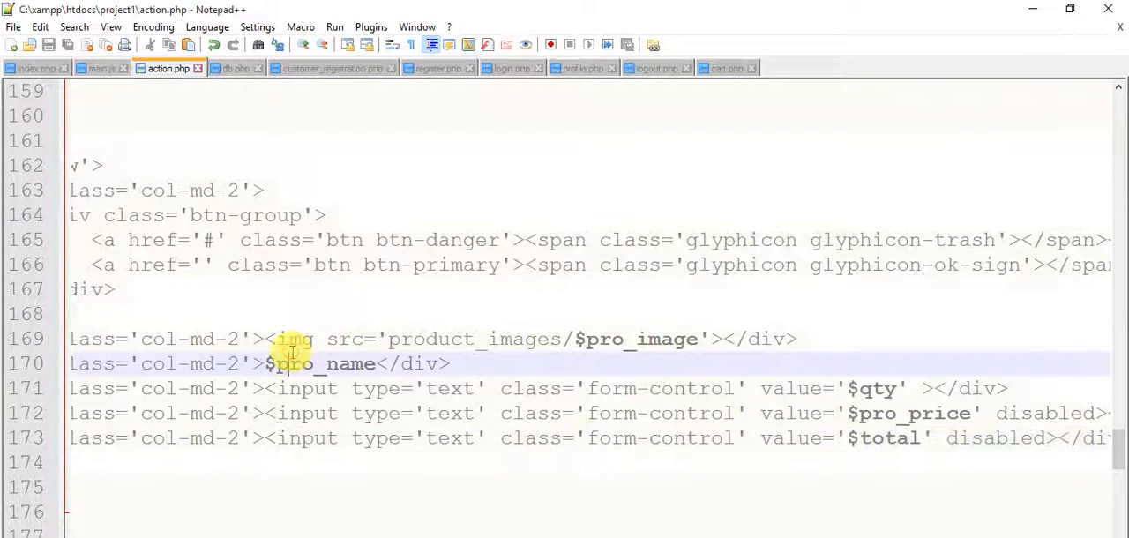
left_click(689, 339)
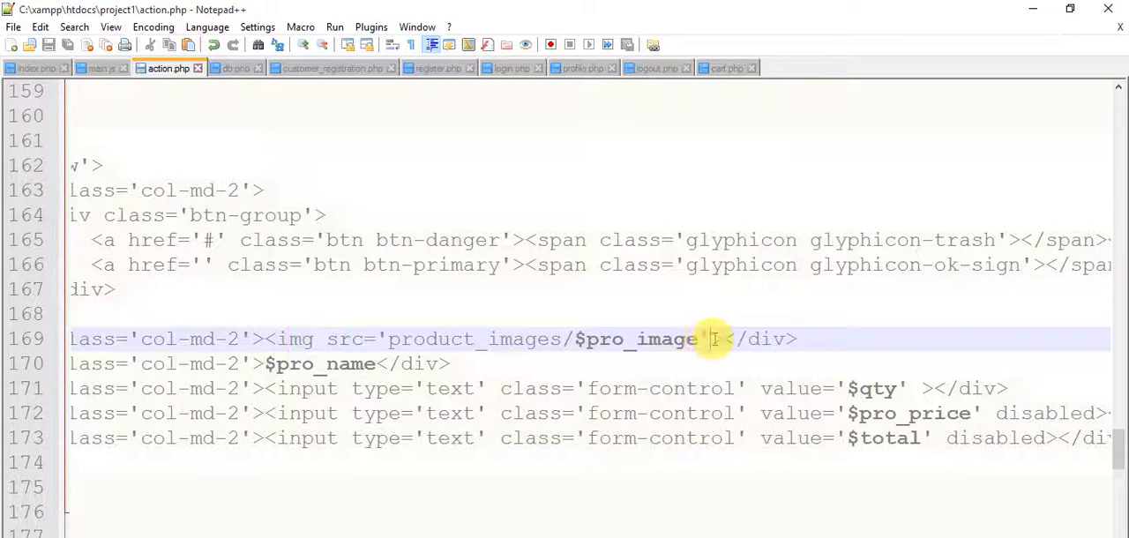
type("width='")
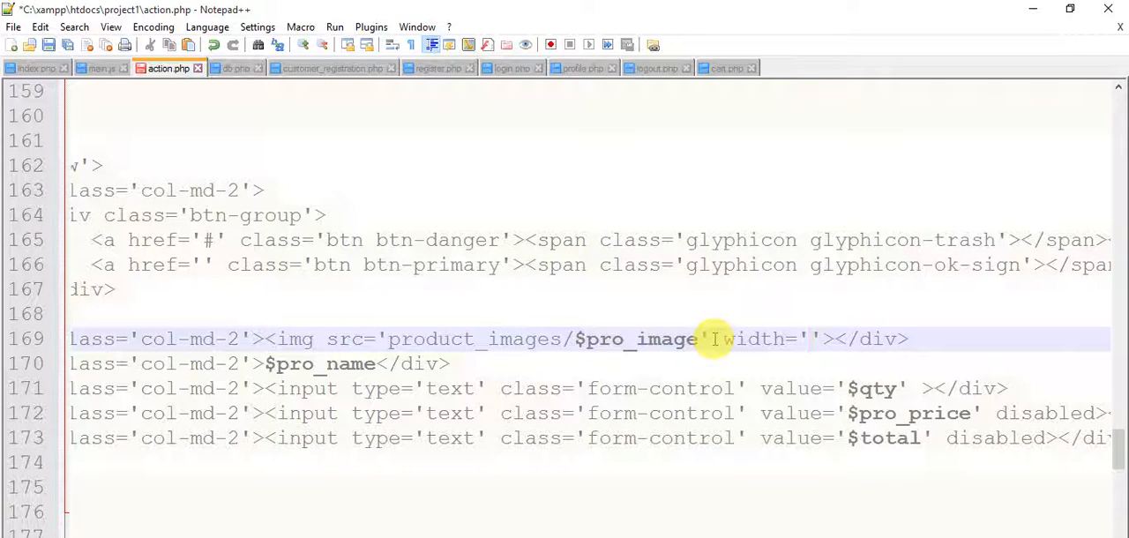
type("60px")
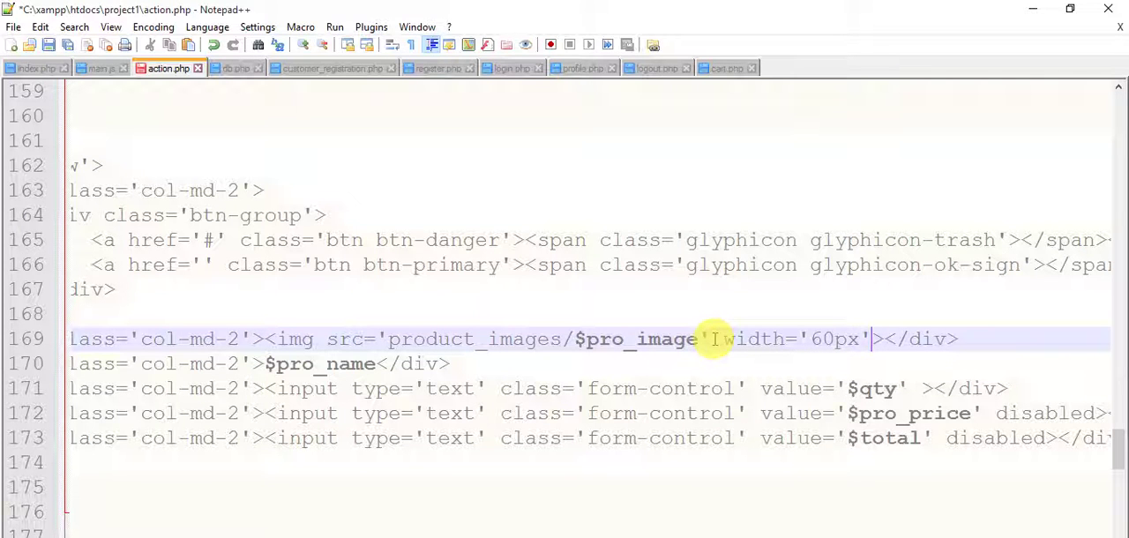
type("height=")
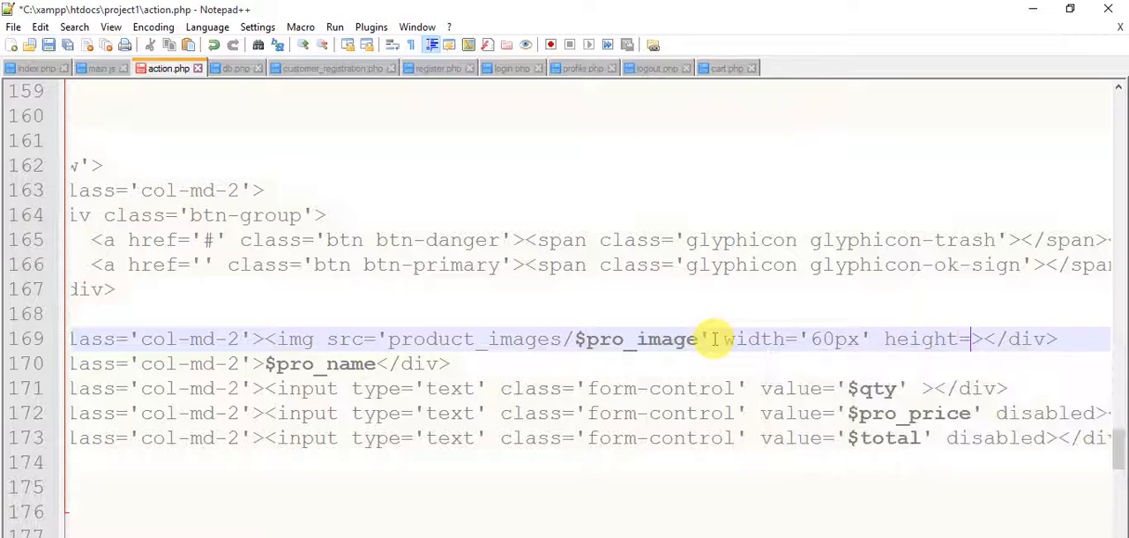
type("60'")
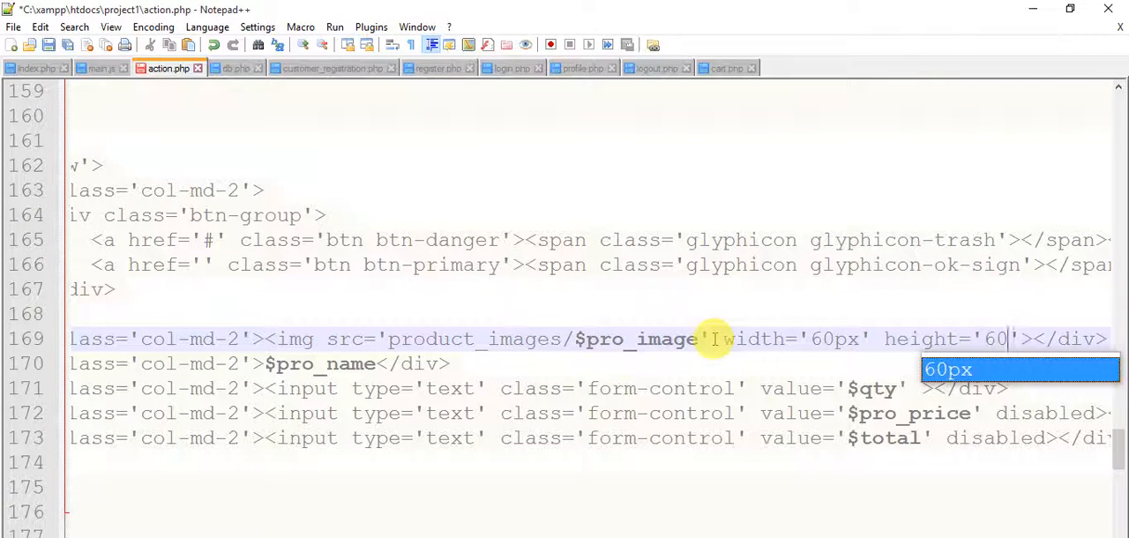
mouse_move(828, 339)
type("5")
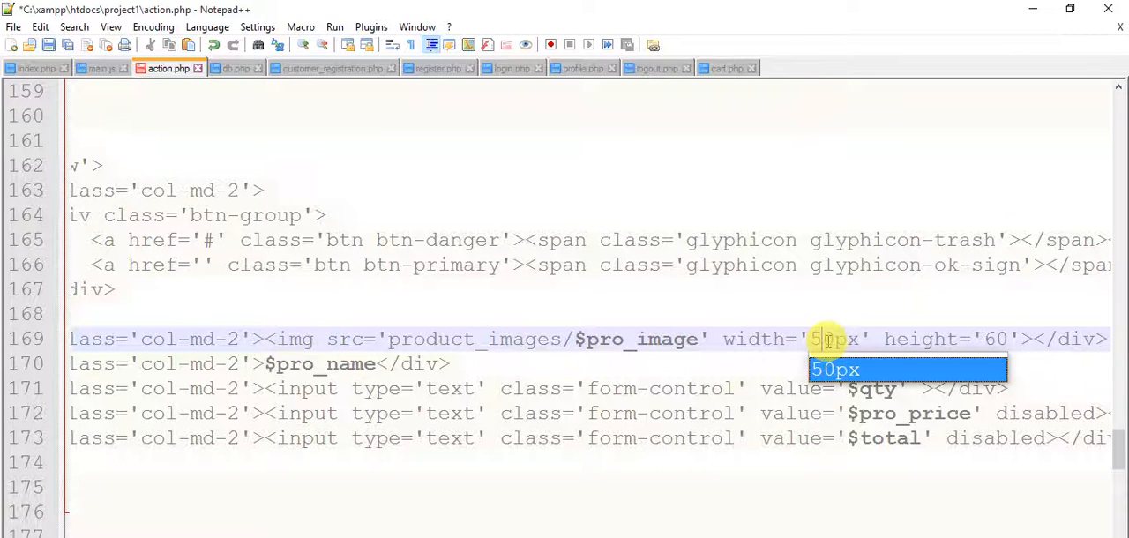
key("ctrl+s")
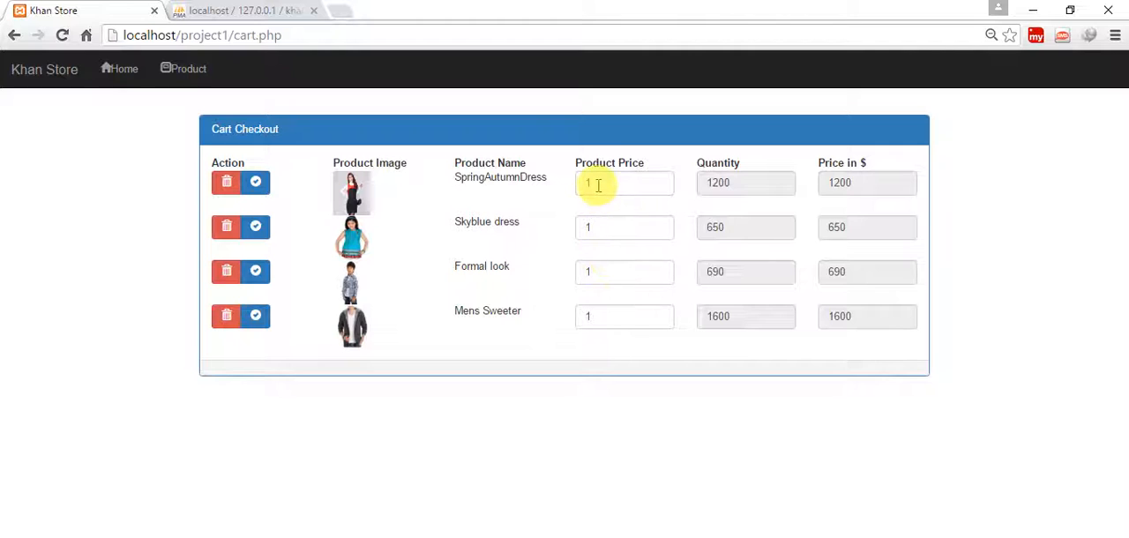
Set the first checkout row's quantity input to 5
left_click(624, 184)
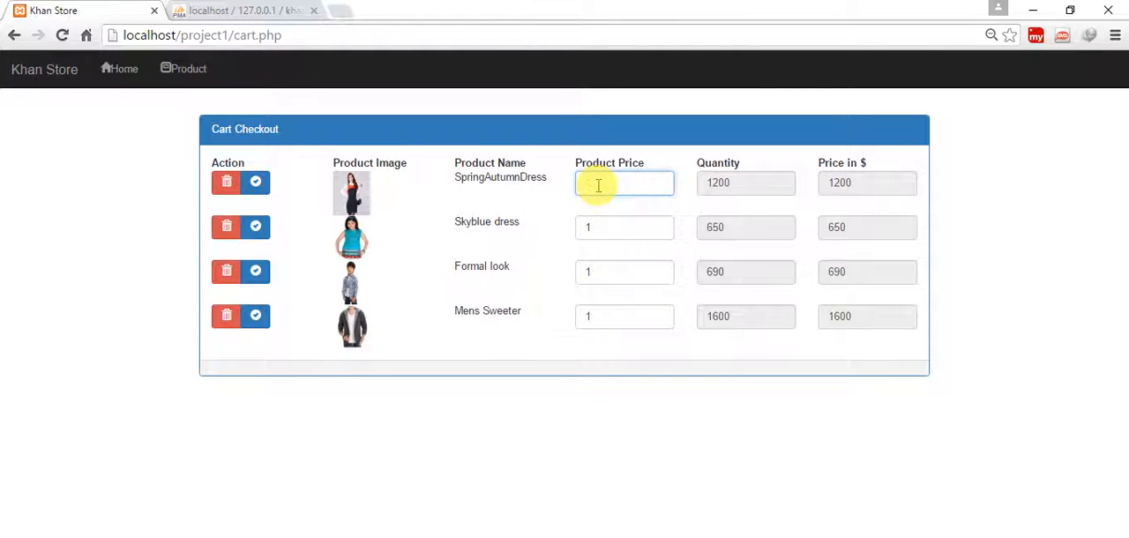
type("5")
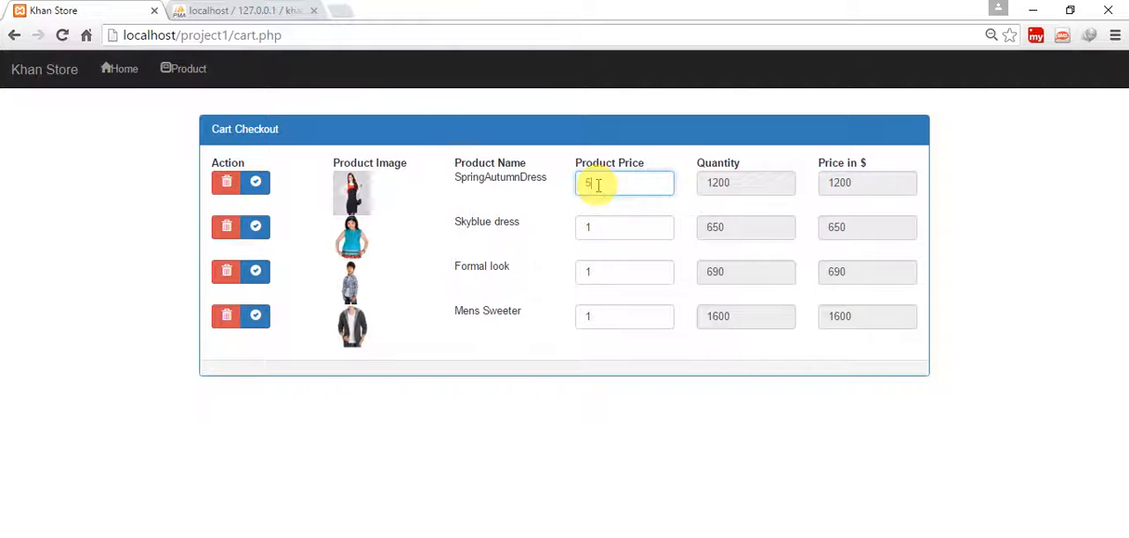